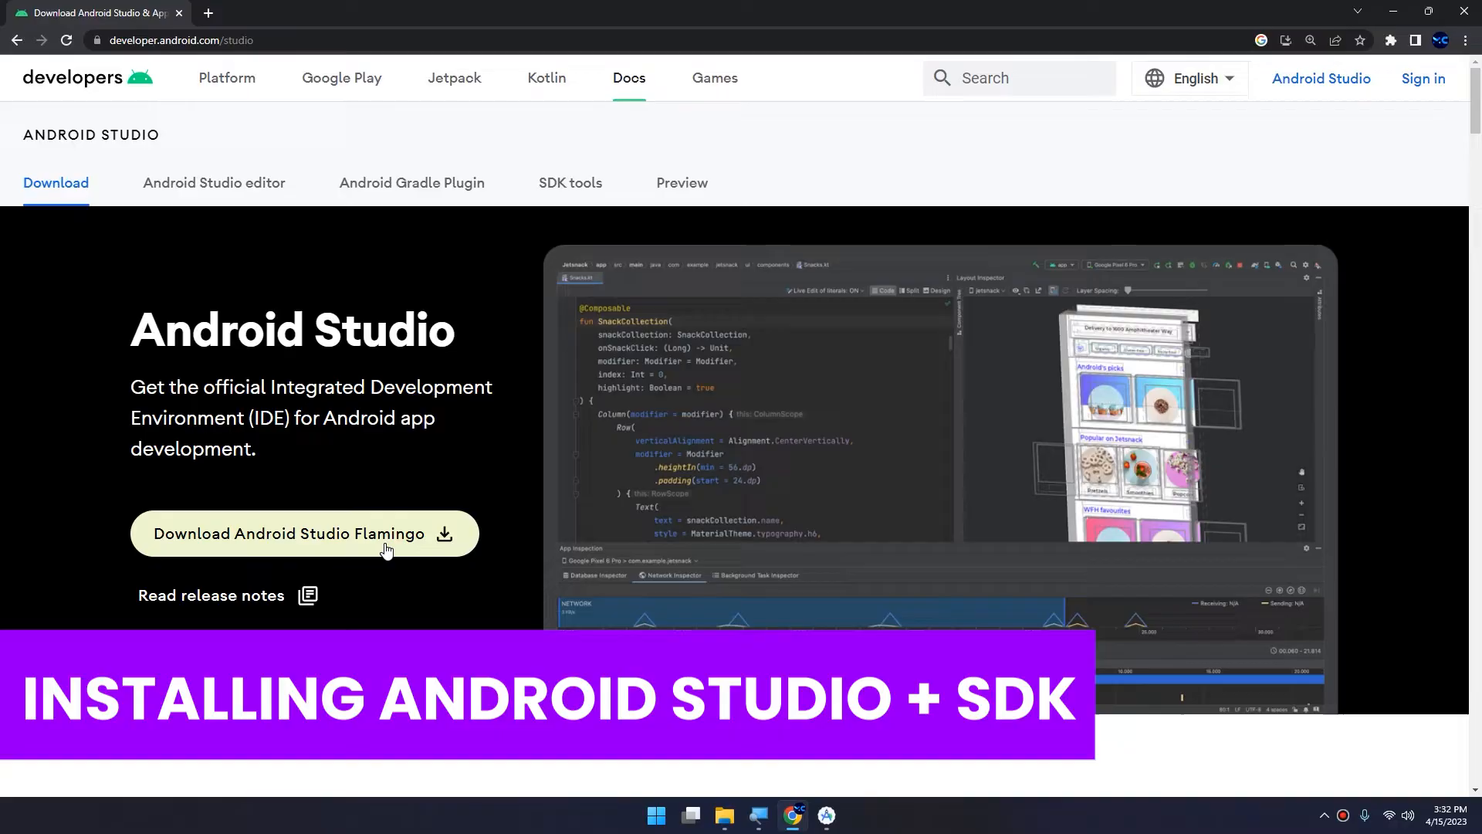
Step: Accept the SDK terms and start the Android Studio Flamingo Windows installer download via the download manager
left_click(304, 533)
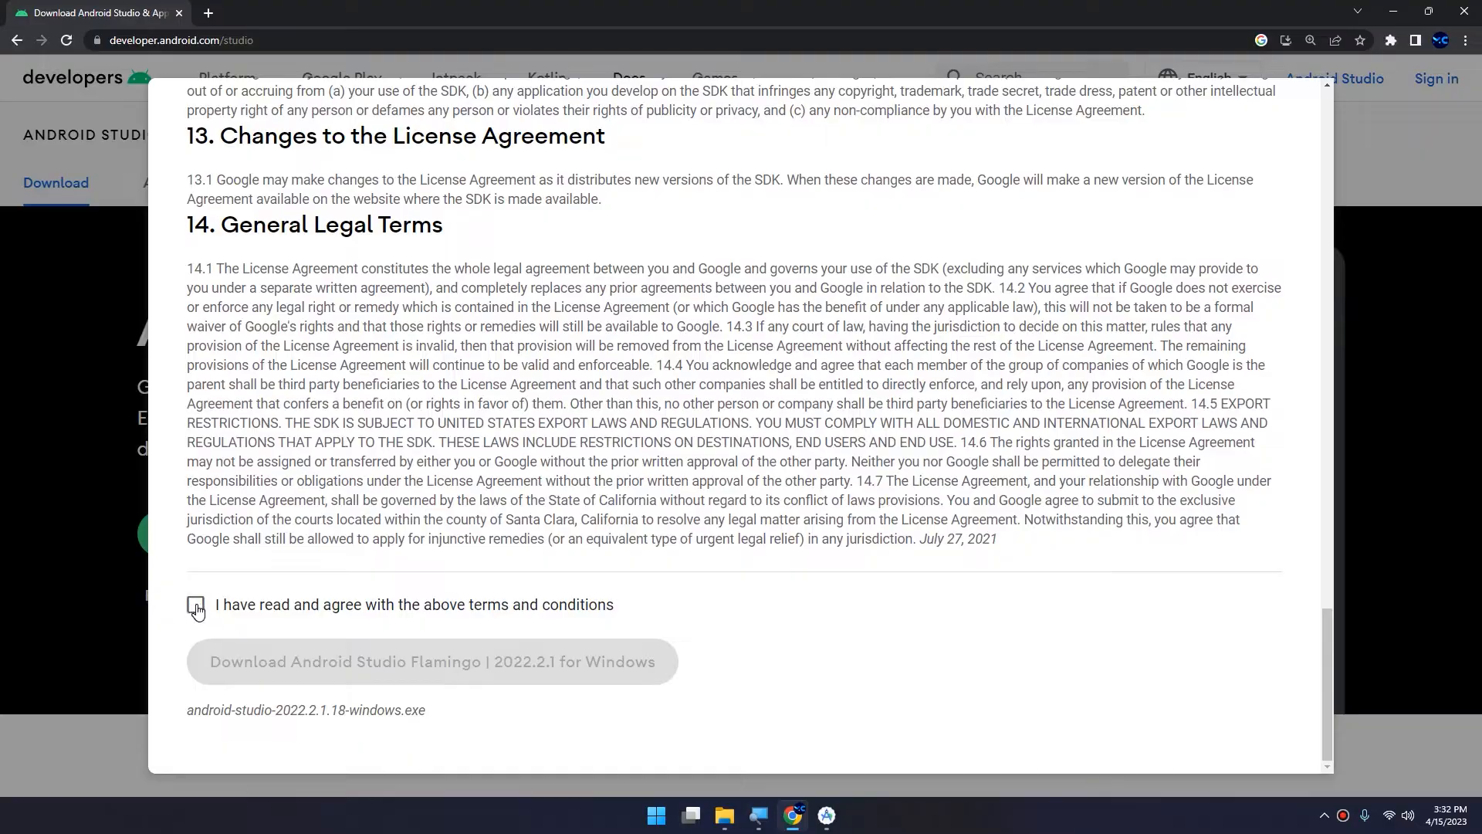
left_click(194, 604)
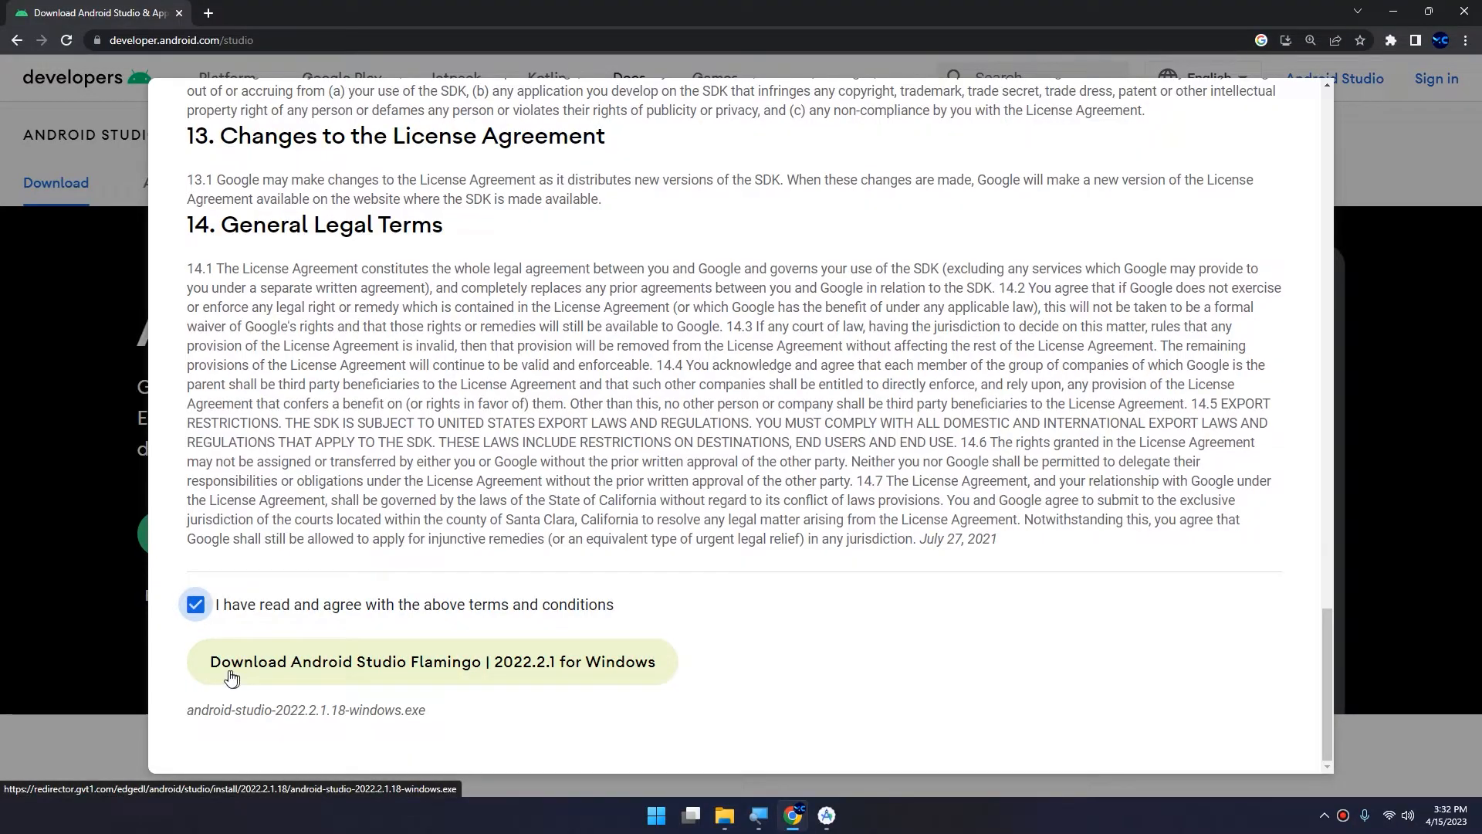
left_click(430, 661)
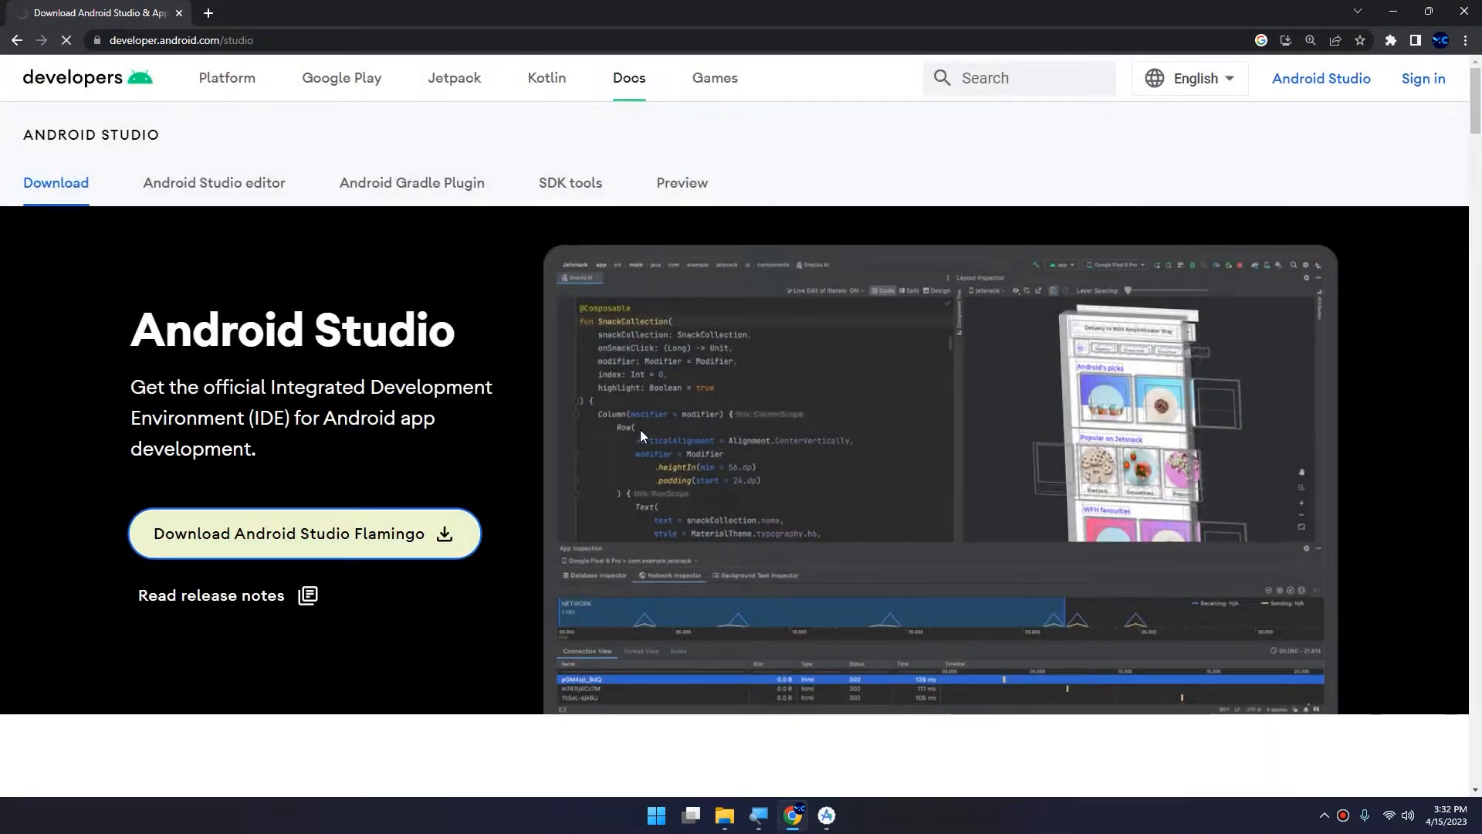
left_click(304, 532)
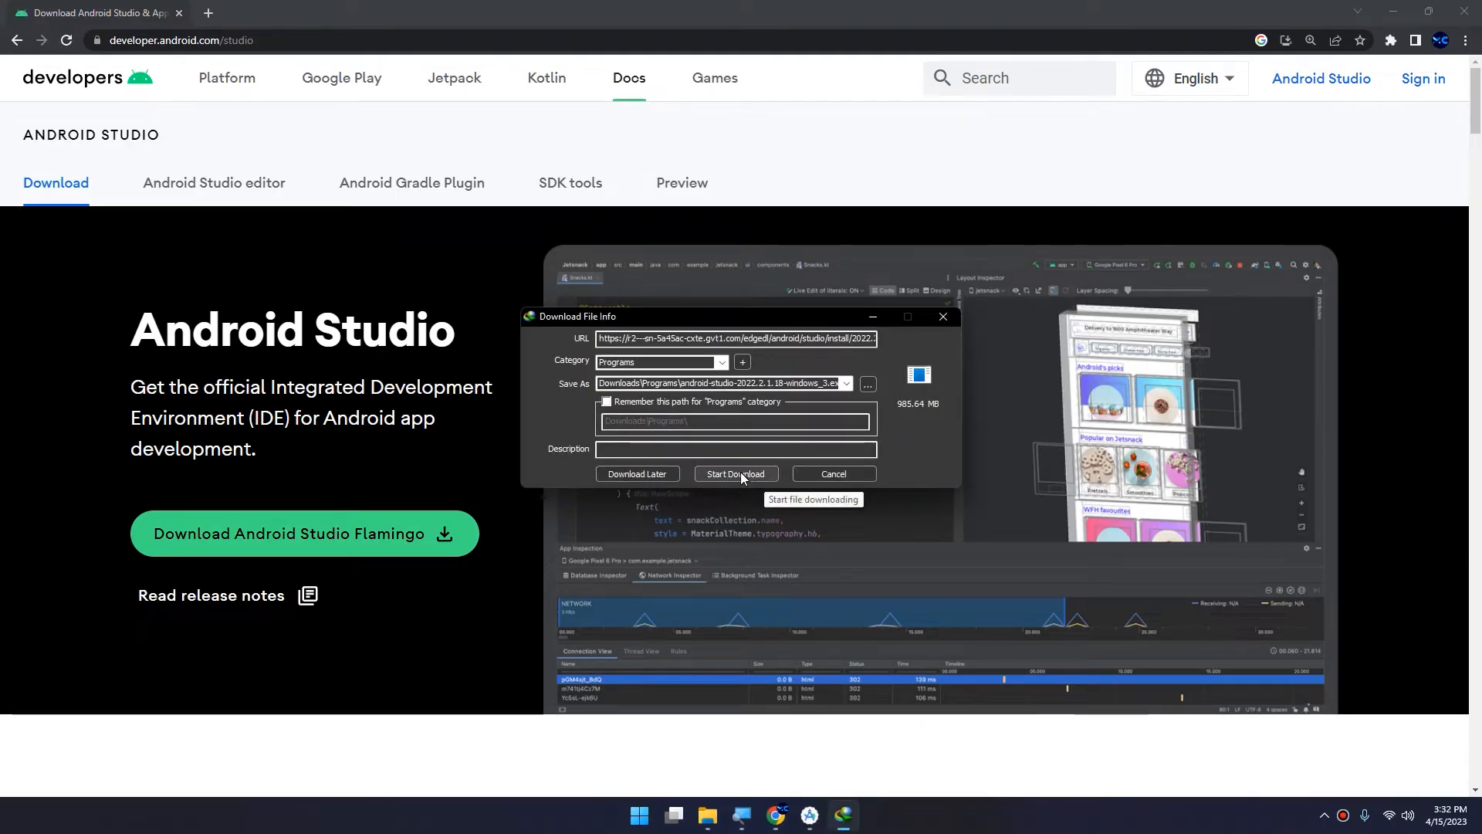
left_click(737, 474)
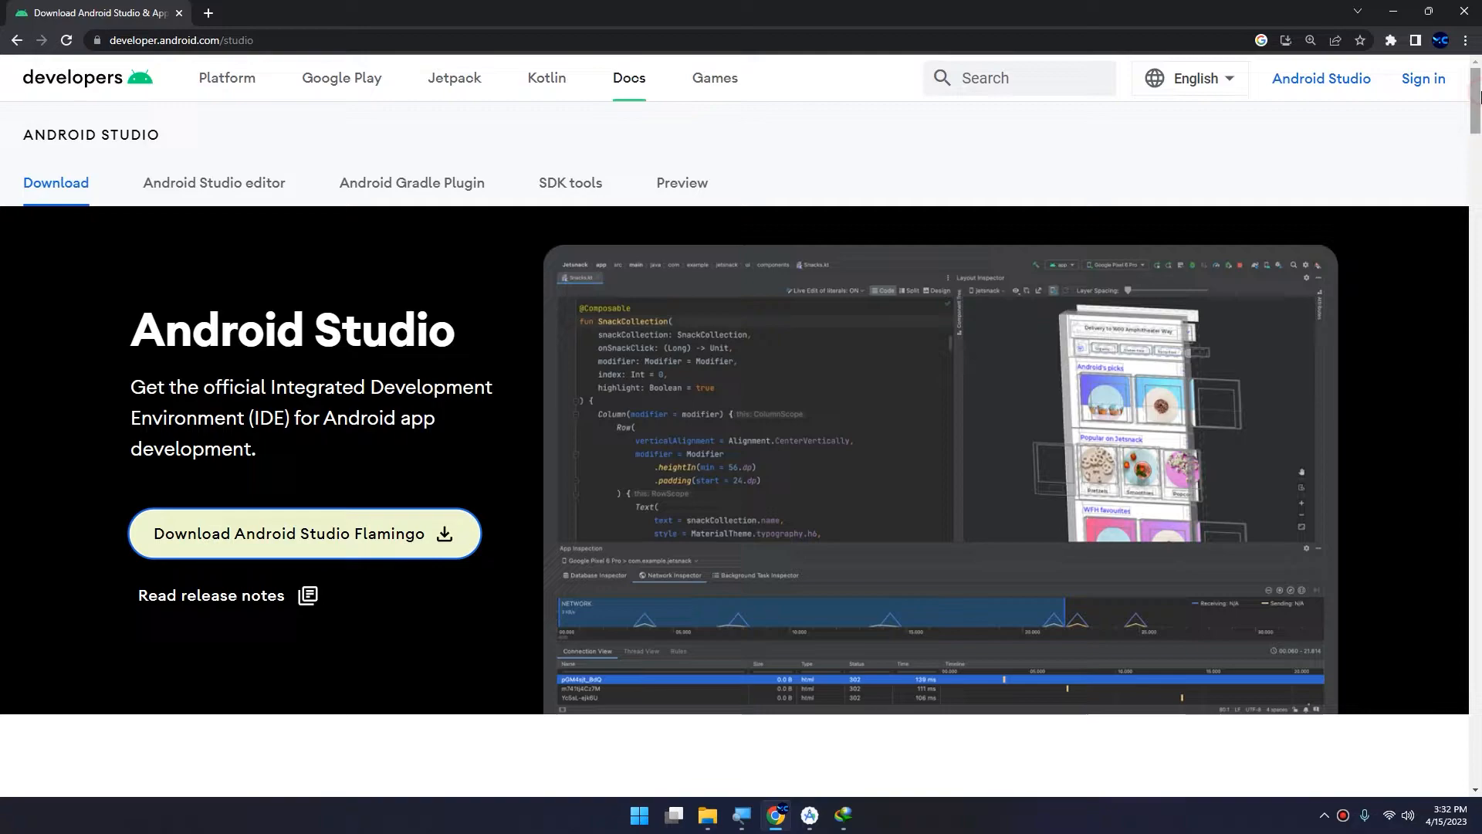
scroll("down", 3)
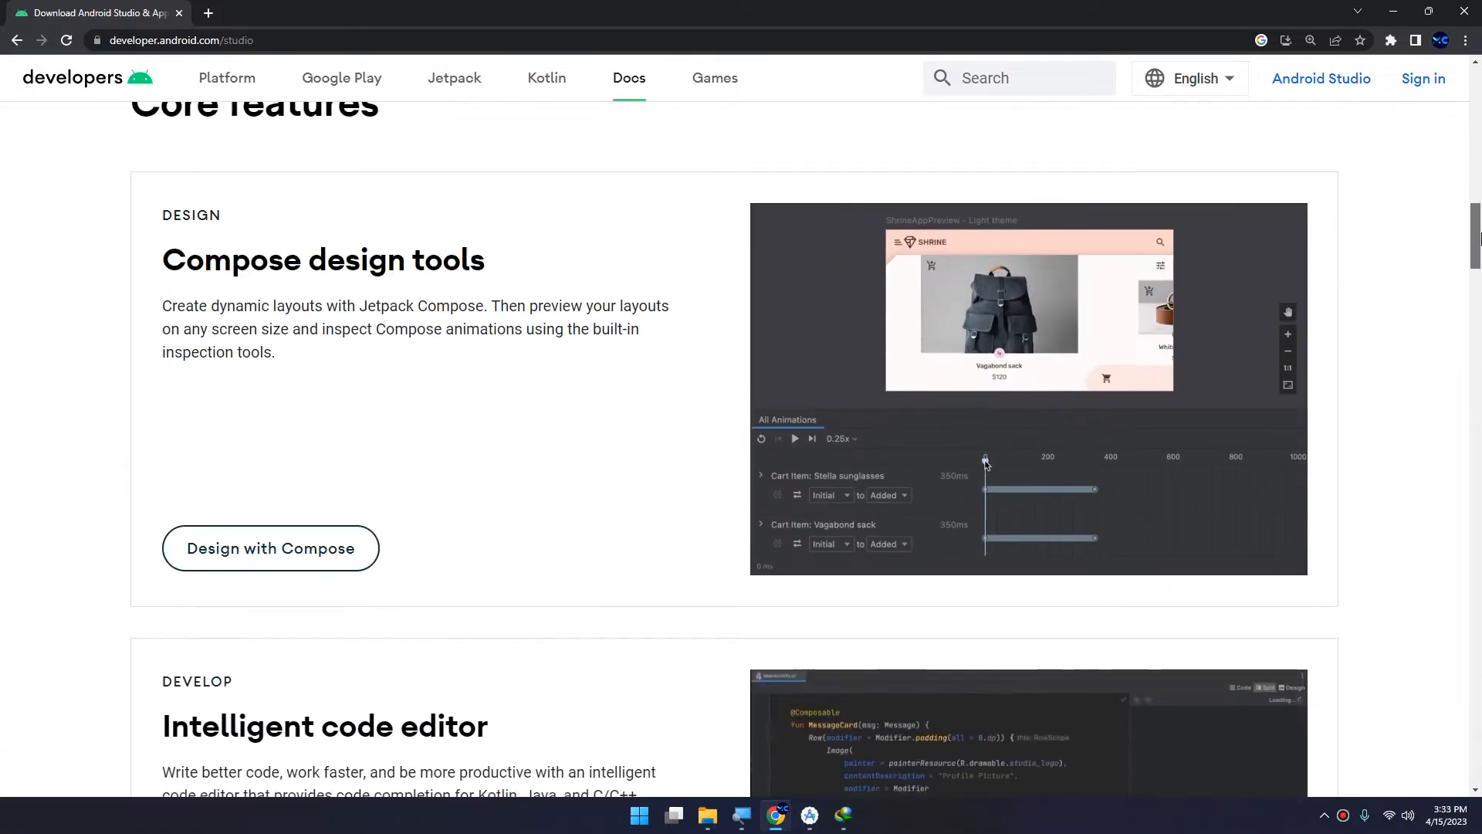
scroll("down", 3)
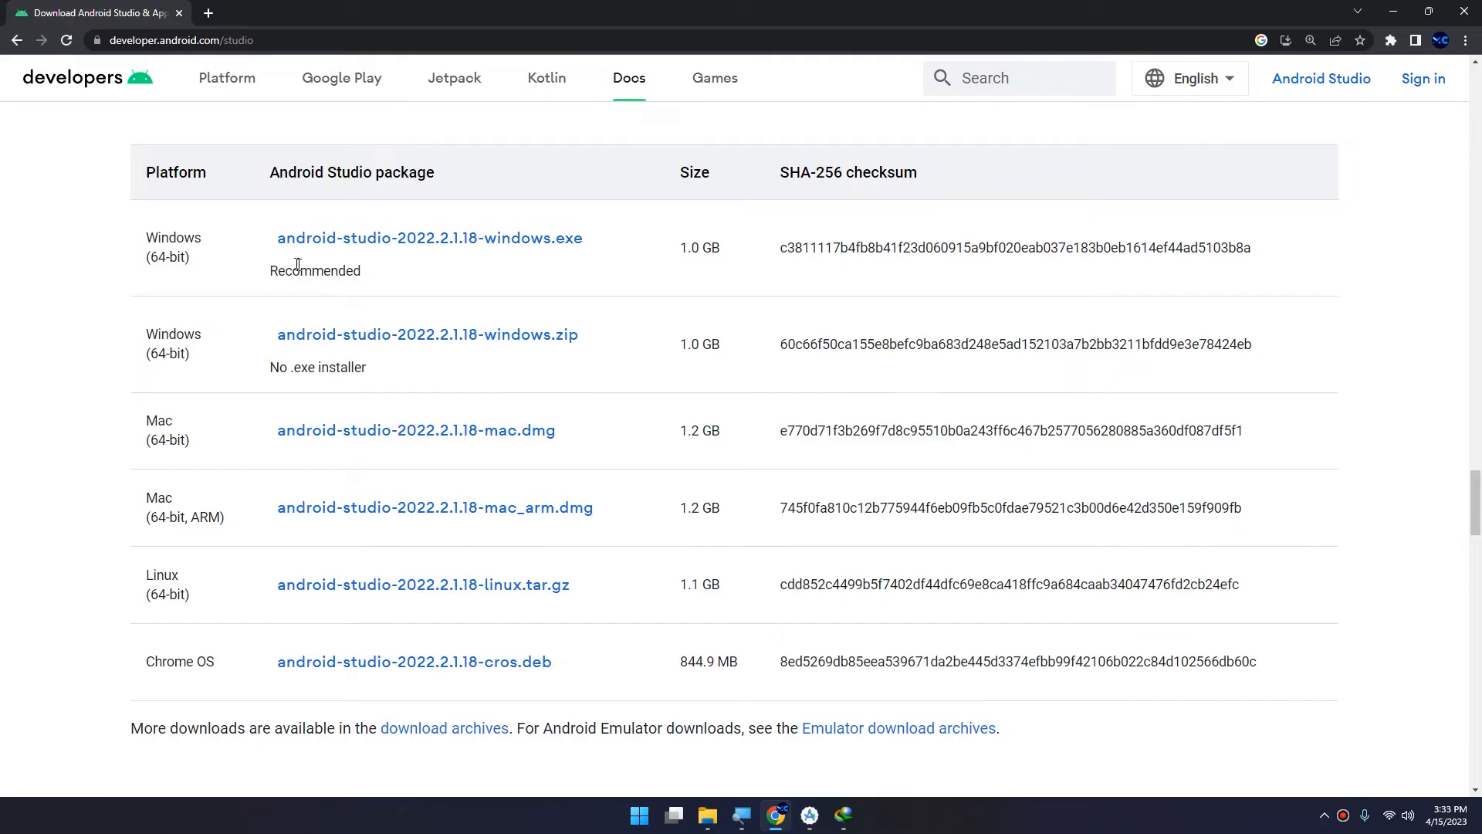
double_click(150, 238)
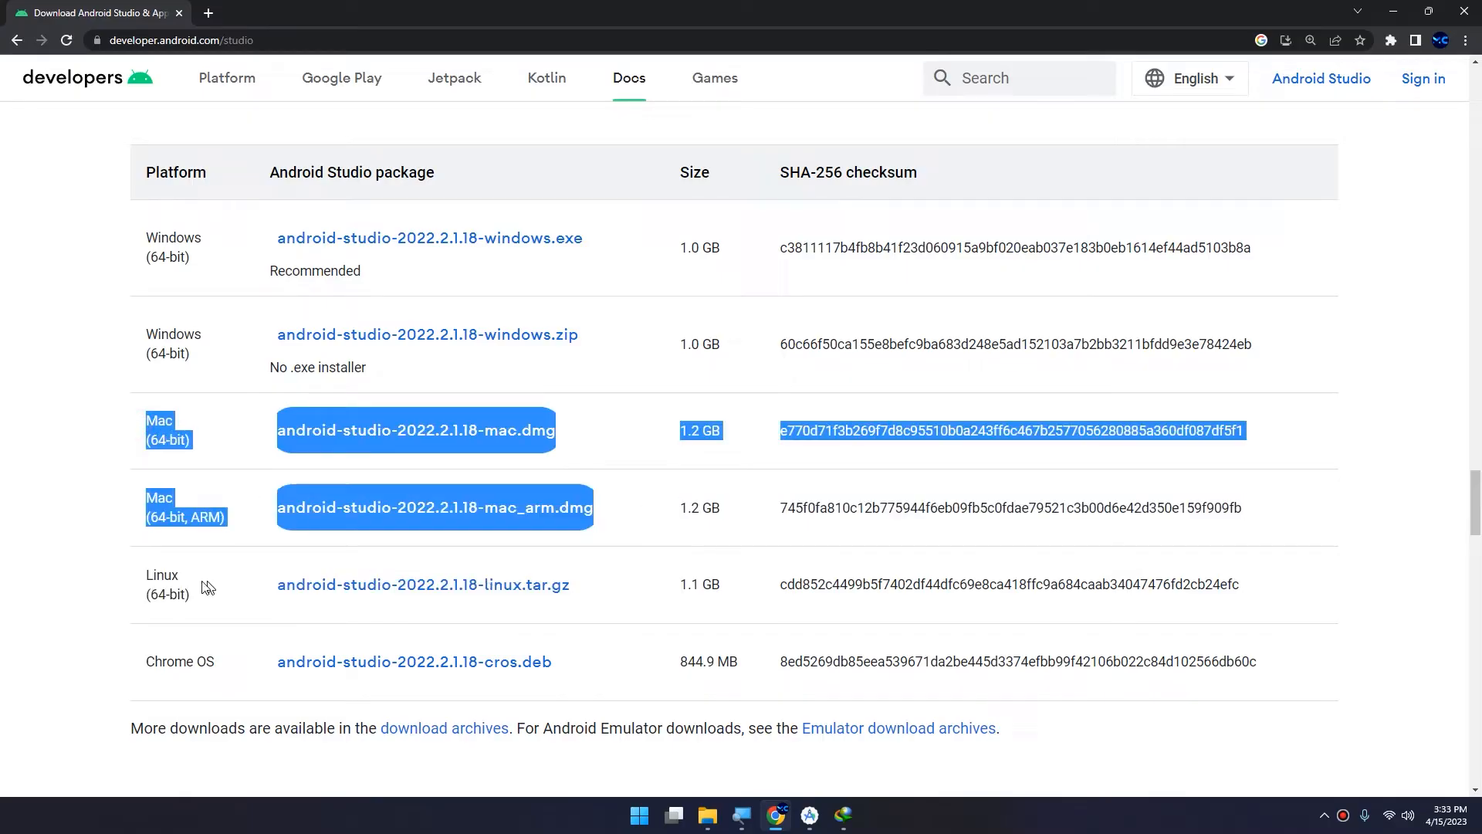
left_click_drag(205, 587, 136, 668)
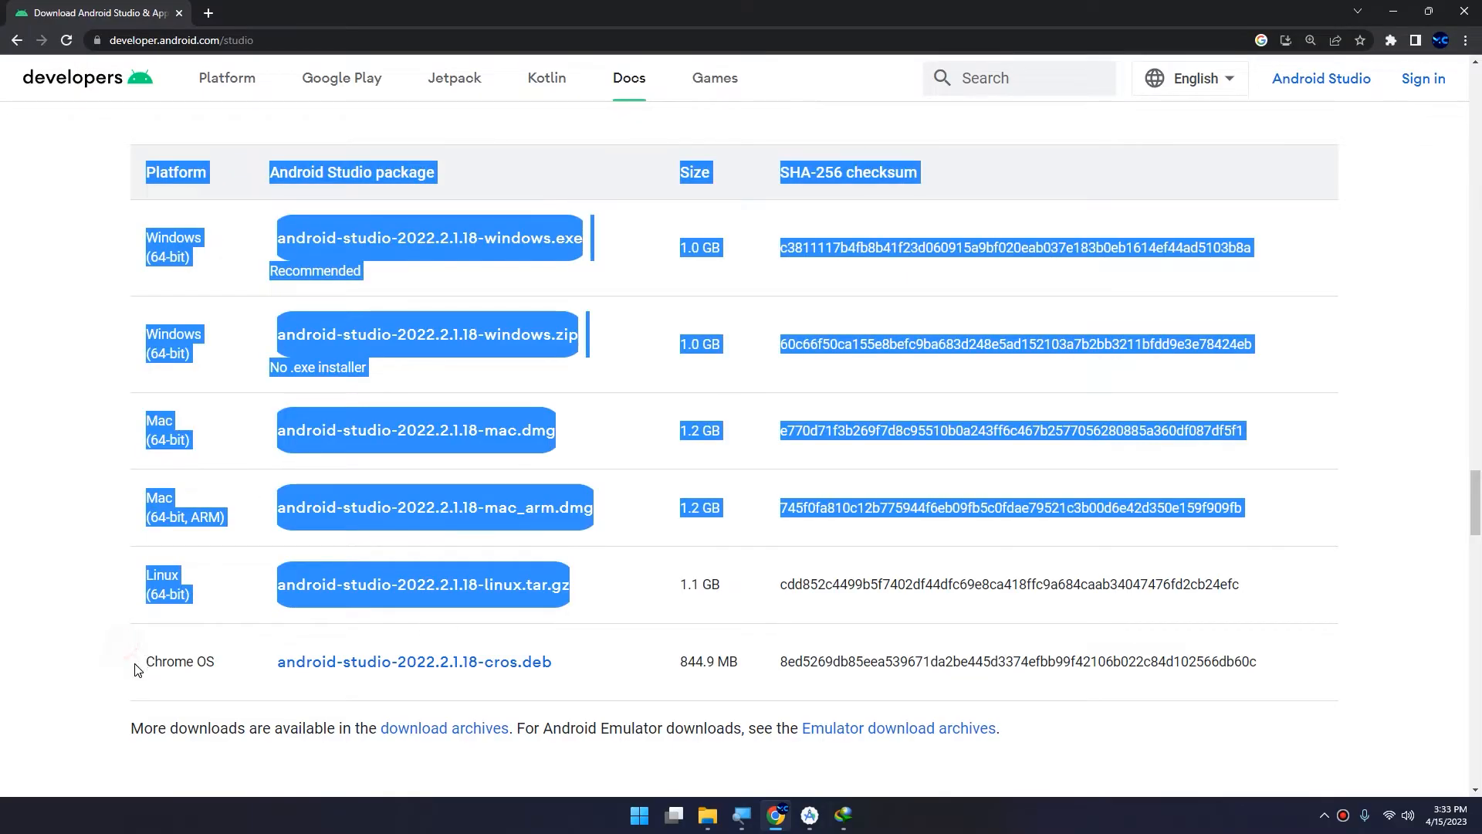
left_click(136, 669)
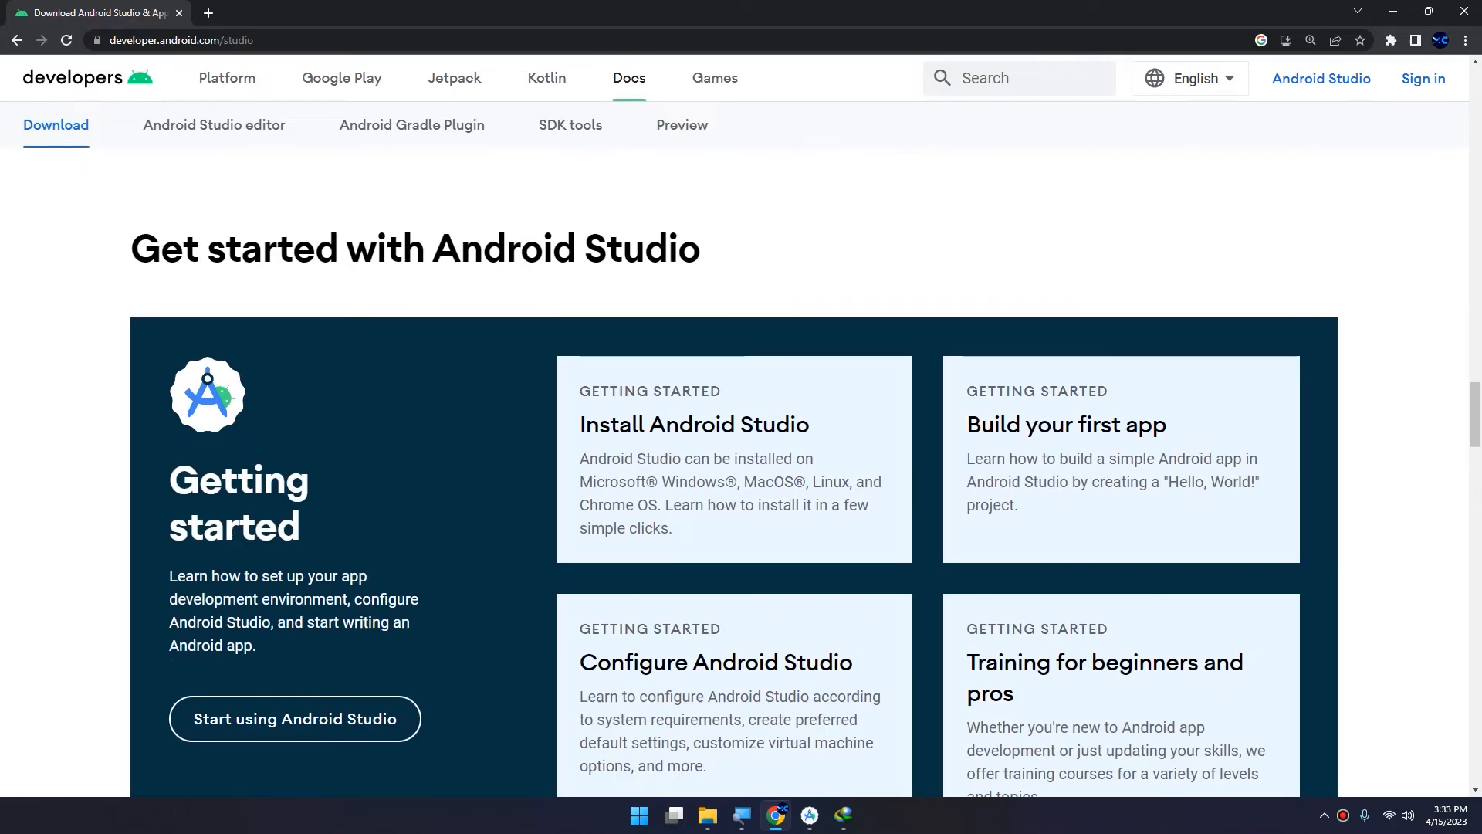
scroll("down", 3)
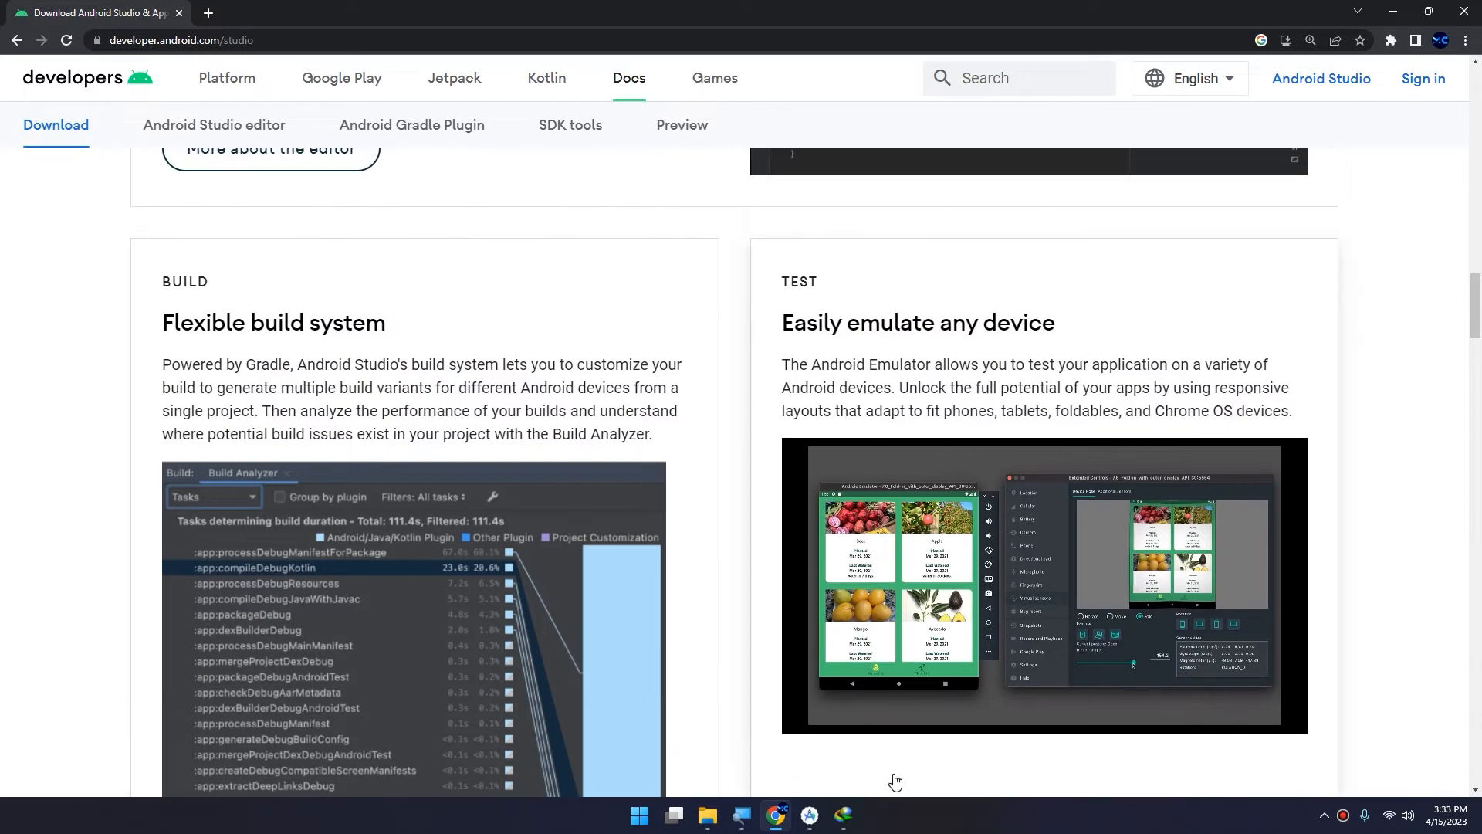
scroll("down", 3)
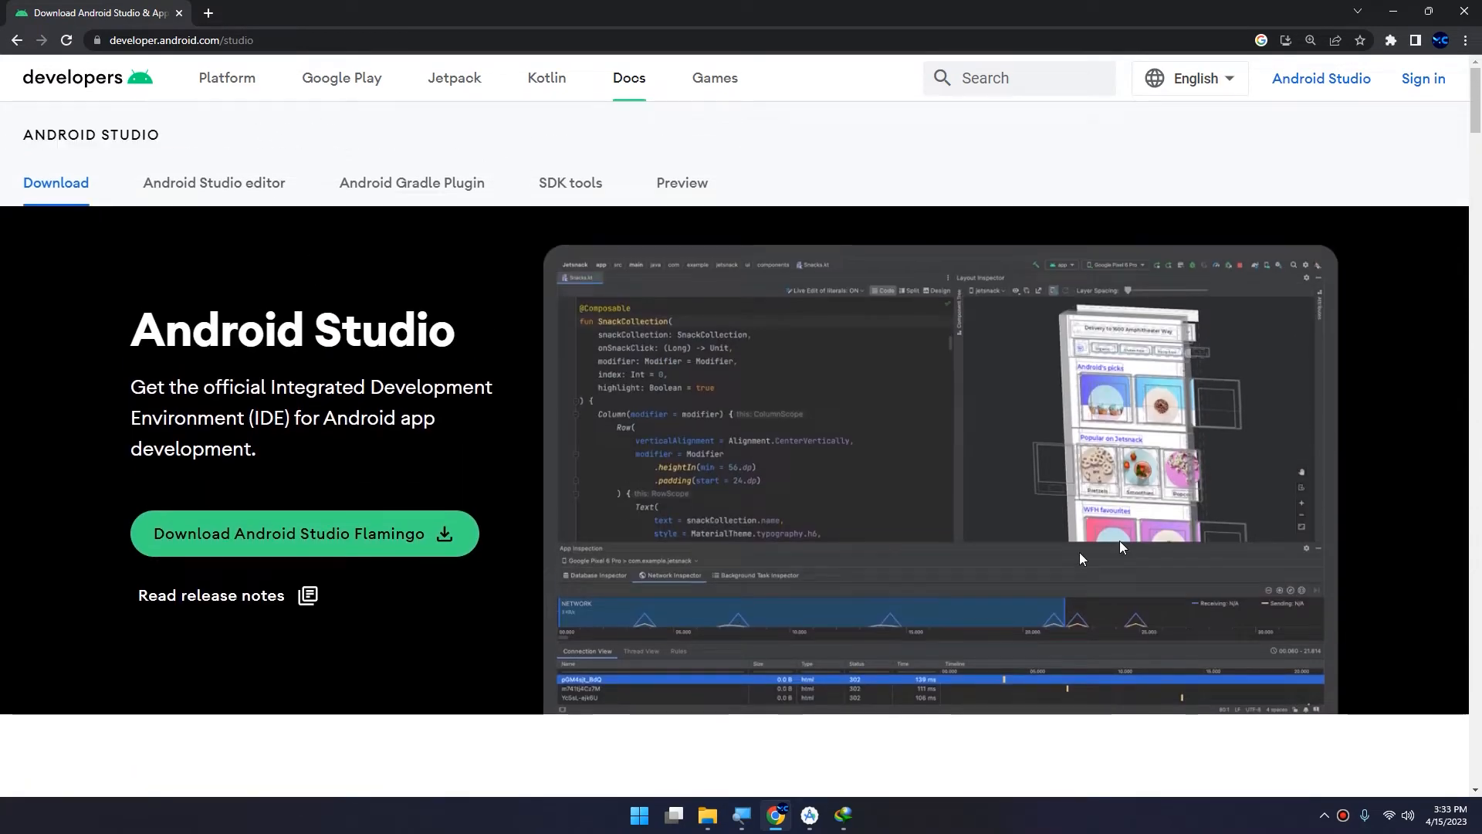
scroll("down", 3)
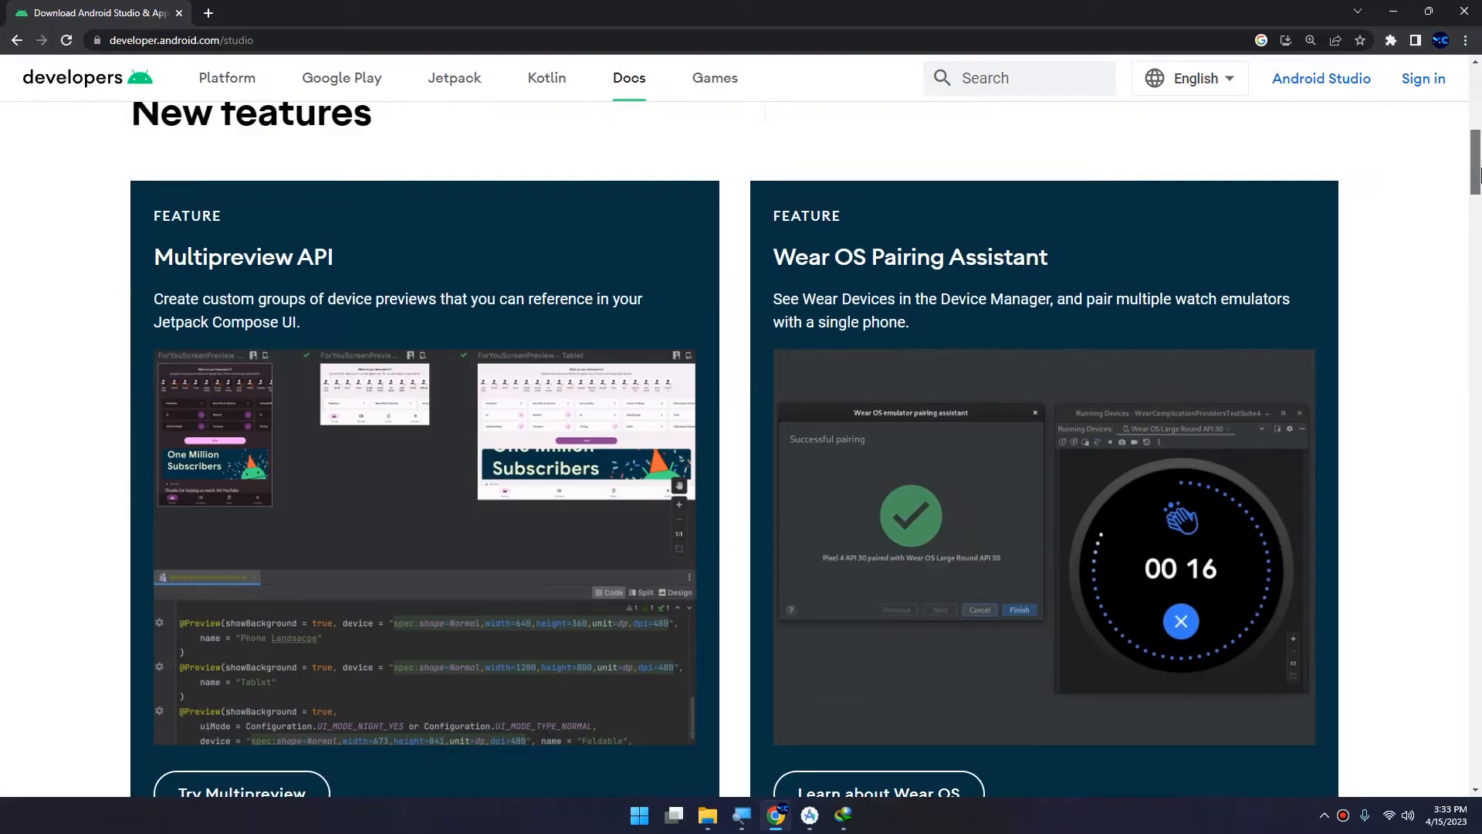
scroll("down", 3)
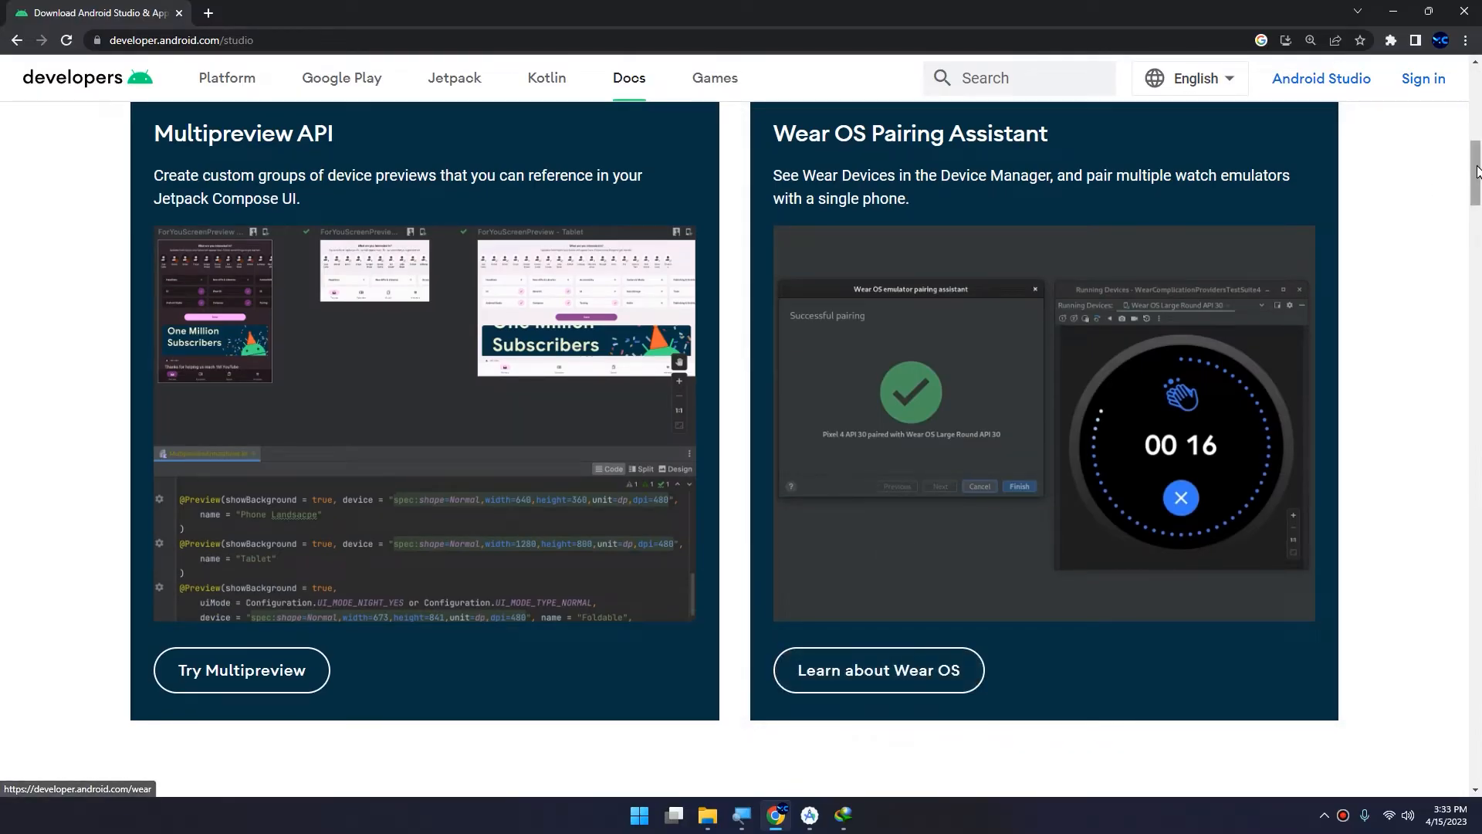
scroll("down", 3)
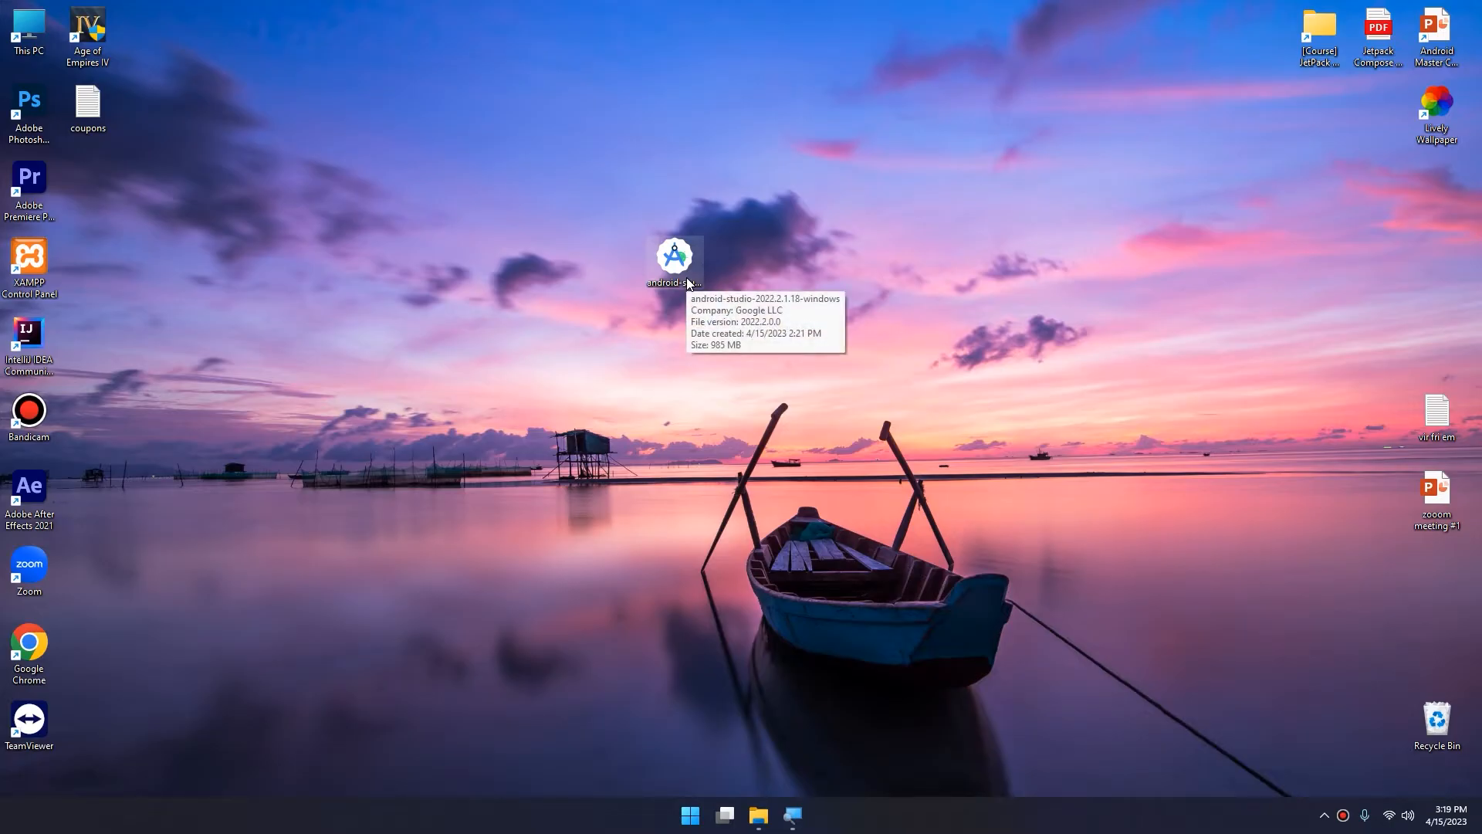
Step: Run the installer with default components into C:\Program Files\Android\Android Studio
double_click(674, 256)
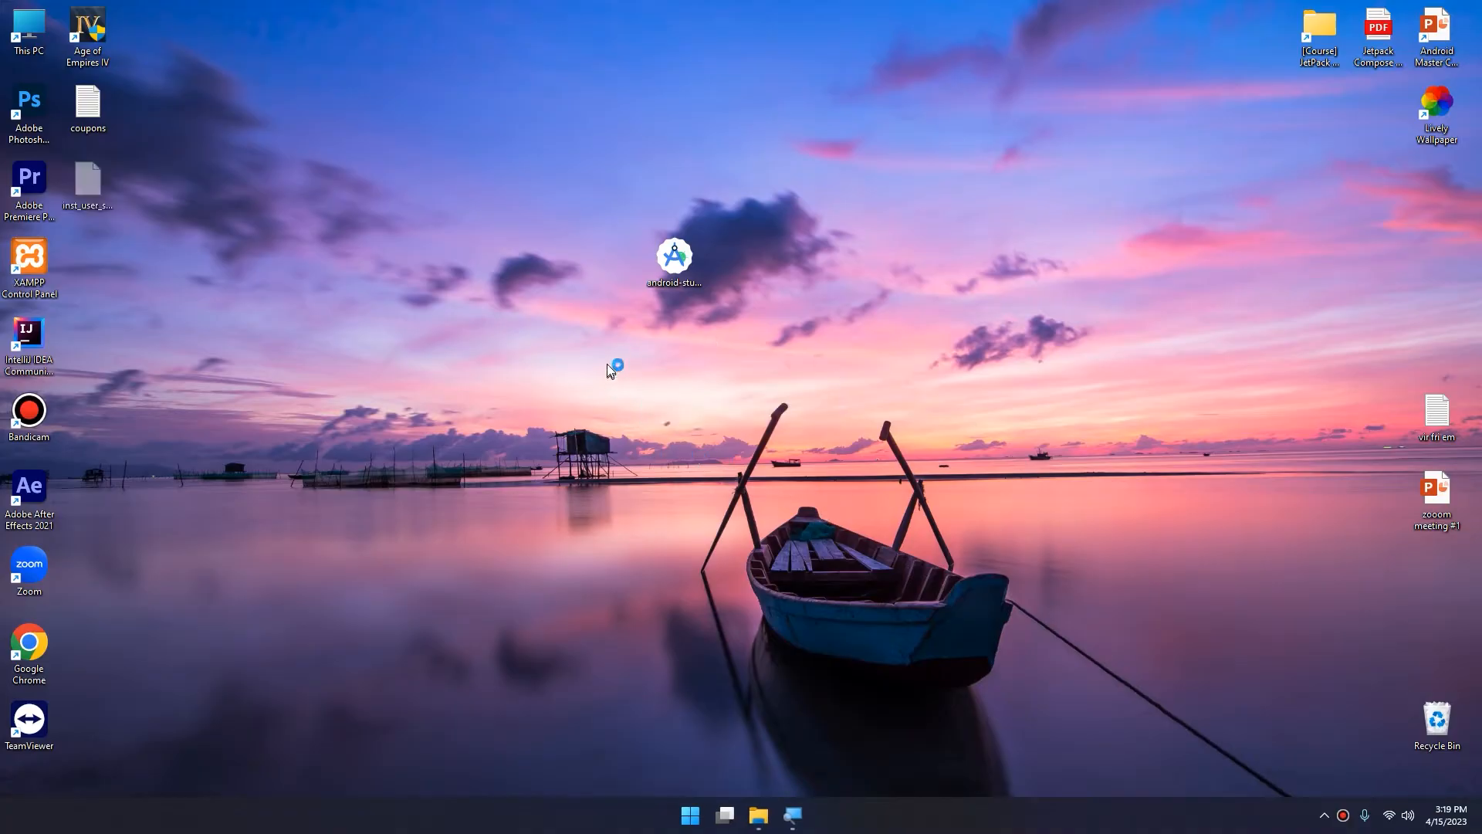
double_click(674, 254)
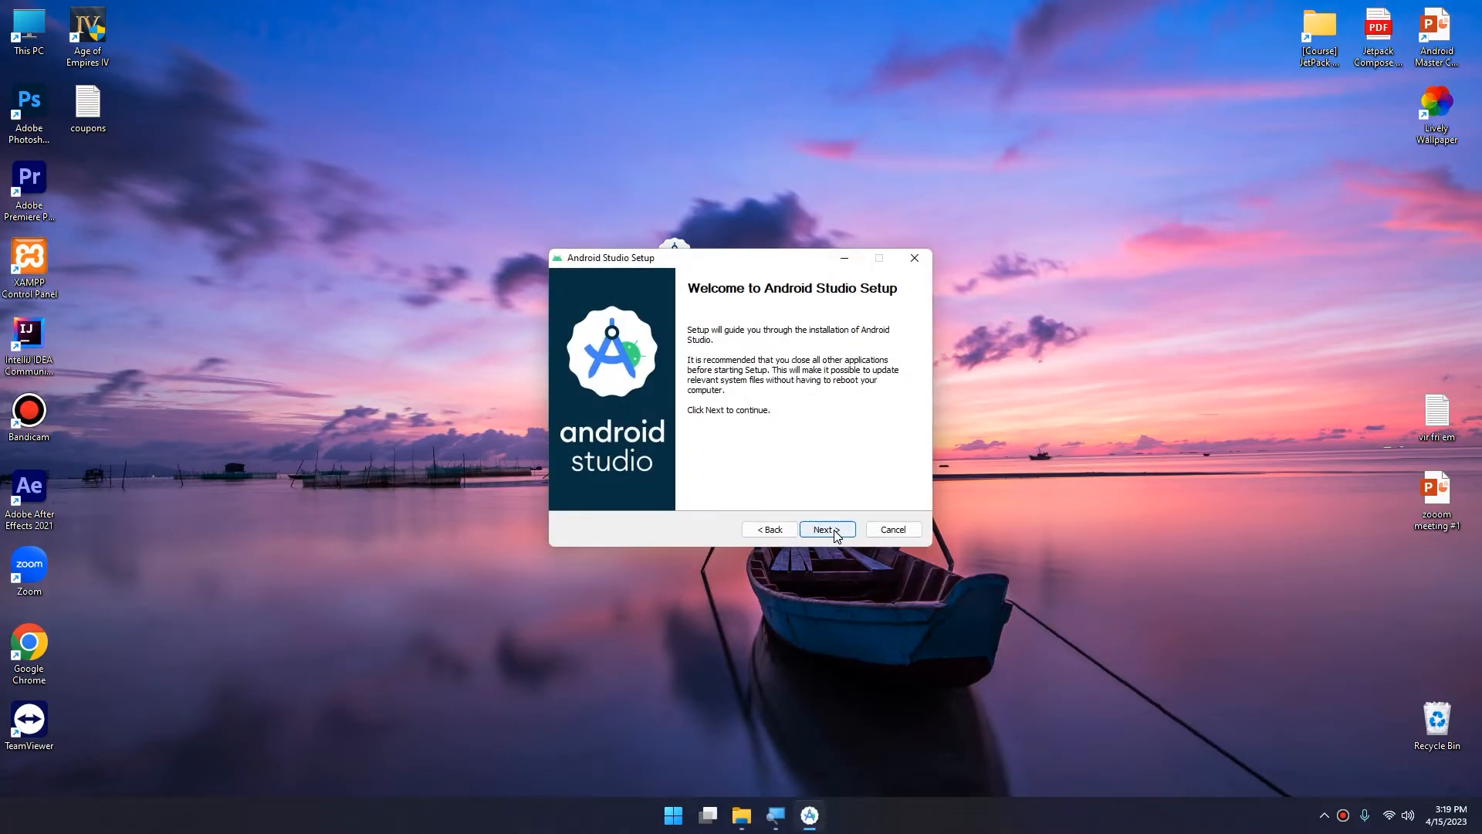
left_click(825, 528)
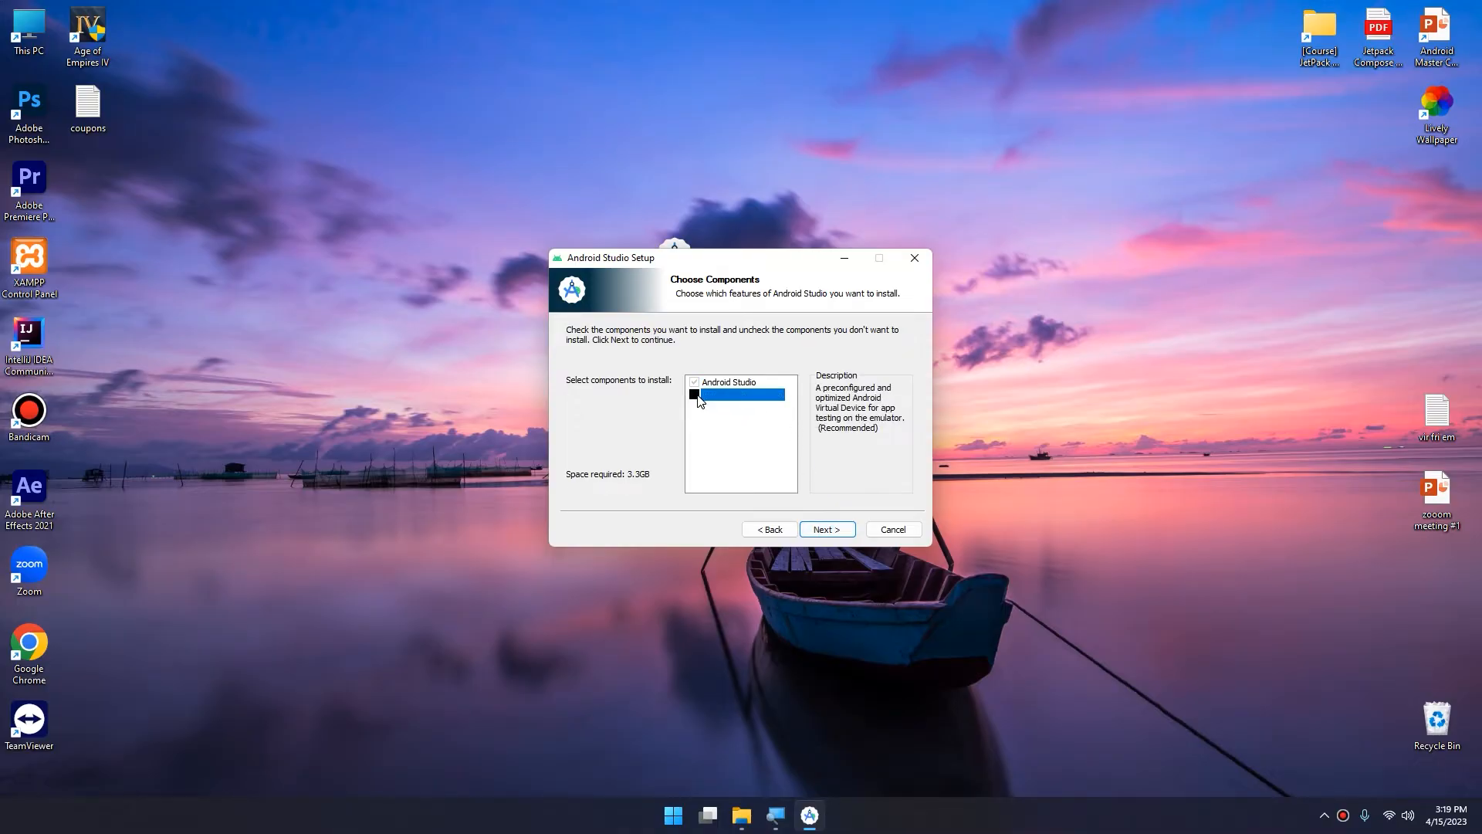
left_click(824, 528)
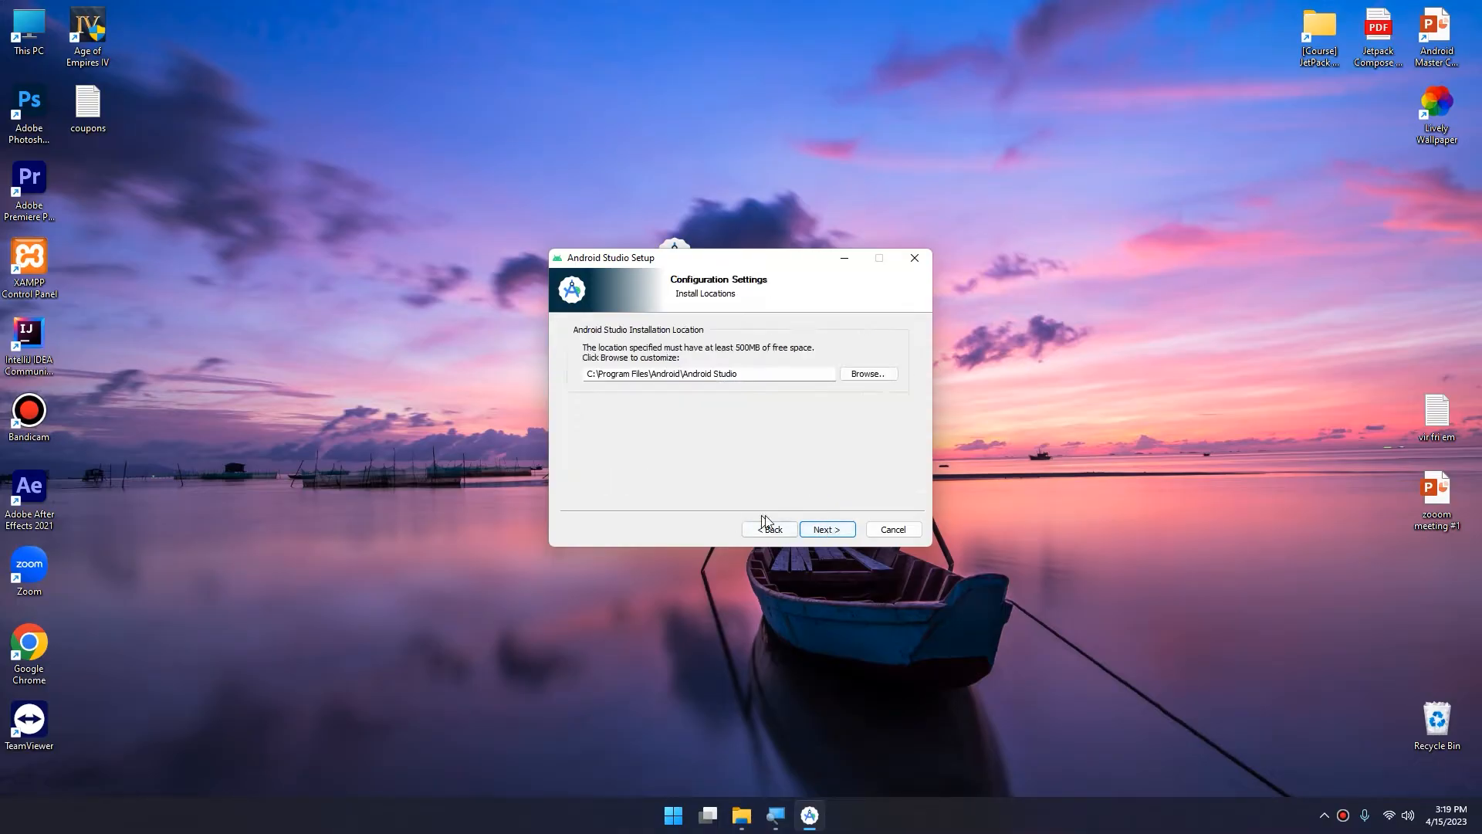
left_click(824, 528)
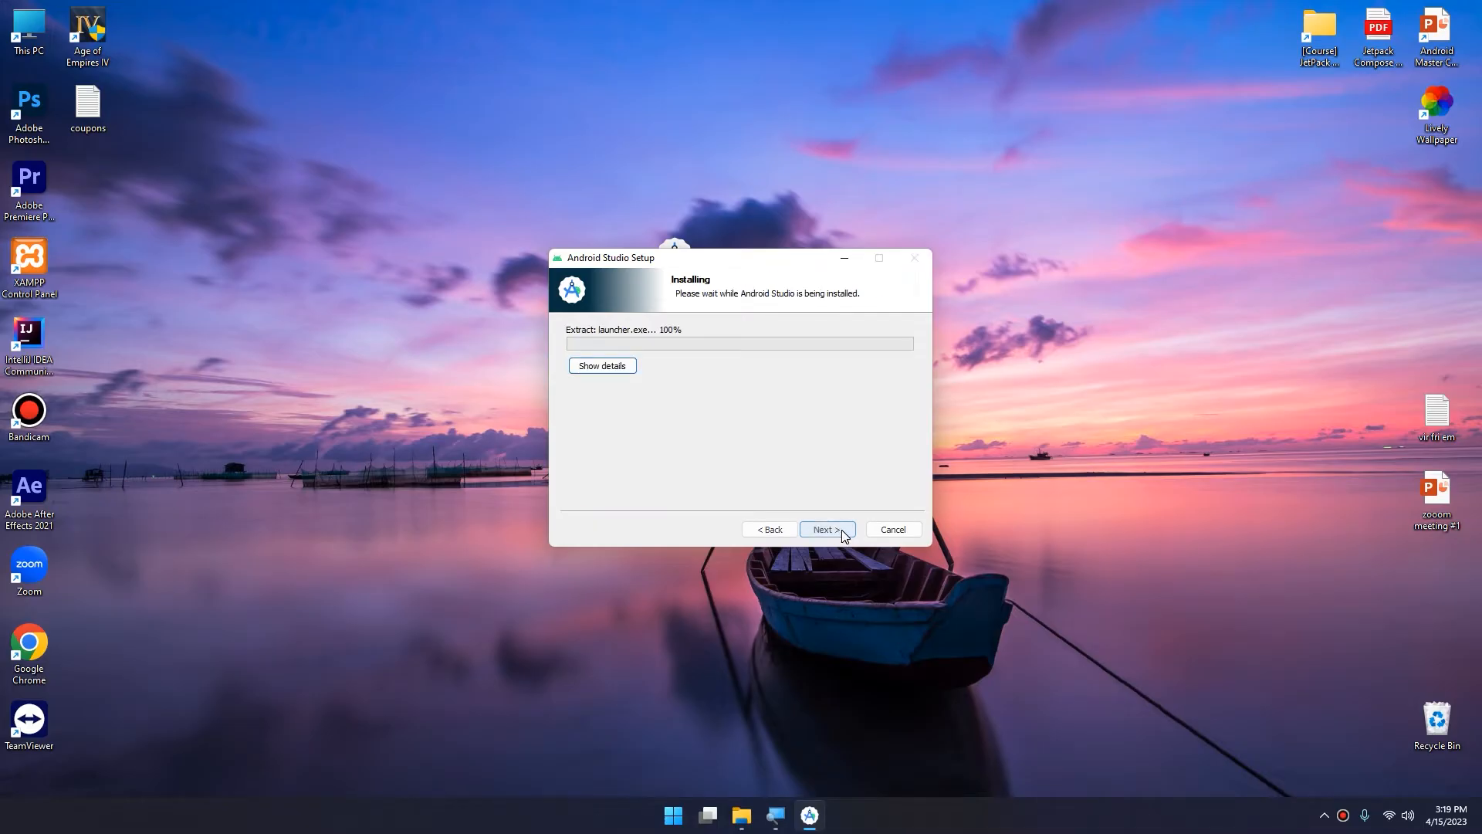
left_click(600, 366)
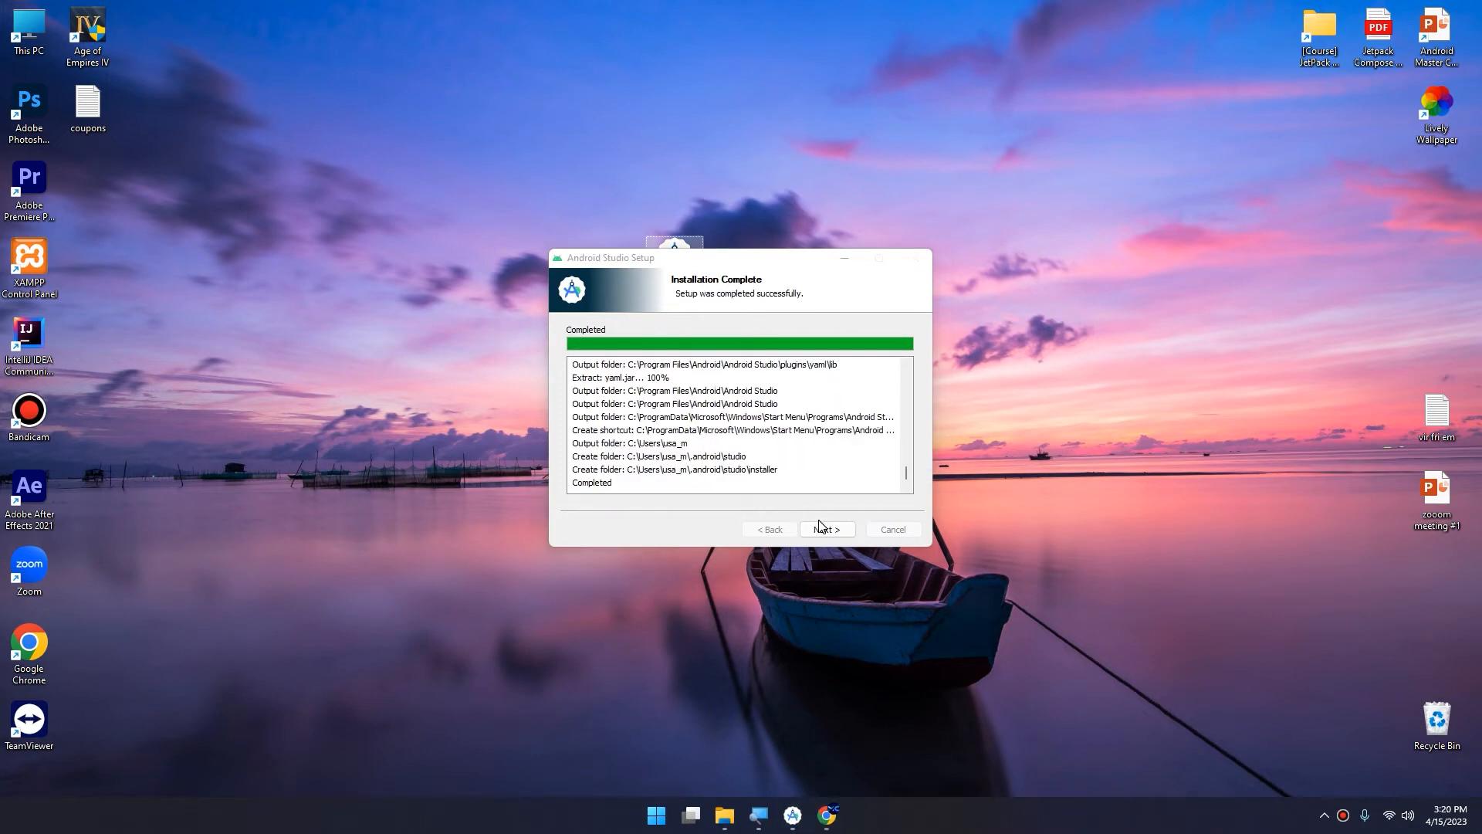
Step: Finish the completed setup with Start Android Studio checked
left_click(823, 530)
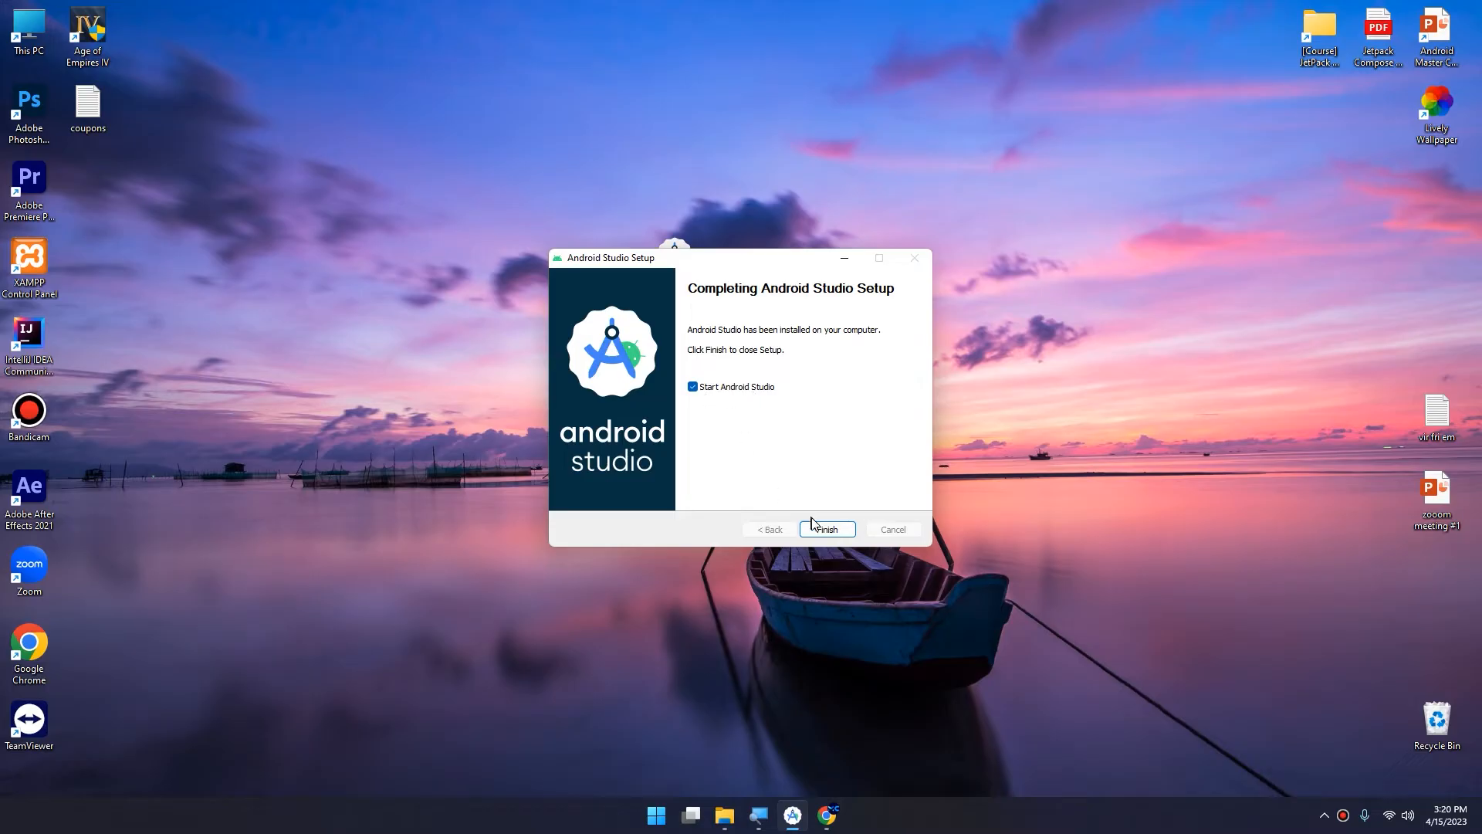
left_click(825, 529)
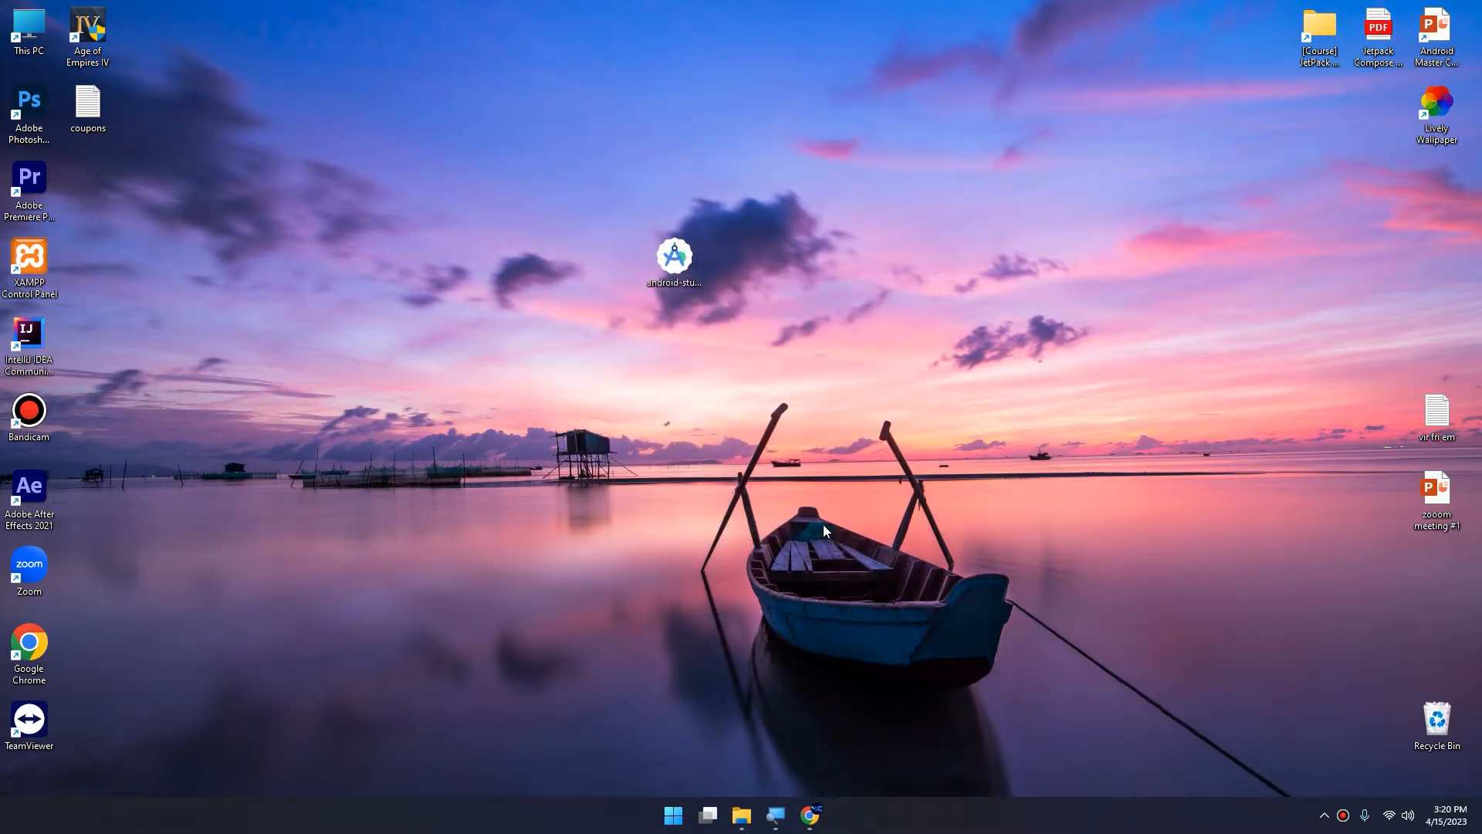
Step: Accept the SDK licenses and begin downloading the SDK, Android 13 platform and Build-Tools 33.0.2
double_click(673, 256)
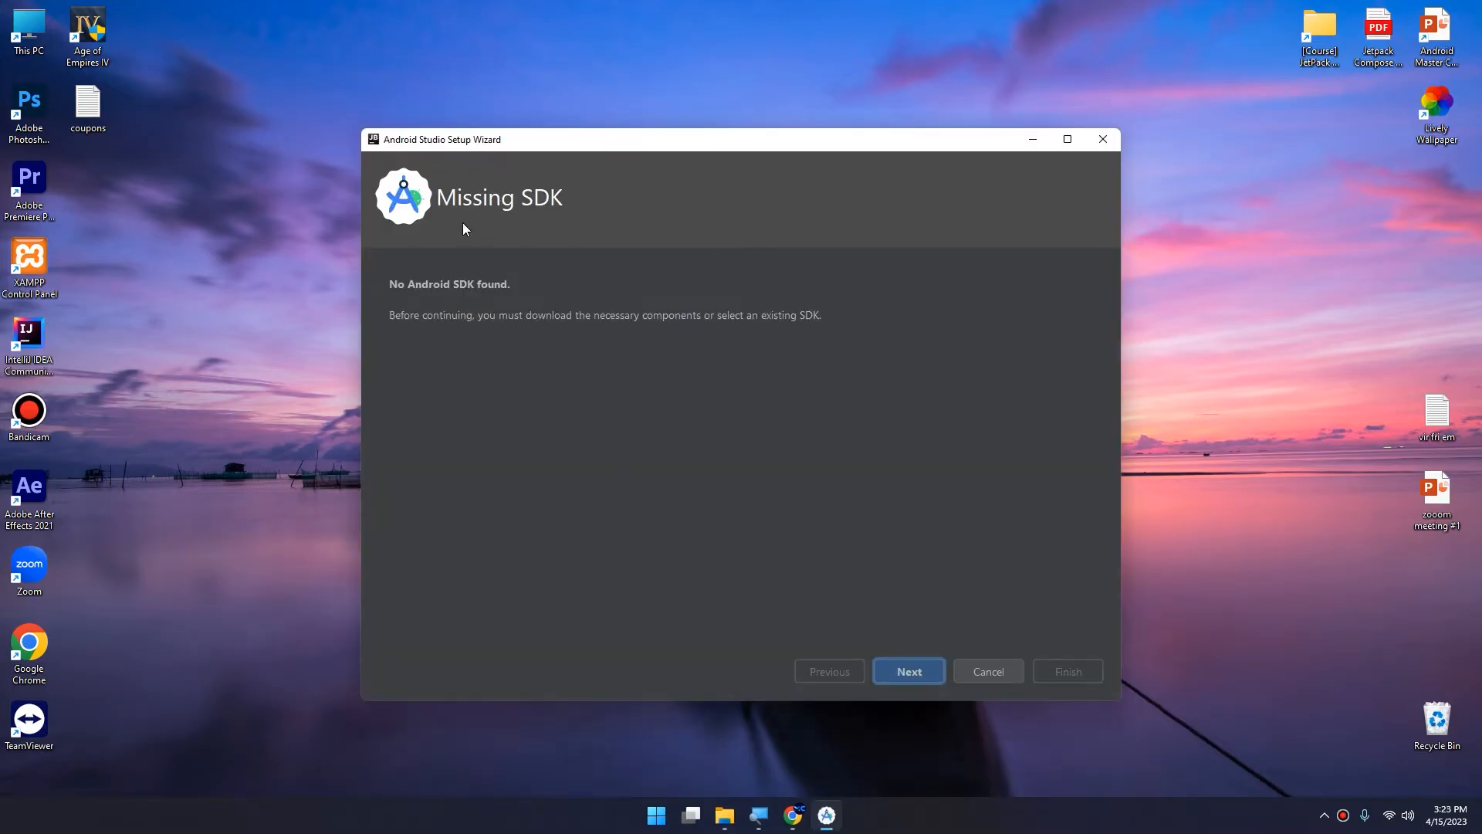
mouse_move(576, 219)
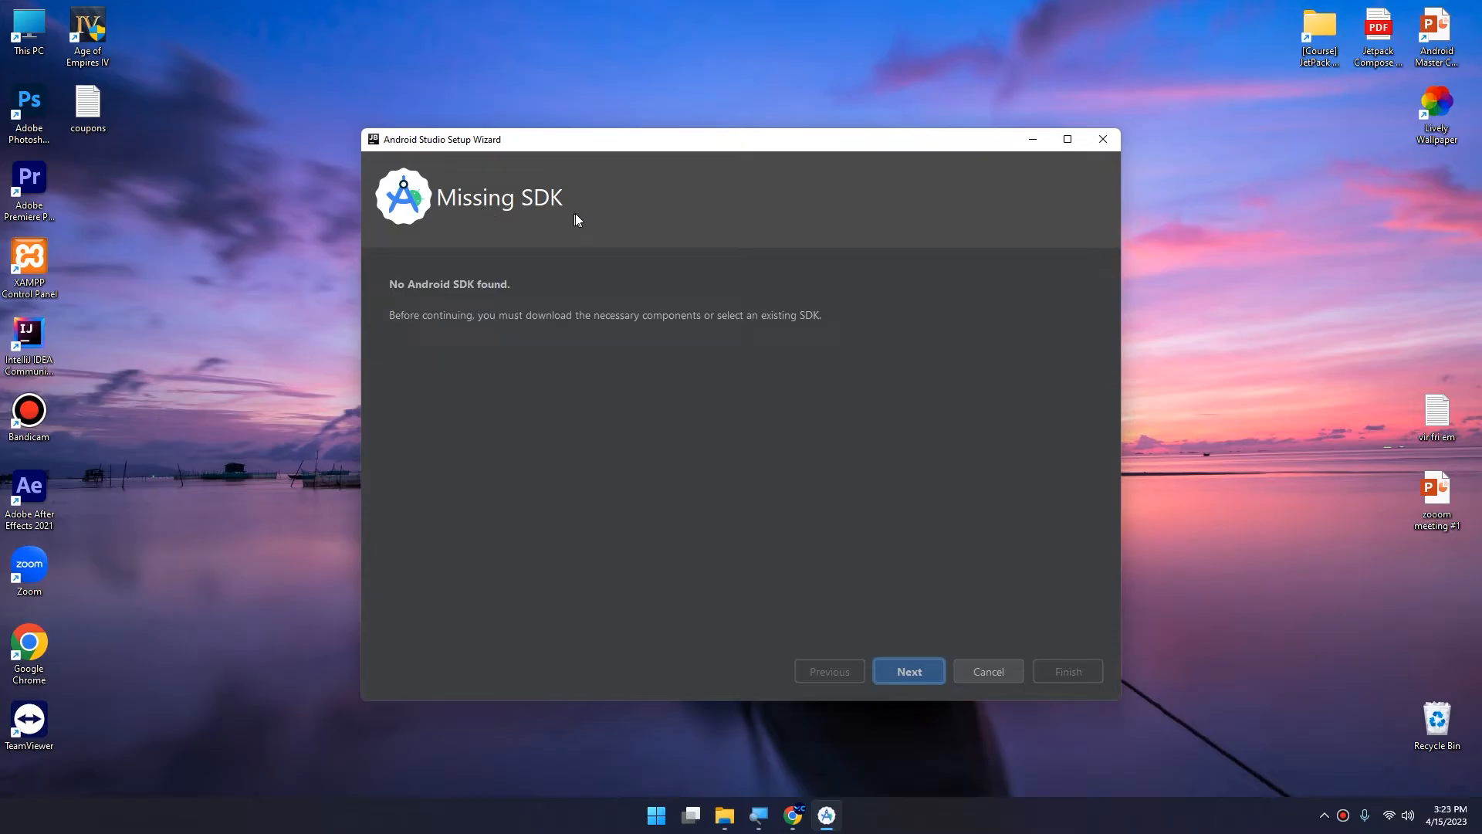
mouse_move(710, 582)
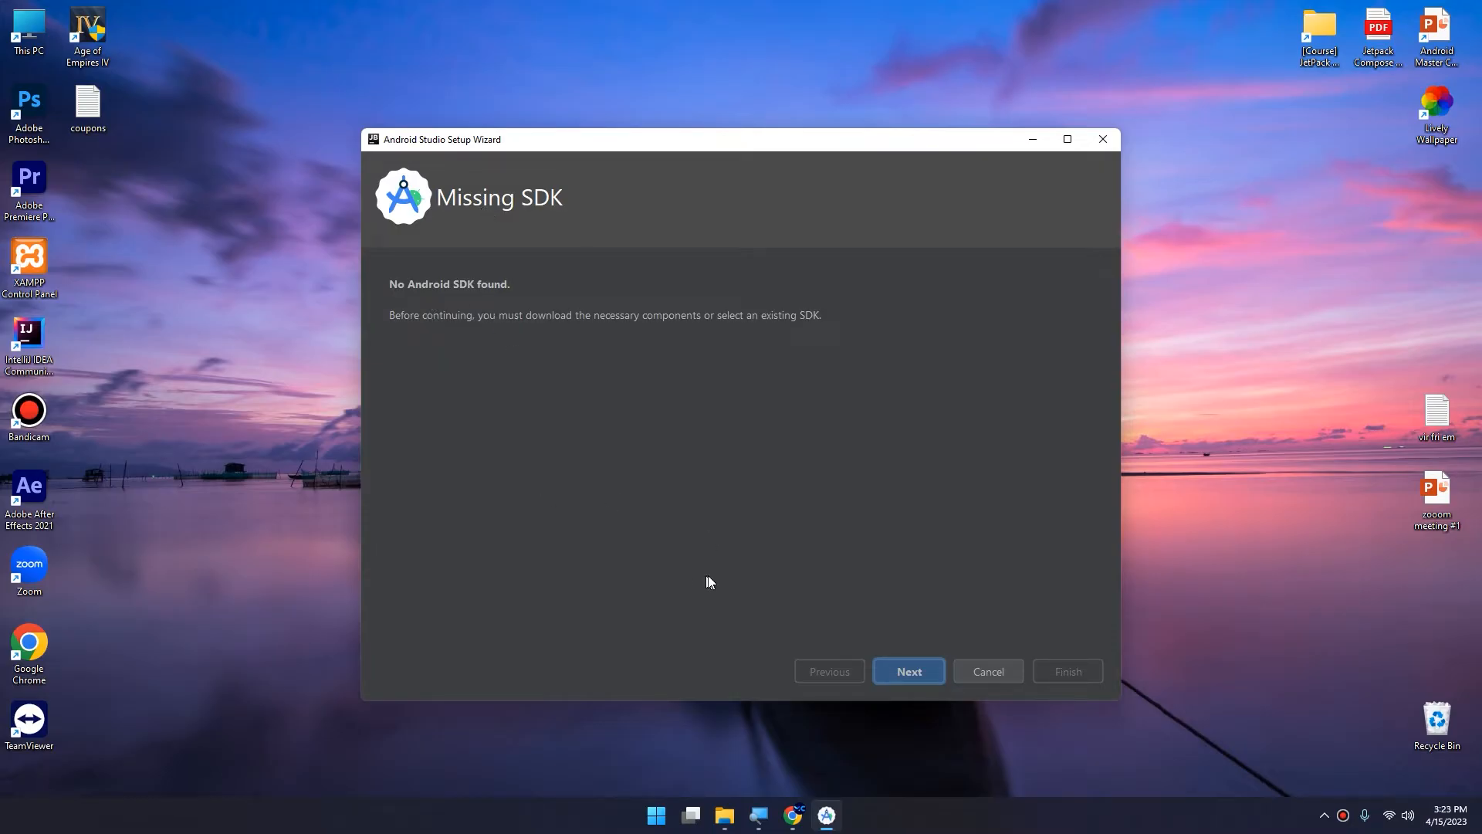
left_click(906, 670)
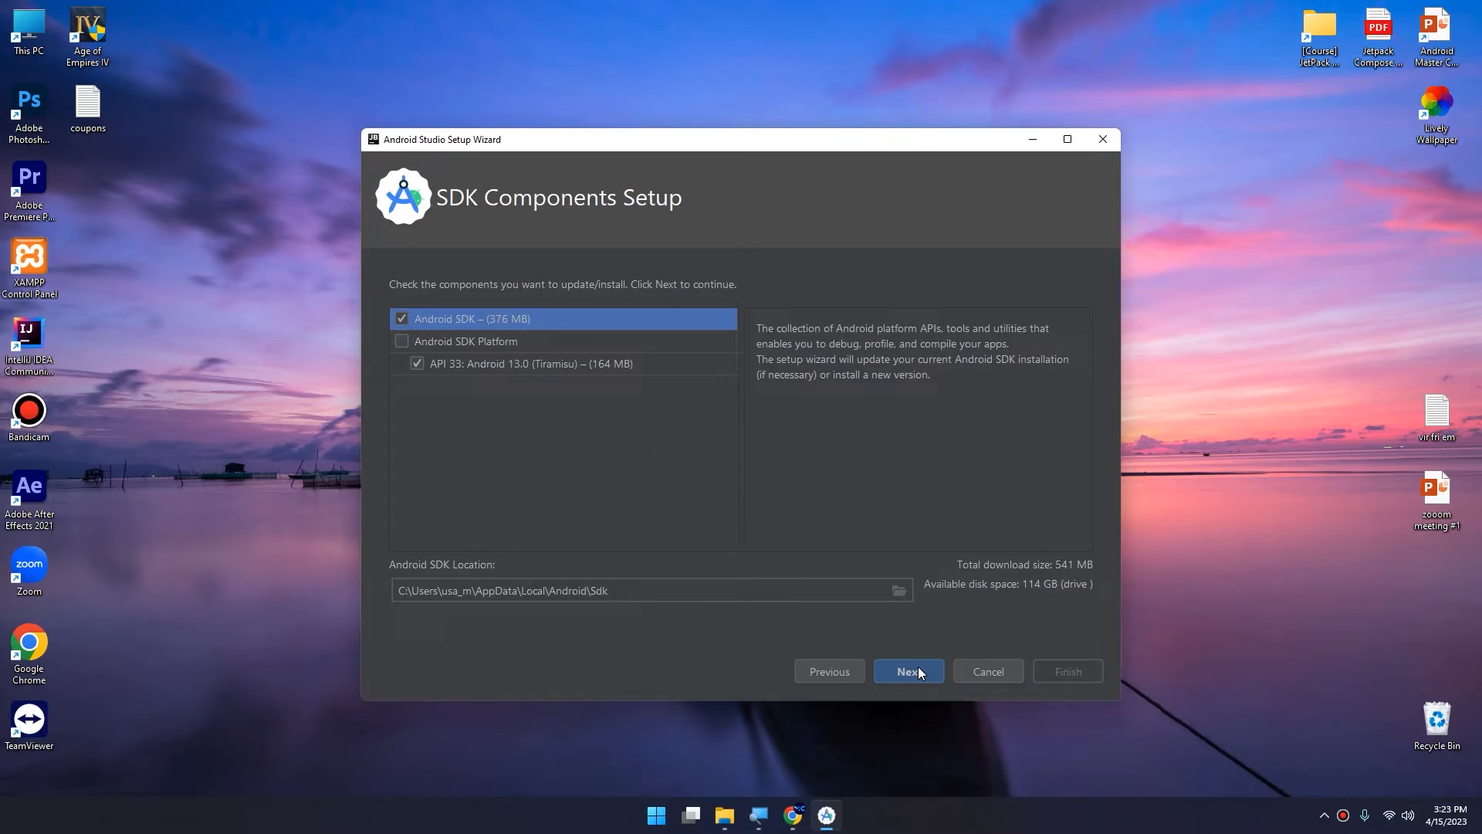
left_click(906, 670)
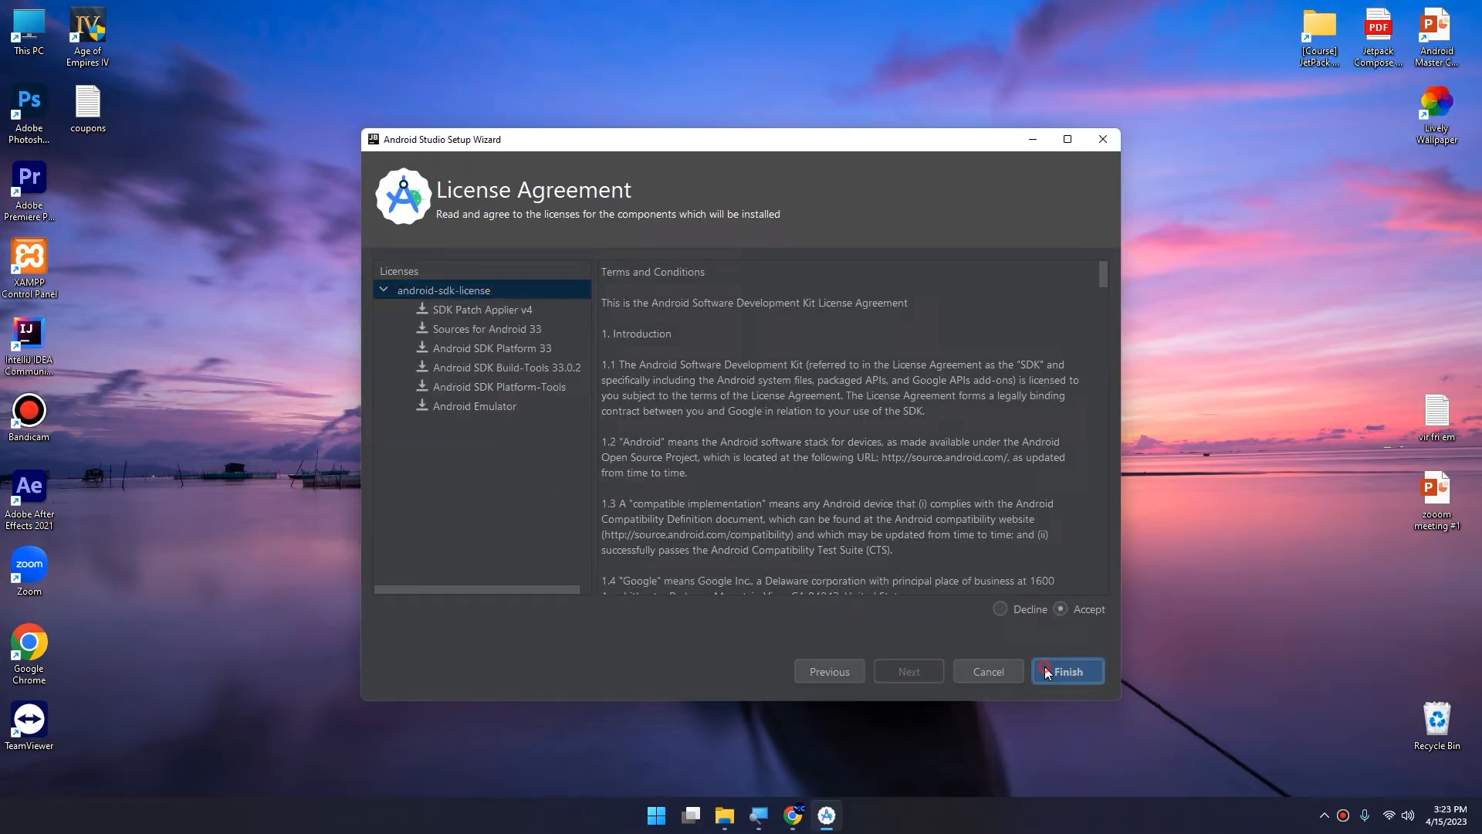
left_click(1065, 671)
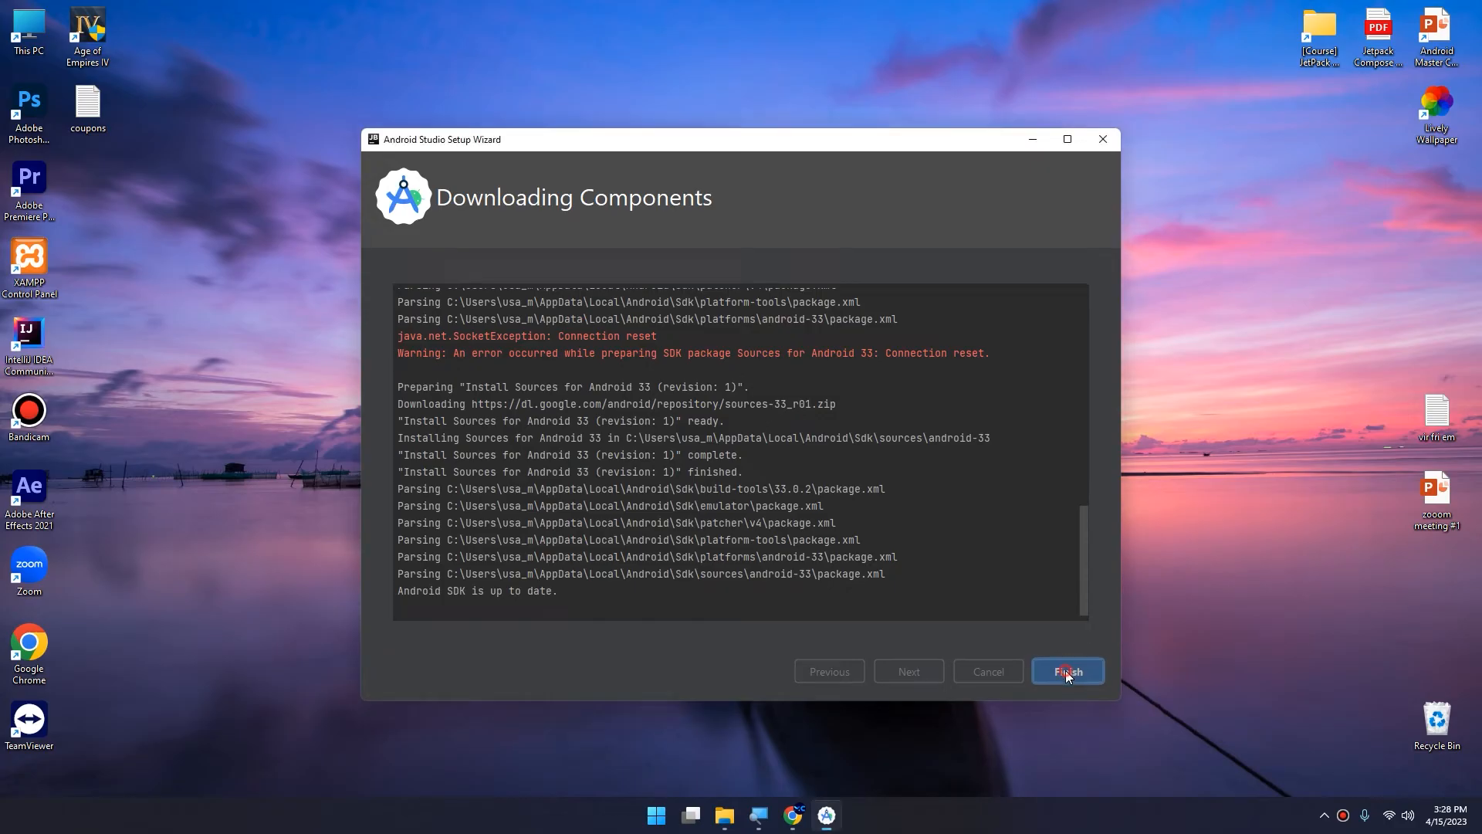
Step: Finish the setup wizard once the Android SDK reports up to date
left_click(1067, 670)
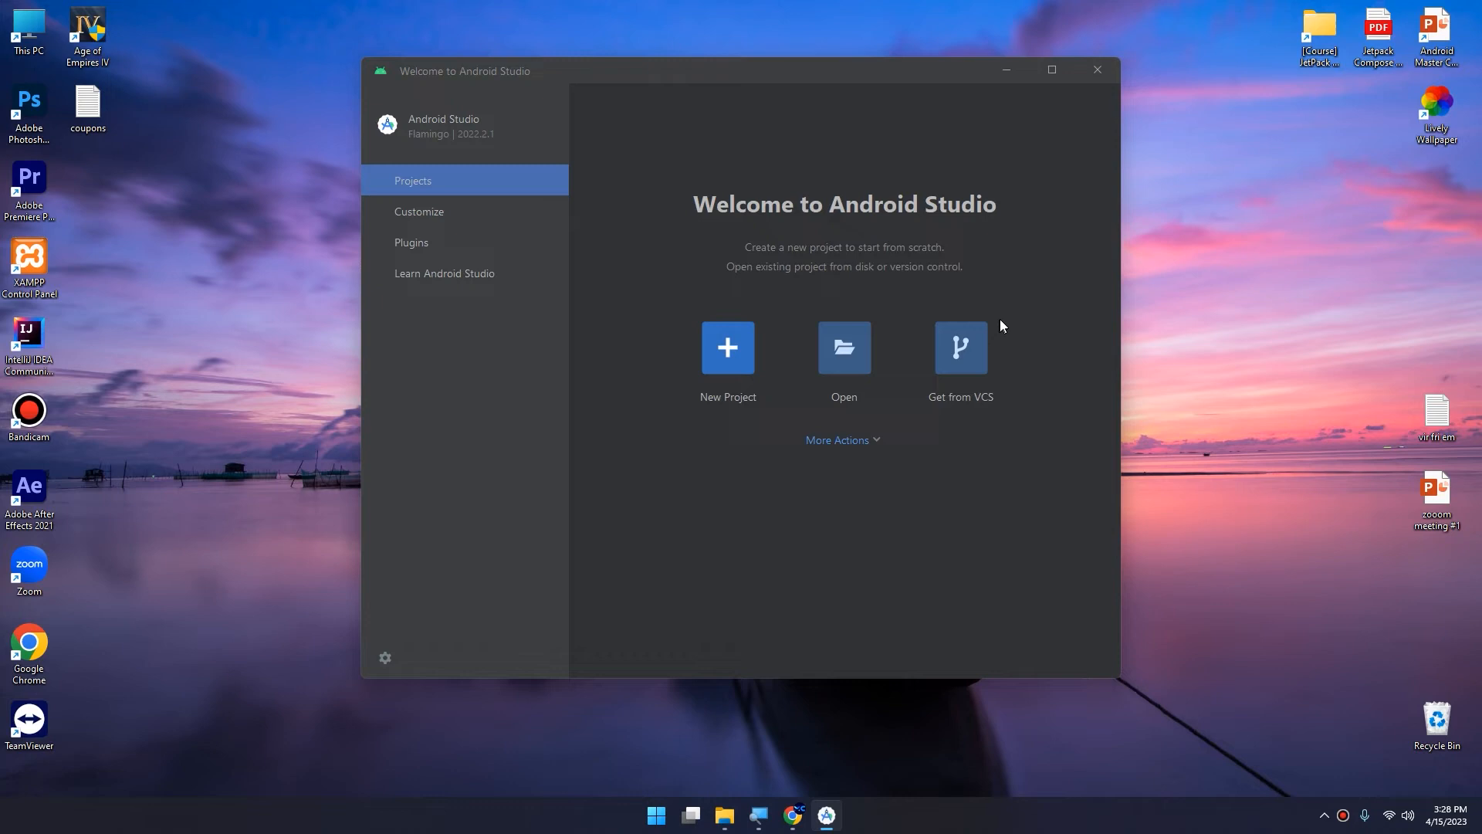
mouse_move(1003, 323)
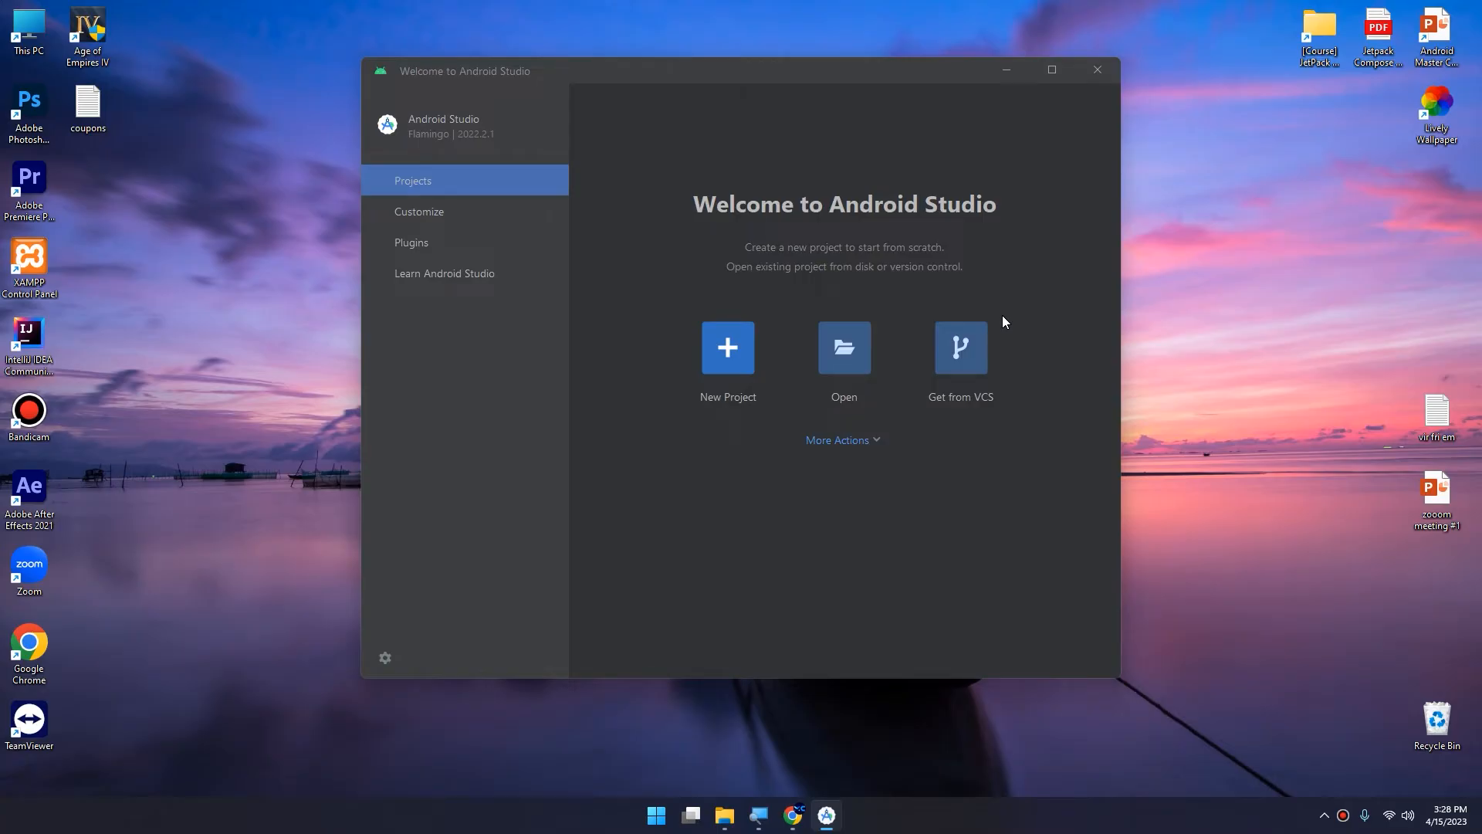
mouse_move(835, 440)
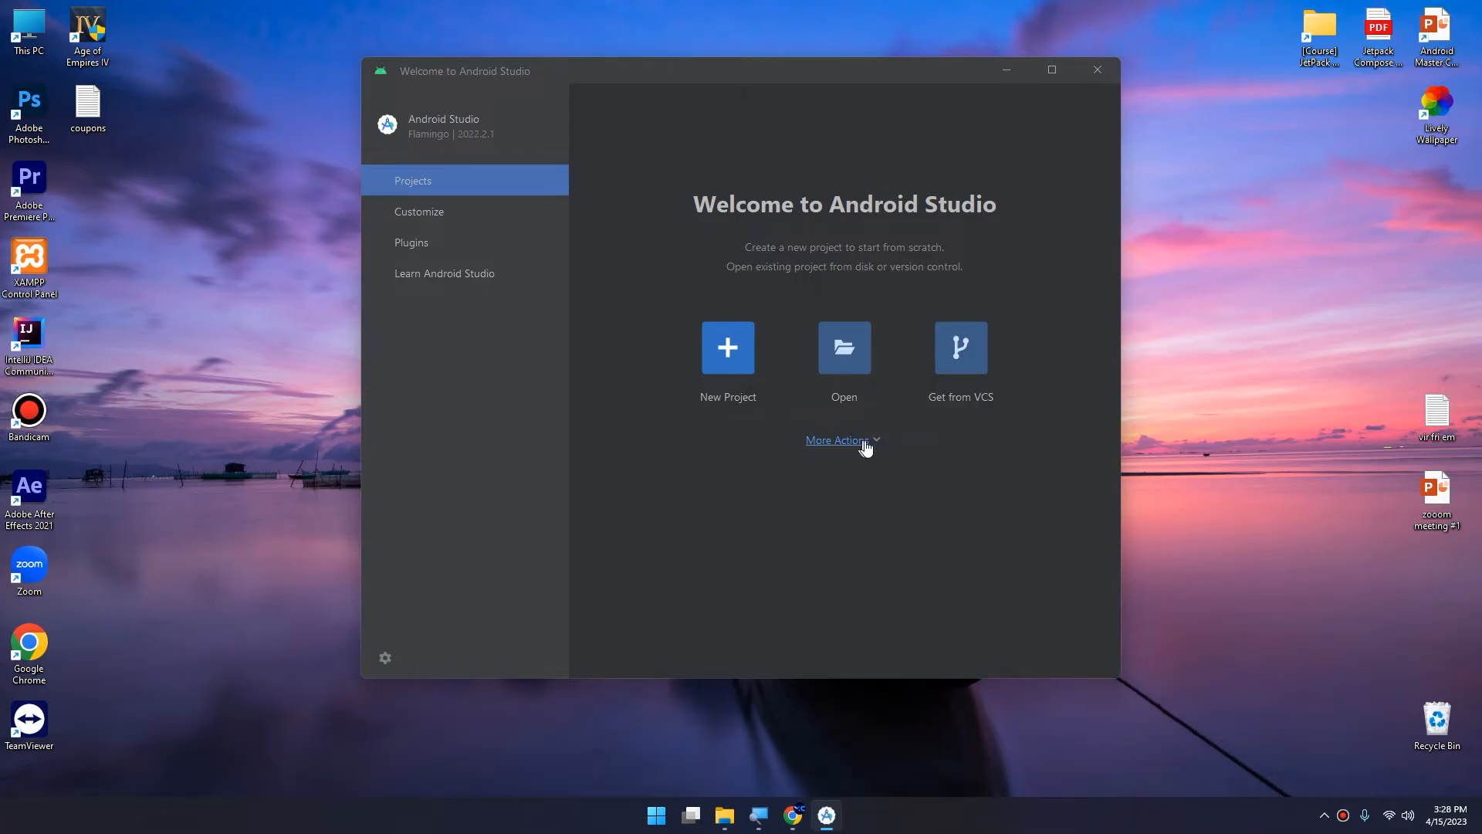
mouse_move(855, 357)
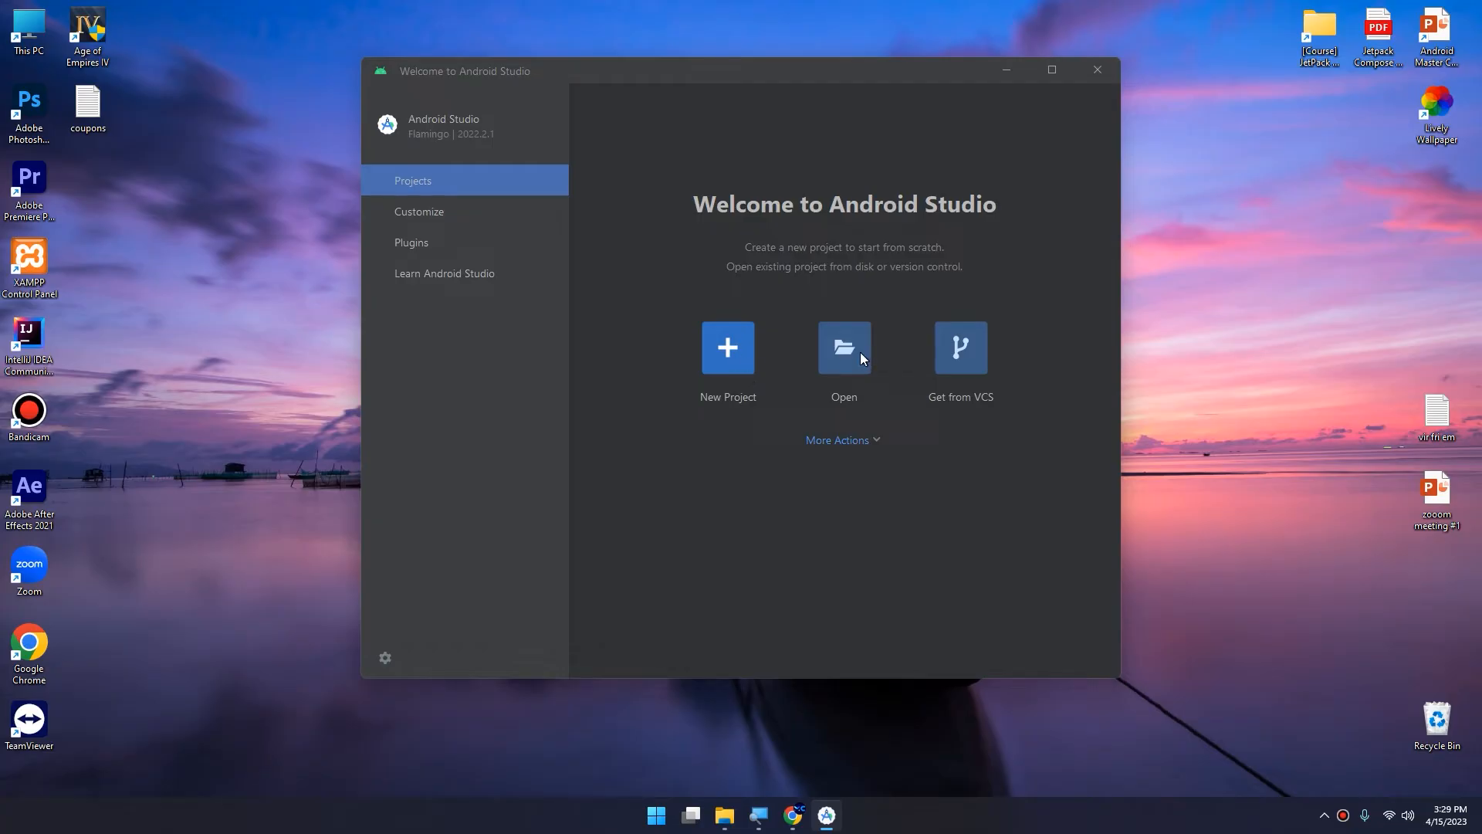
mouse_move(977, 406)
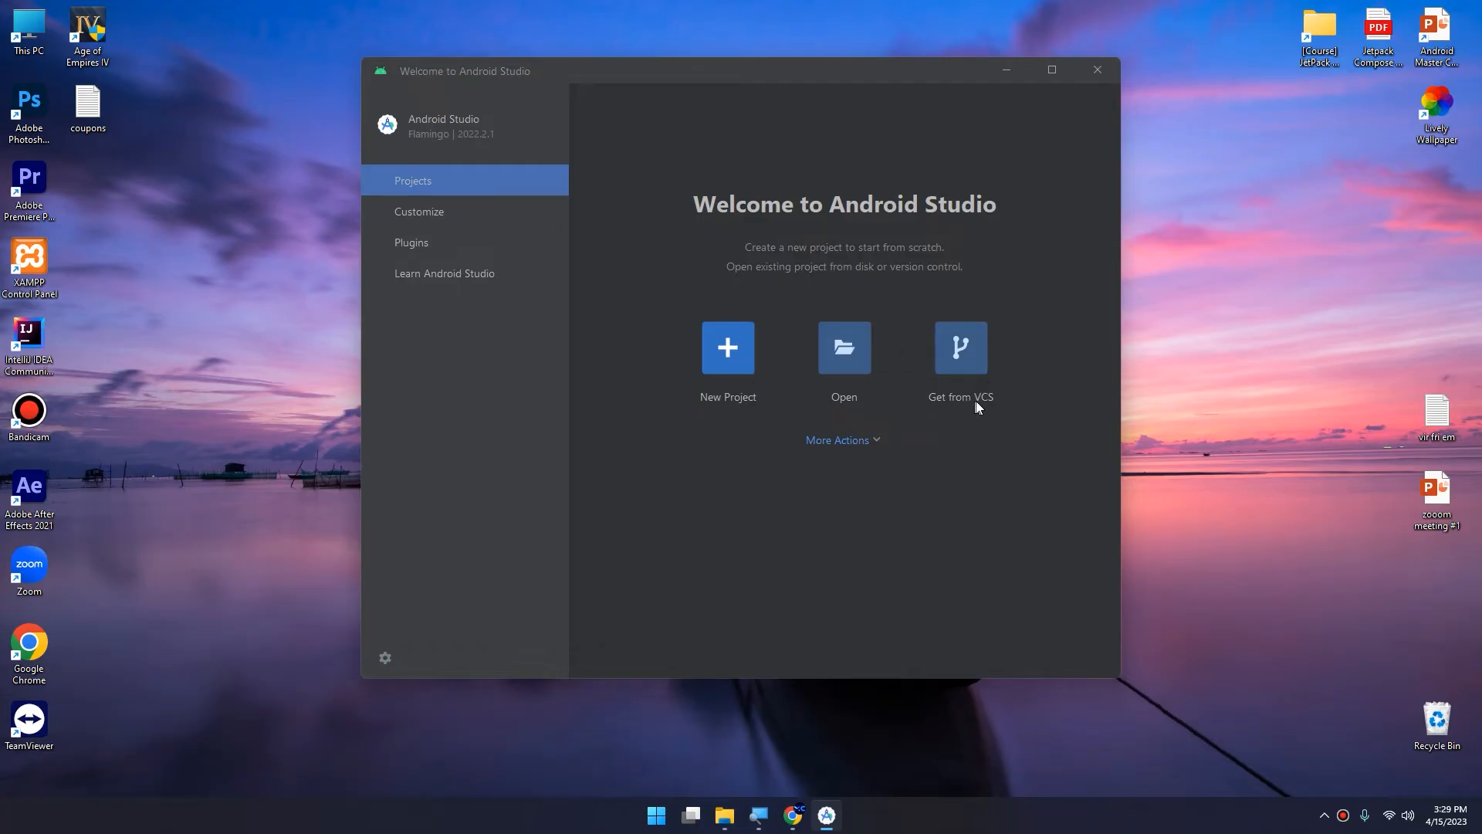
mouse_move(1034, 408)
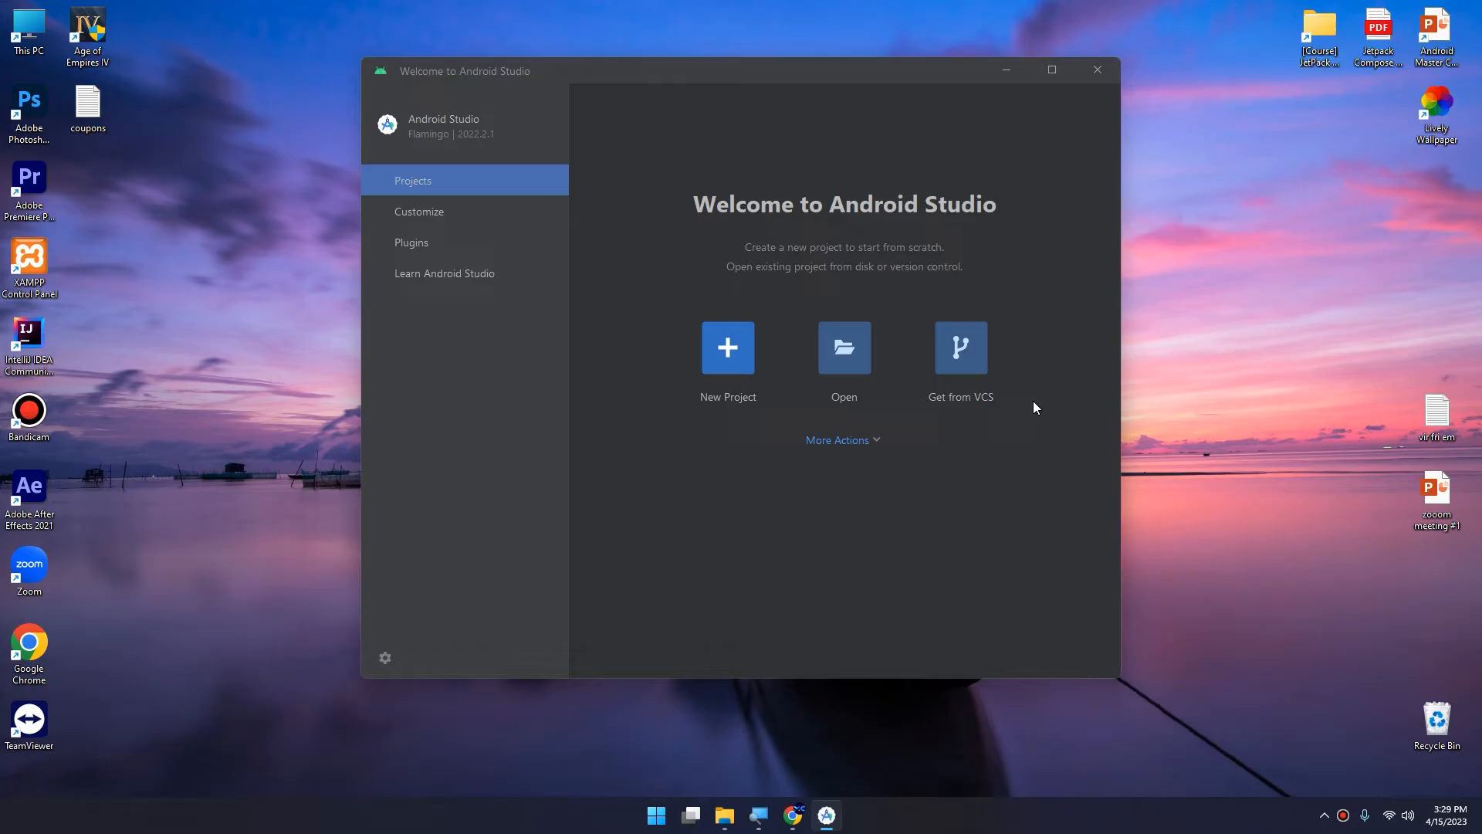
Step: Launch the SDK Manager from the Welcome screen's More Actions menu
left_click(842, 440)
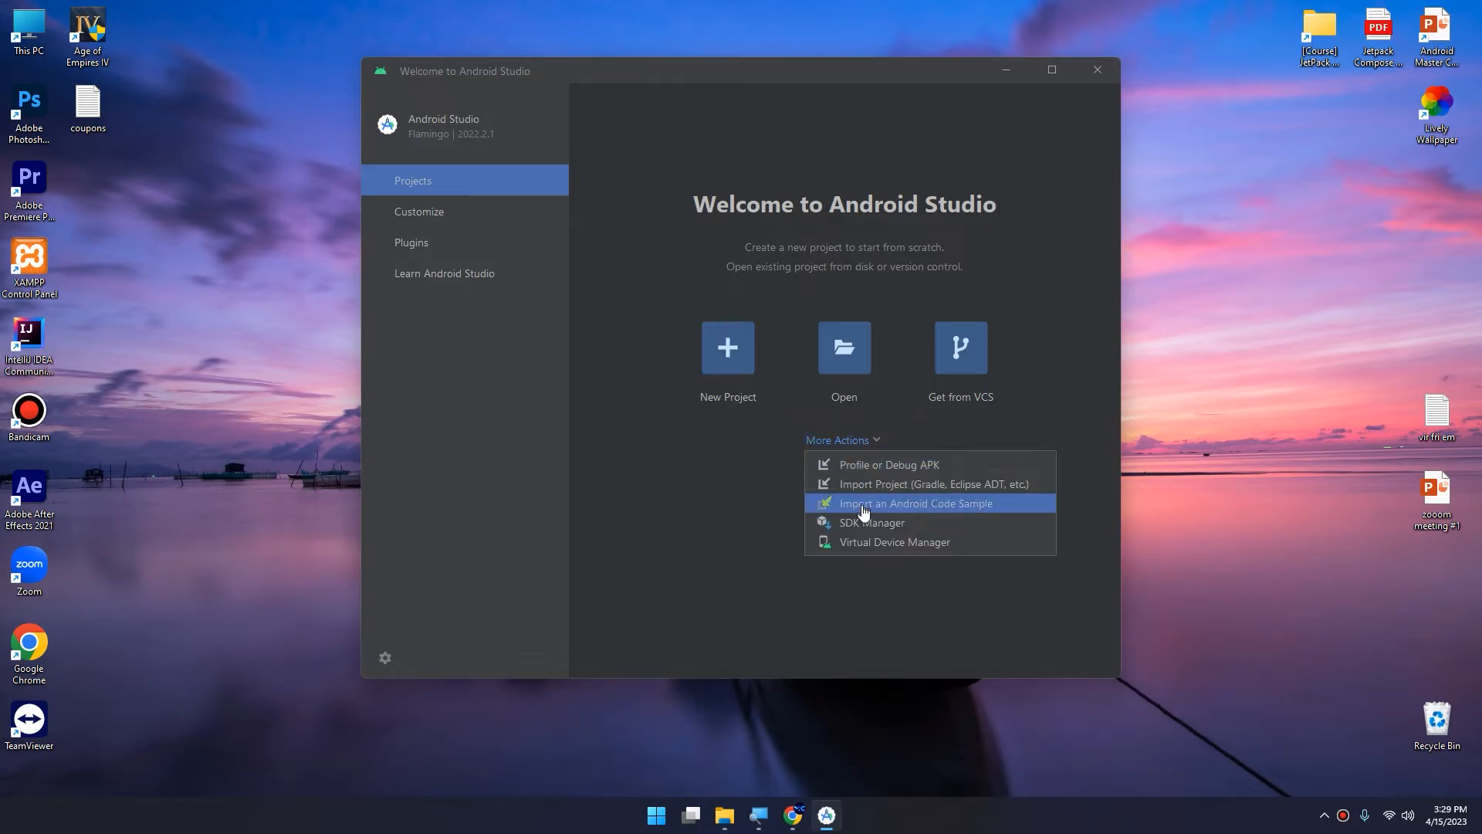
mouse_move(869, 524)
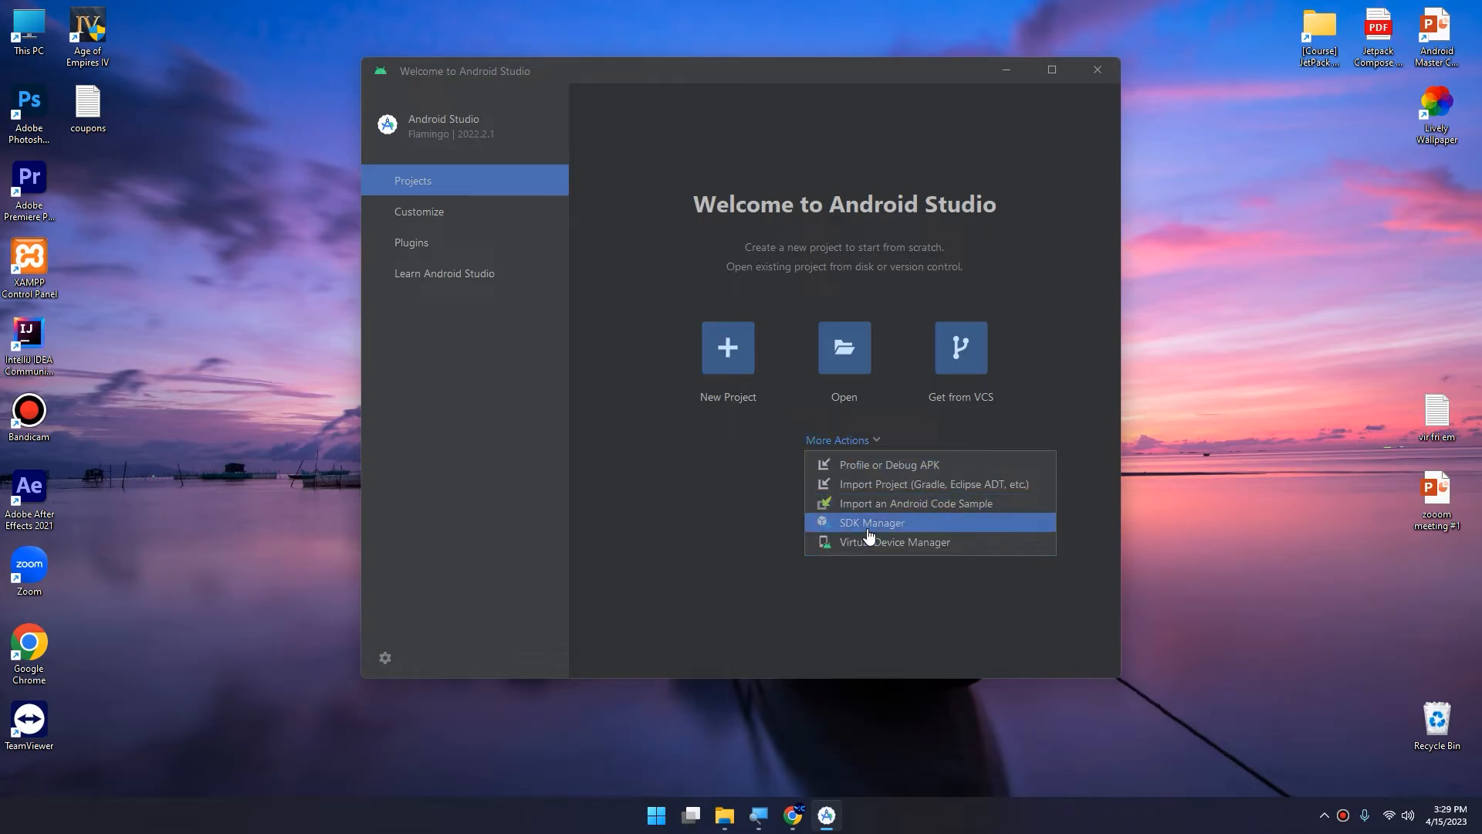
mouse_move(915, 503)
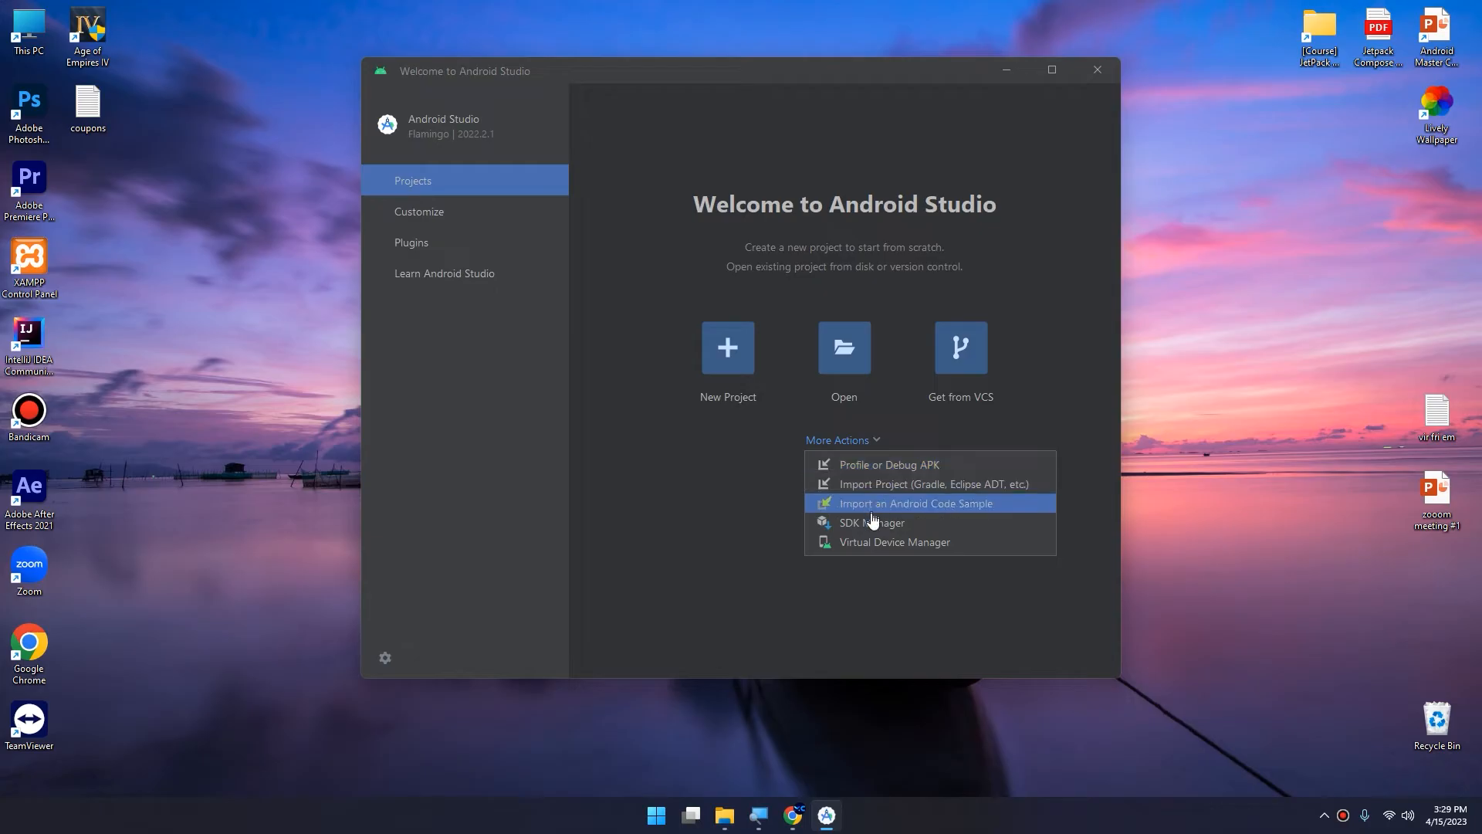
mouse_move(900, 523)
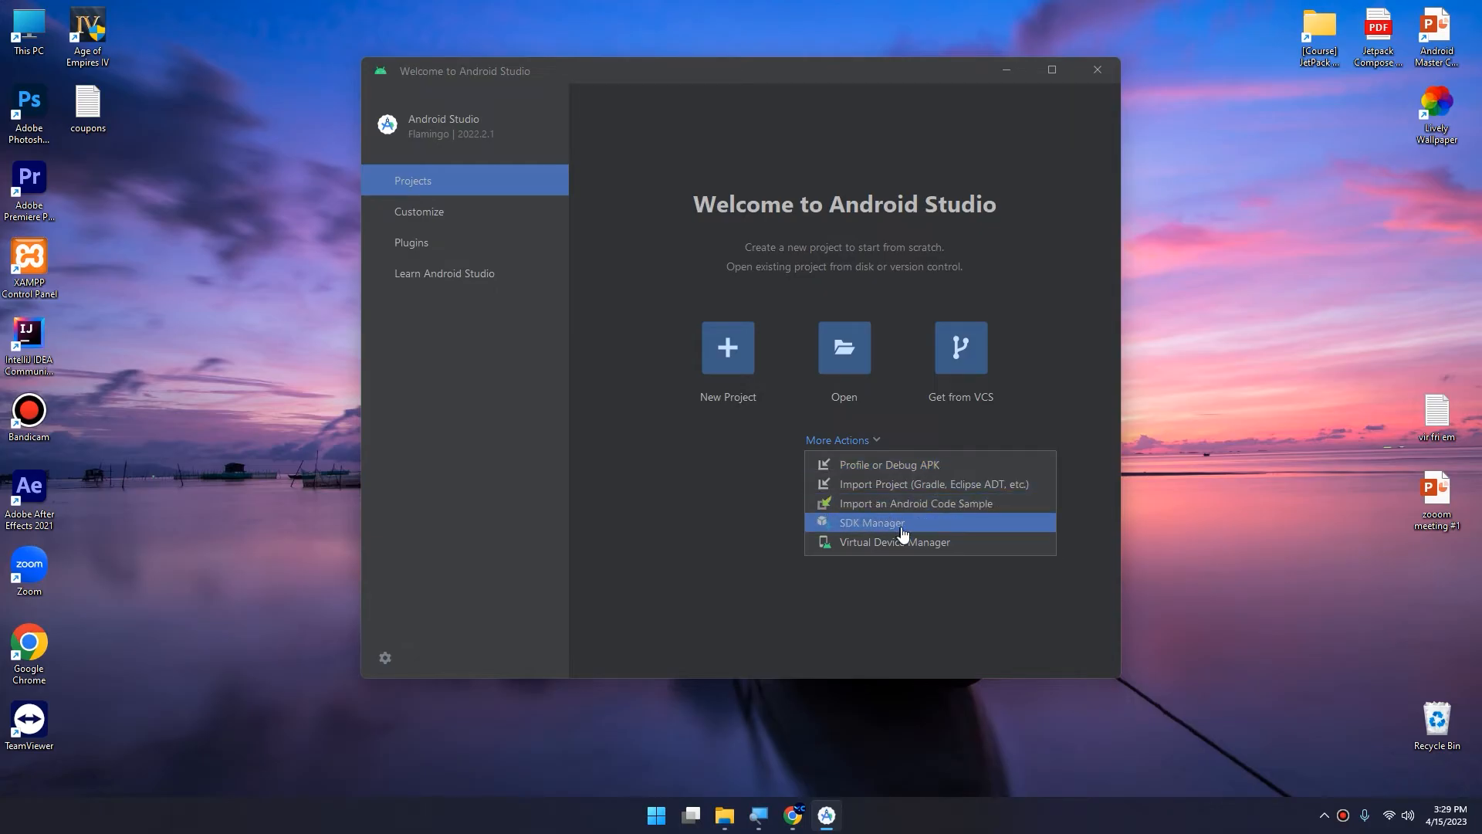
left_click(871, 523)
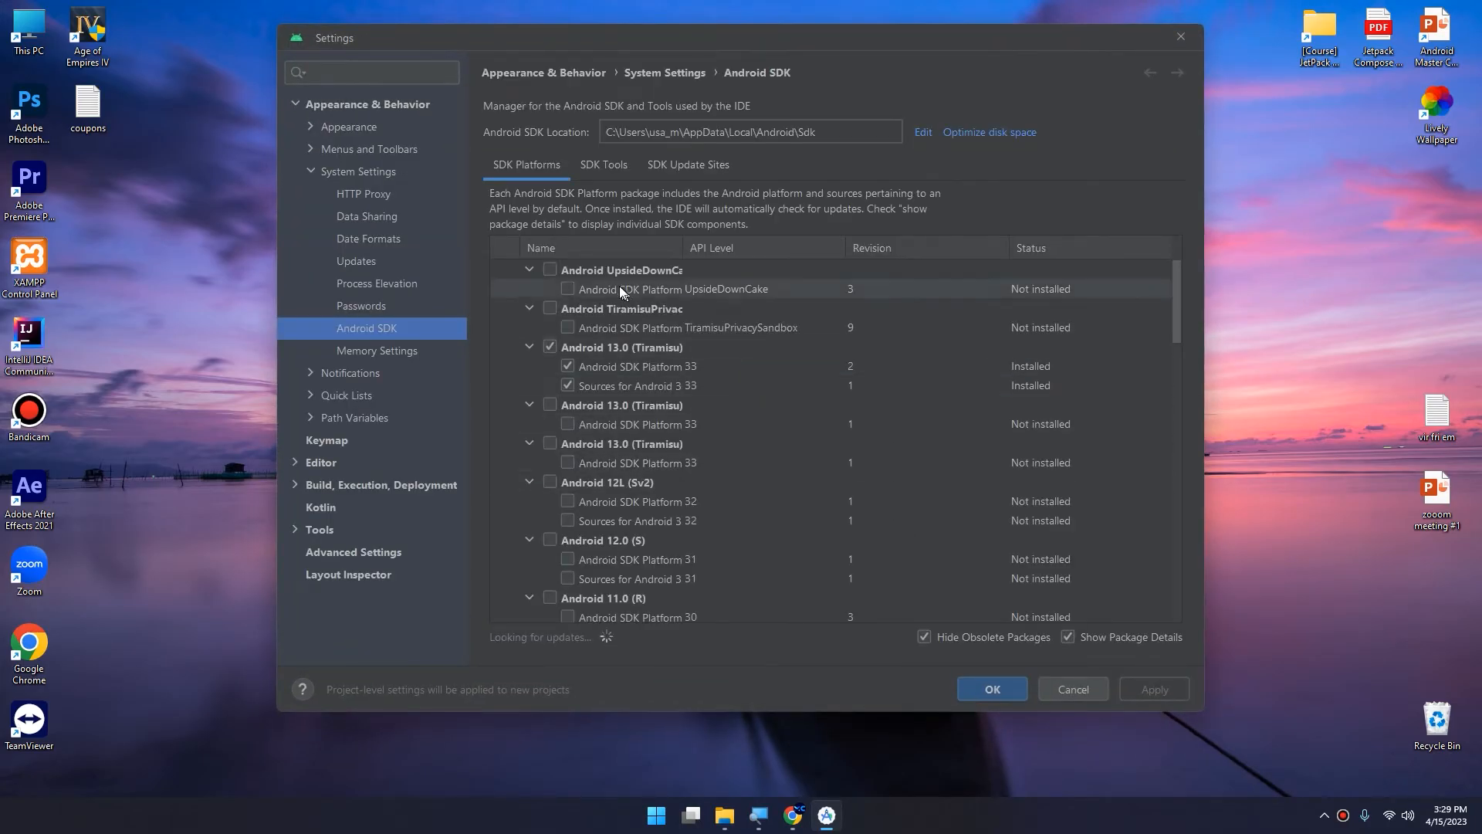
Step: Mark Android SDK Build-Tools 34-rc3 for update in SDK Tools, then return to SDK Platforms
left_click(1066, 636)
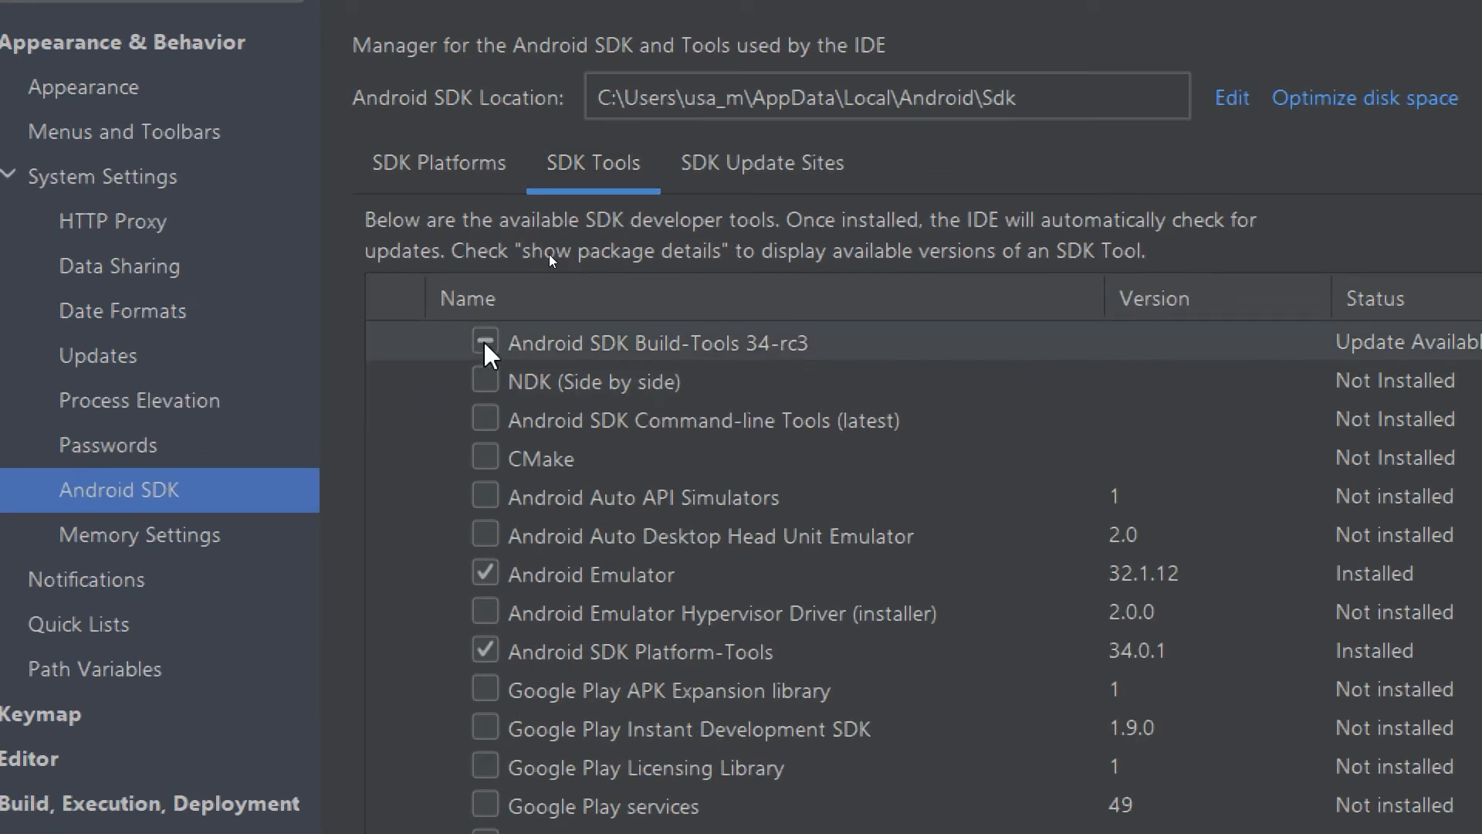
left_click(485, 343)
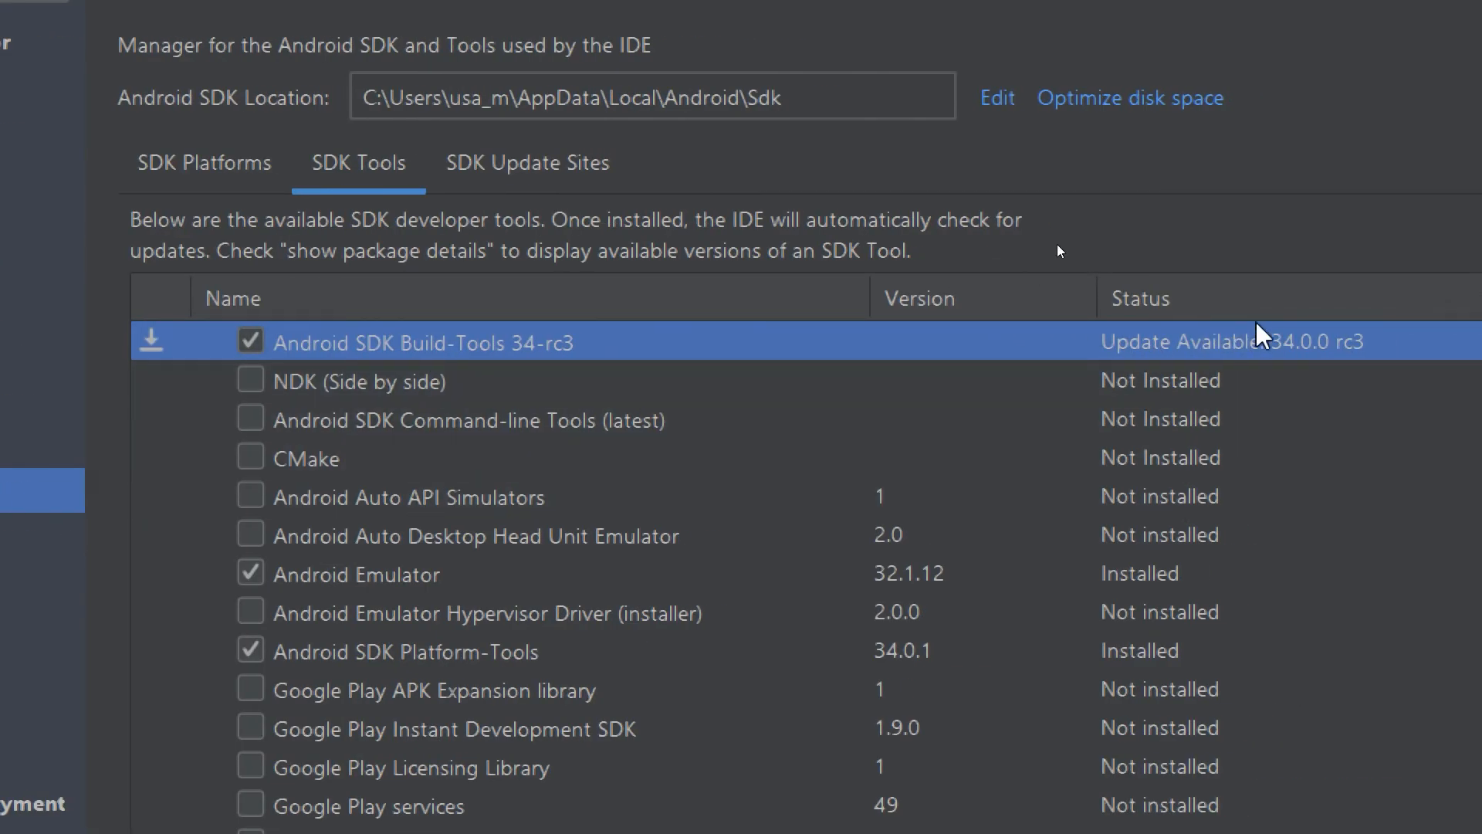
mouse_move(543, 604)
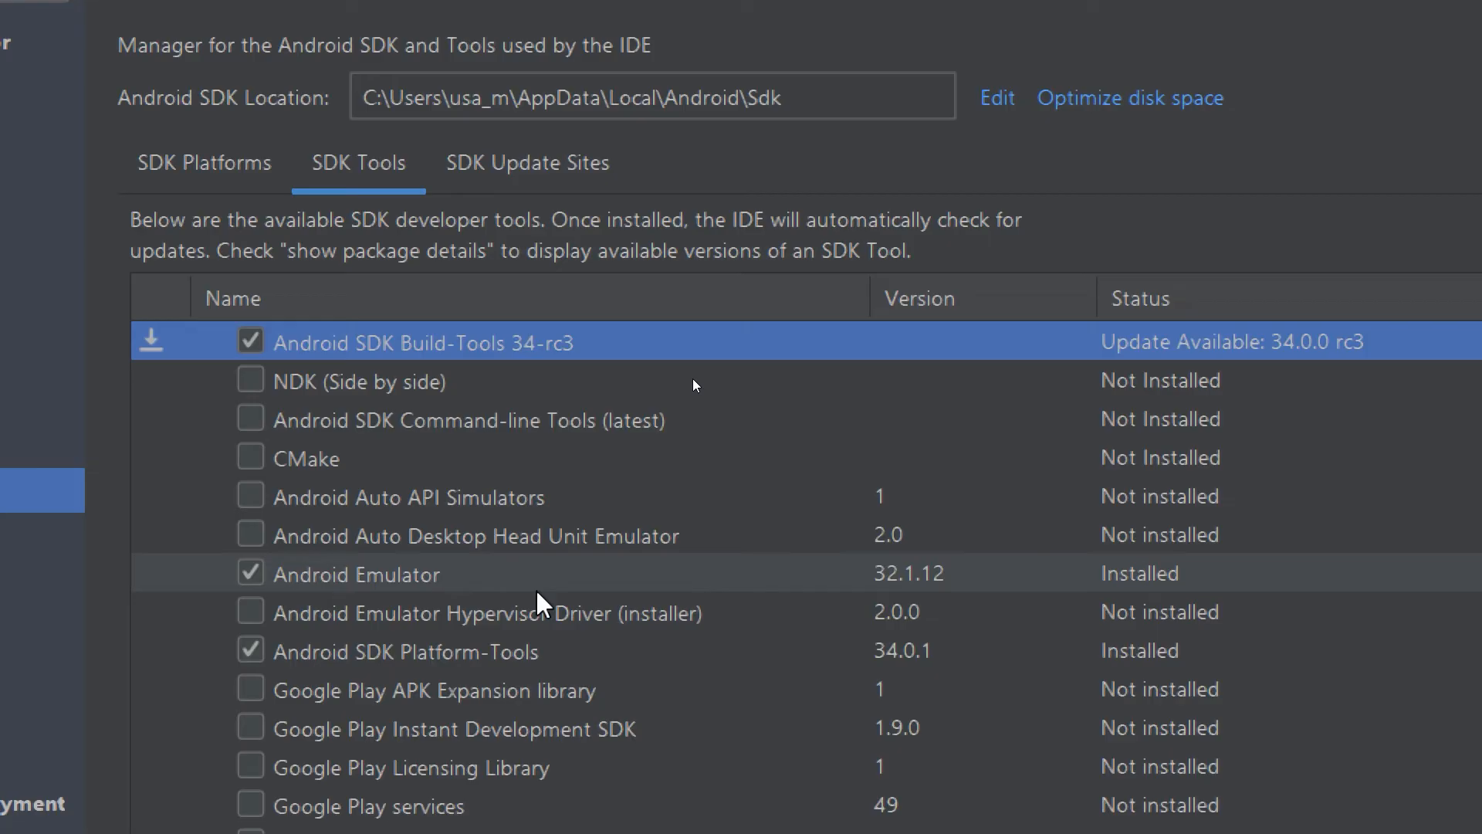
left_click(406, 650)
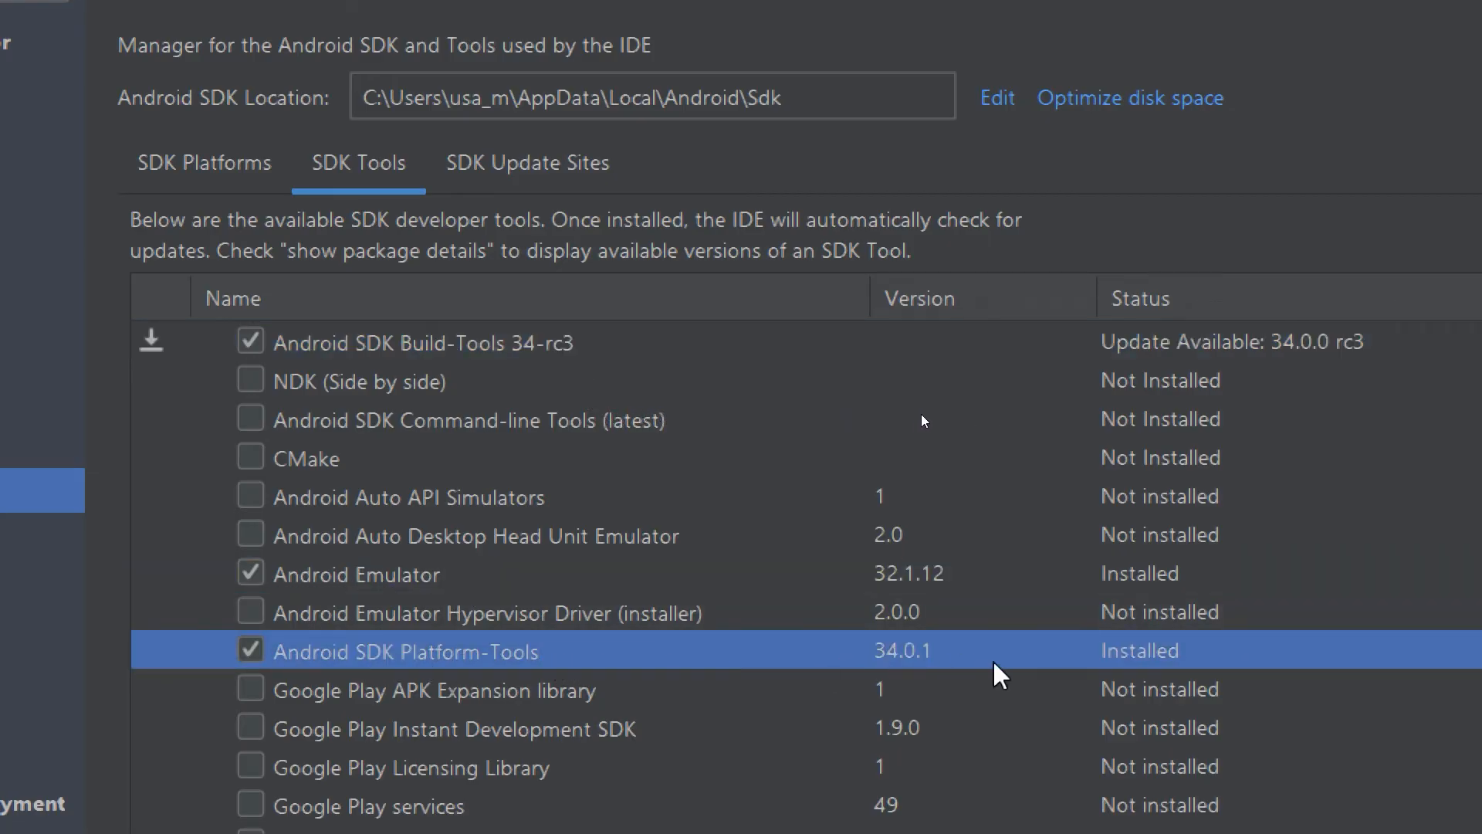
scroll("down", 3)
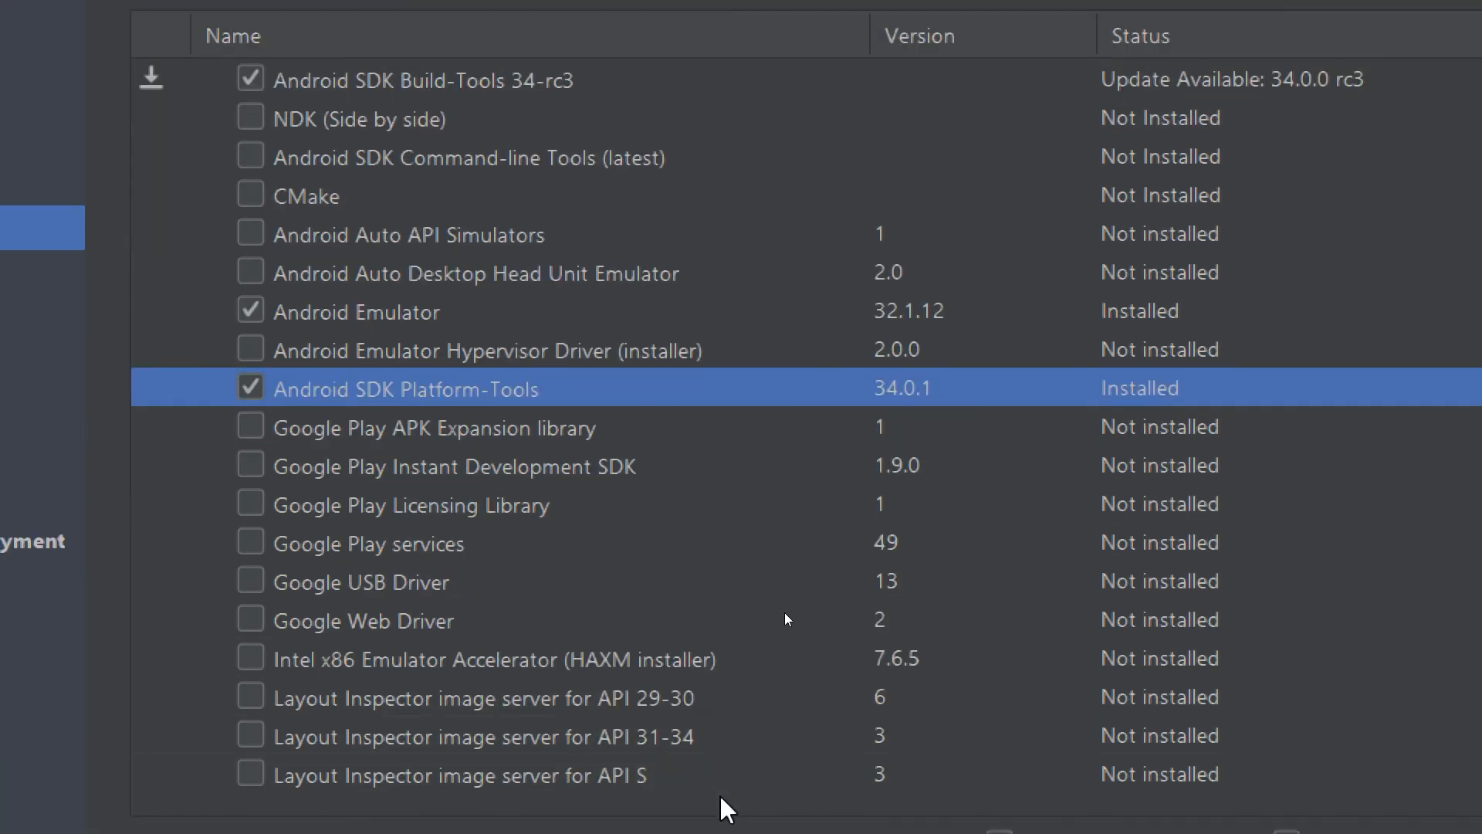
left_click(204, 25)
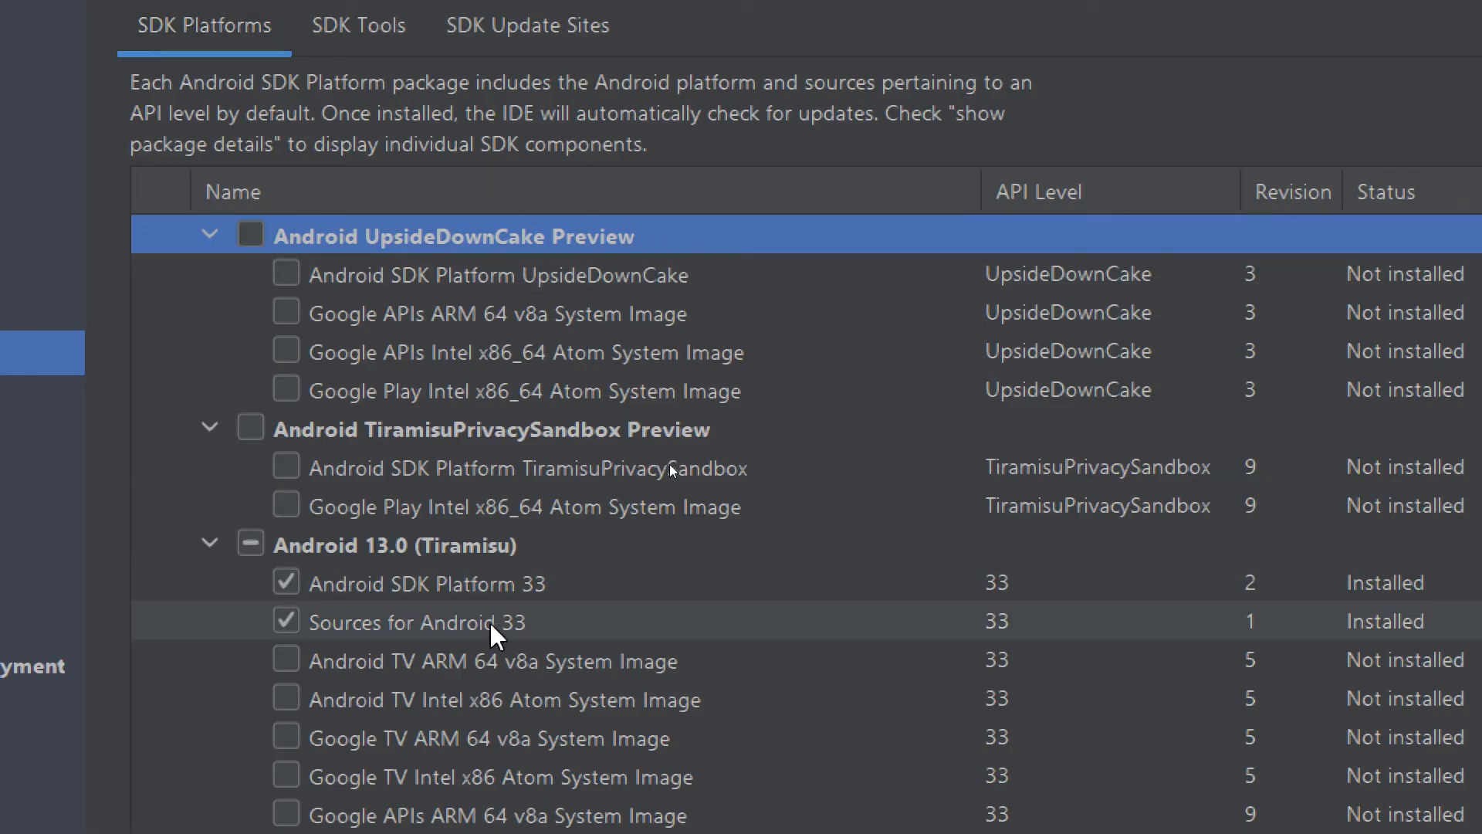
Step: Browse the Tiramisu, UpsideDownCake and TiramisuPrivacySandbox platform groups, then return to SDK Tools
left_click(397, 544)
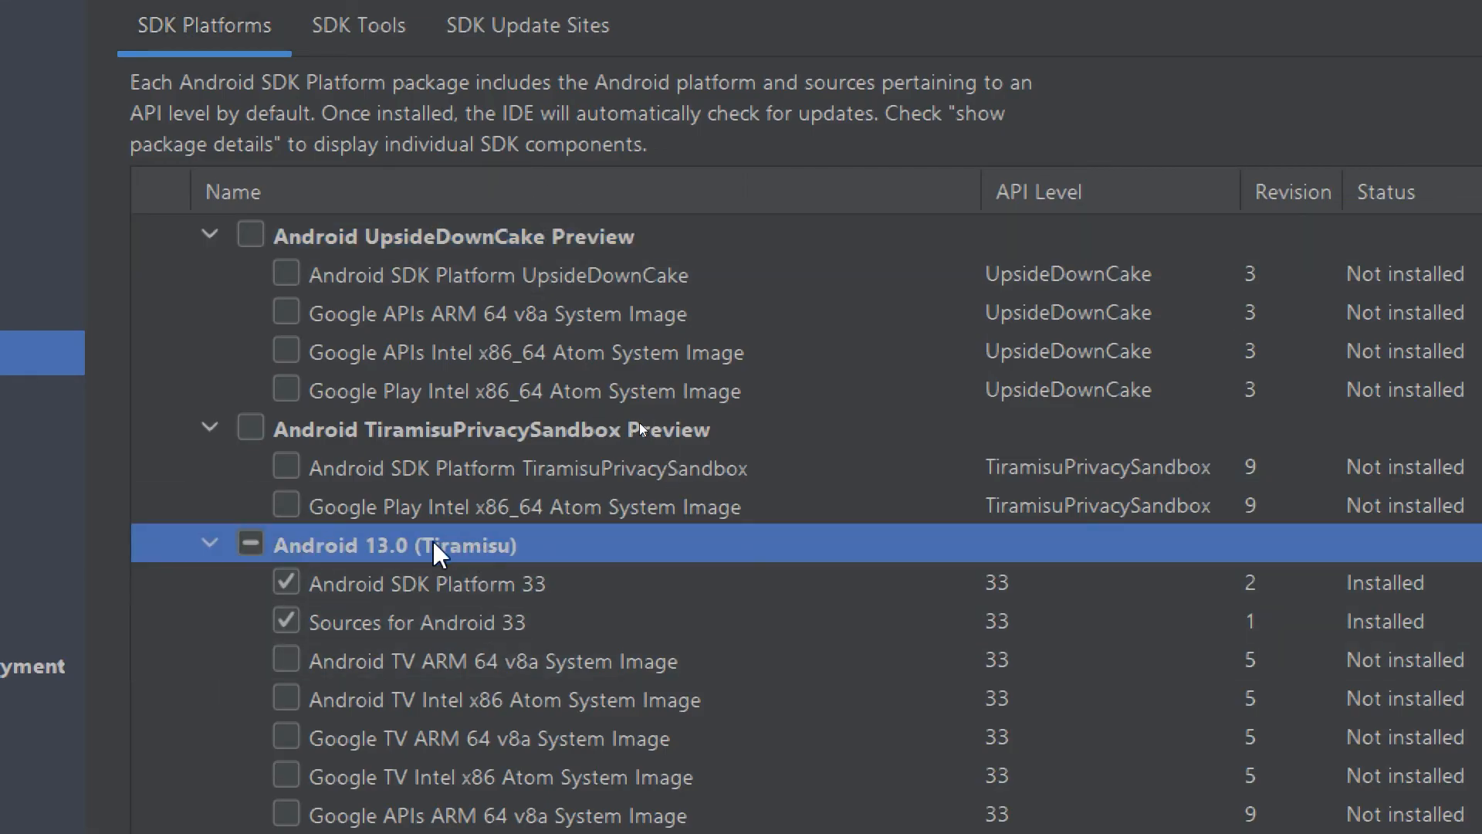
left_click(453, 234)
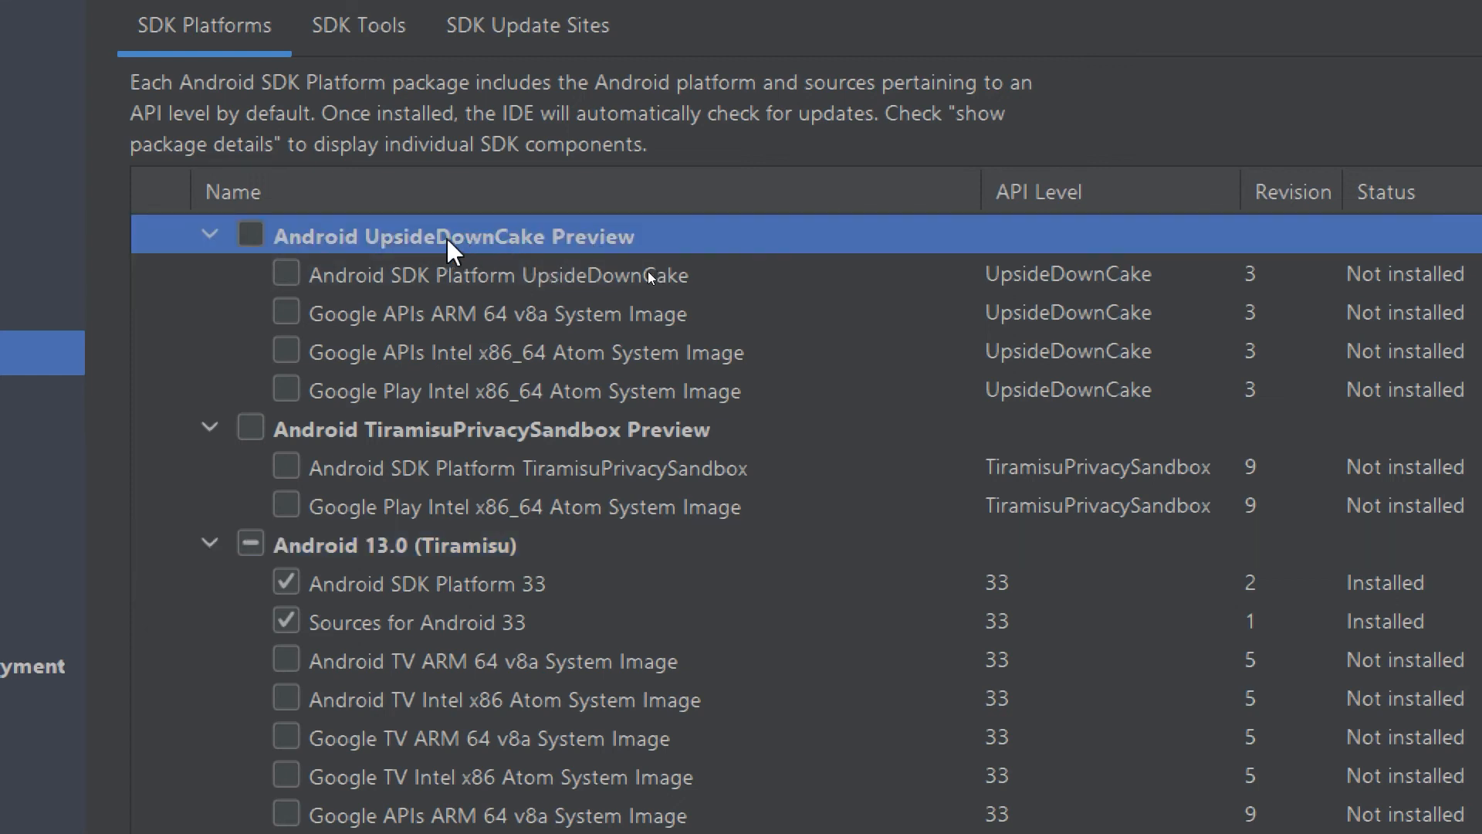
mouse_move(582, 245)
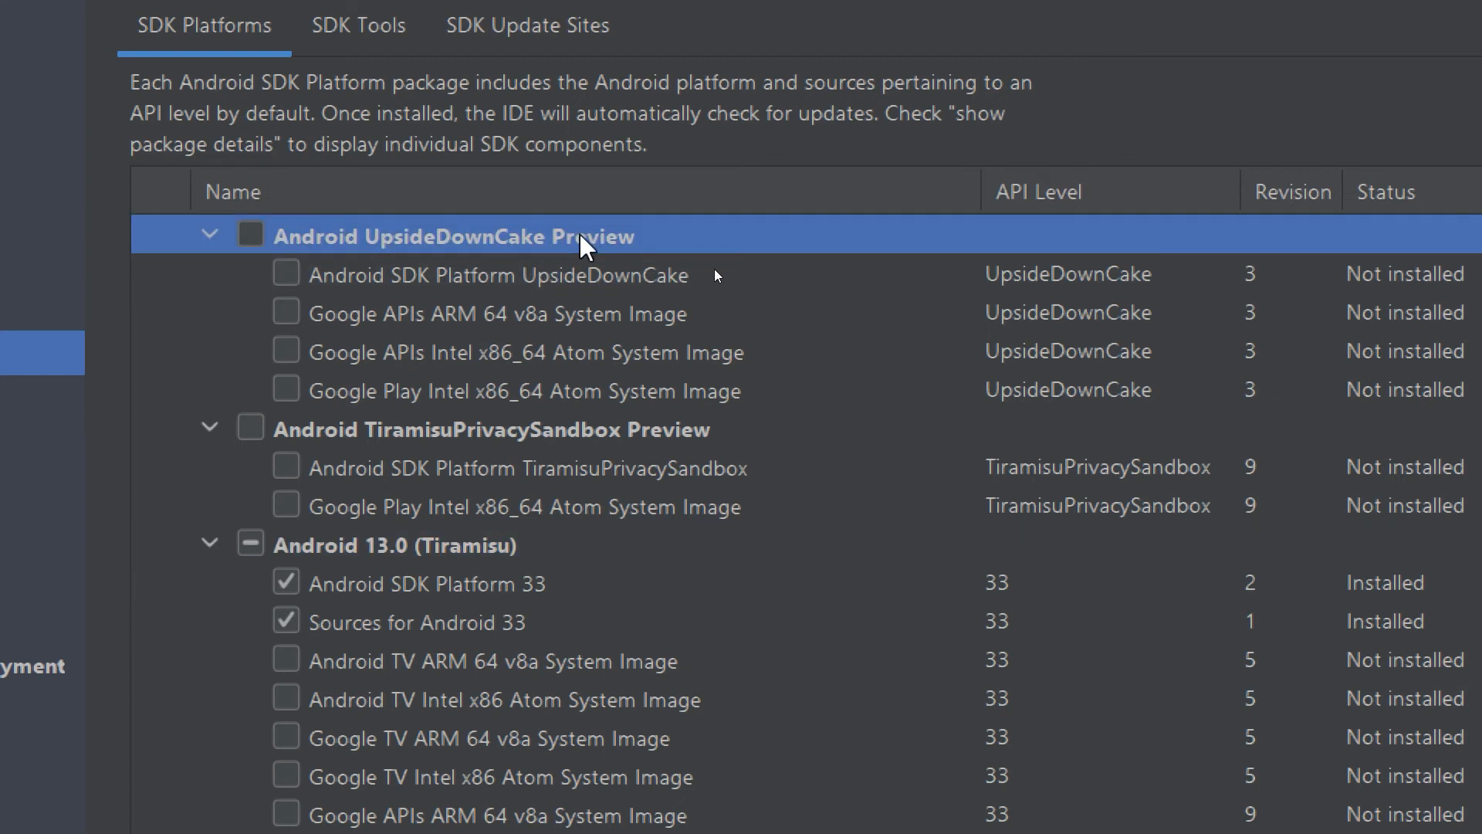
left_click(490, 428)
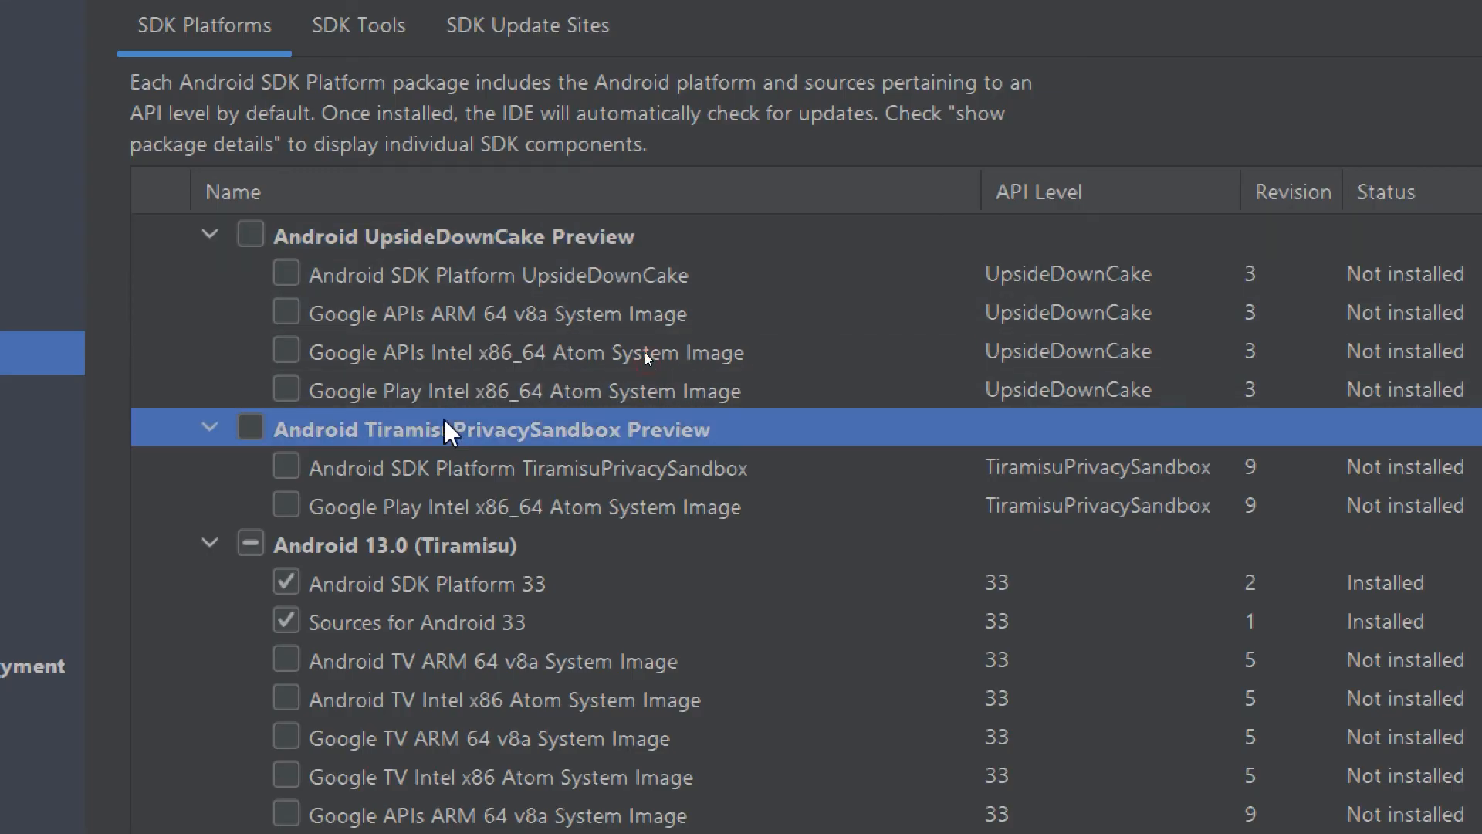
left_click(406, 543)
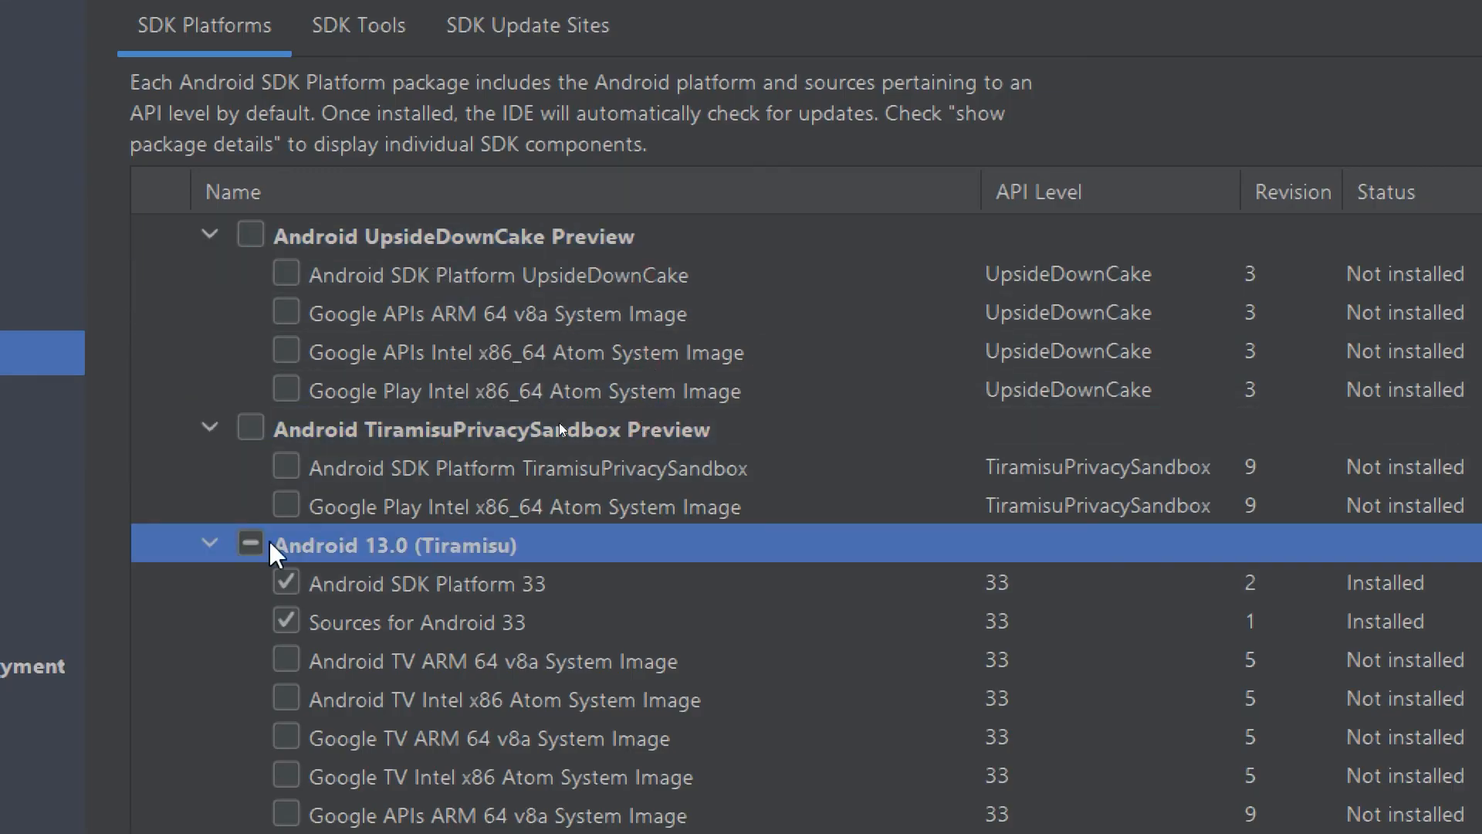
mouse_move(501, 762)
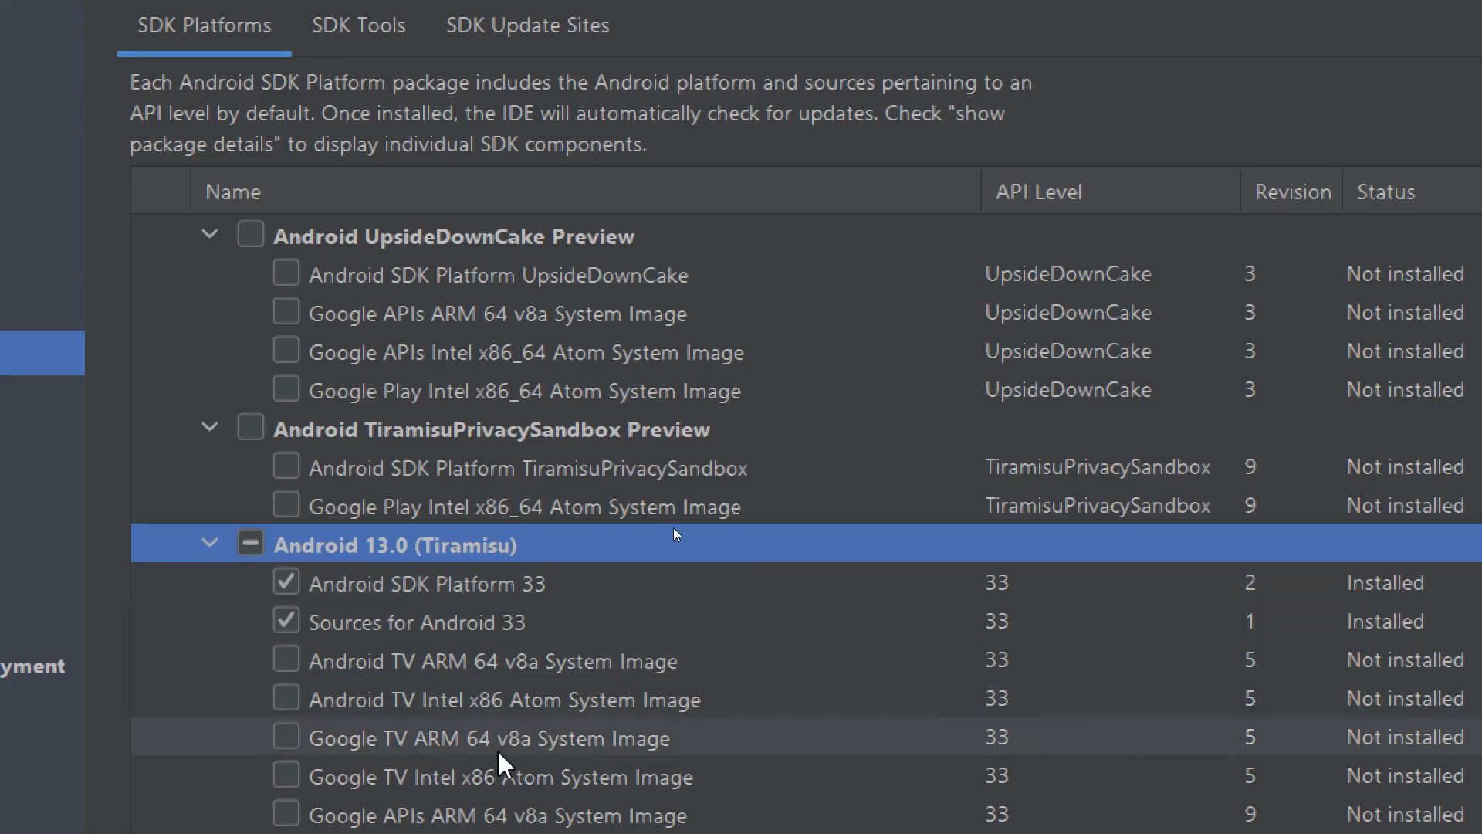
mouse_move(528, 26)
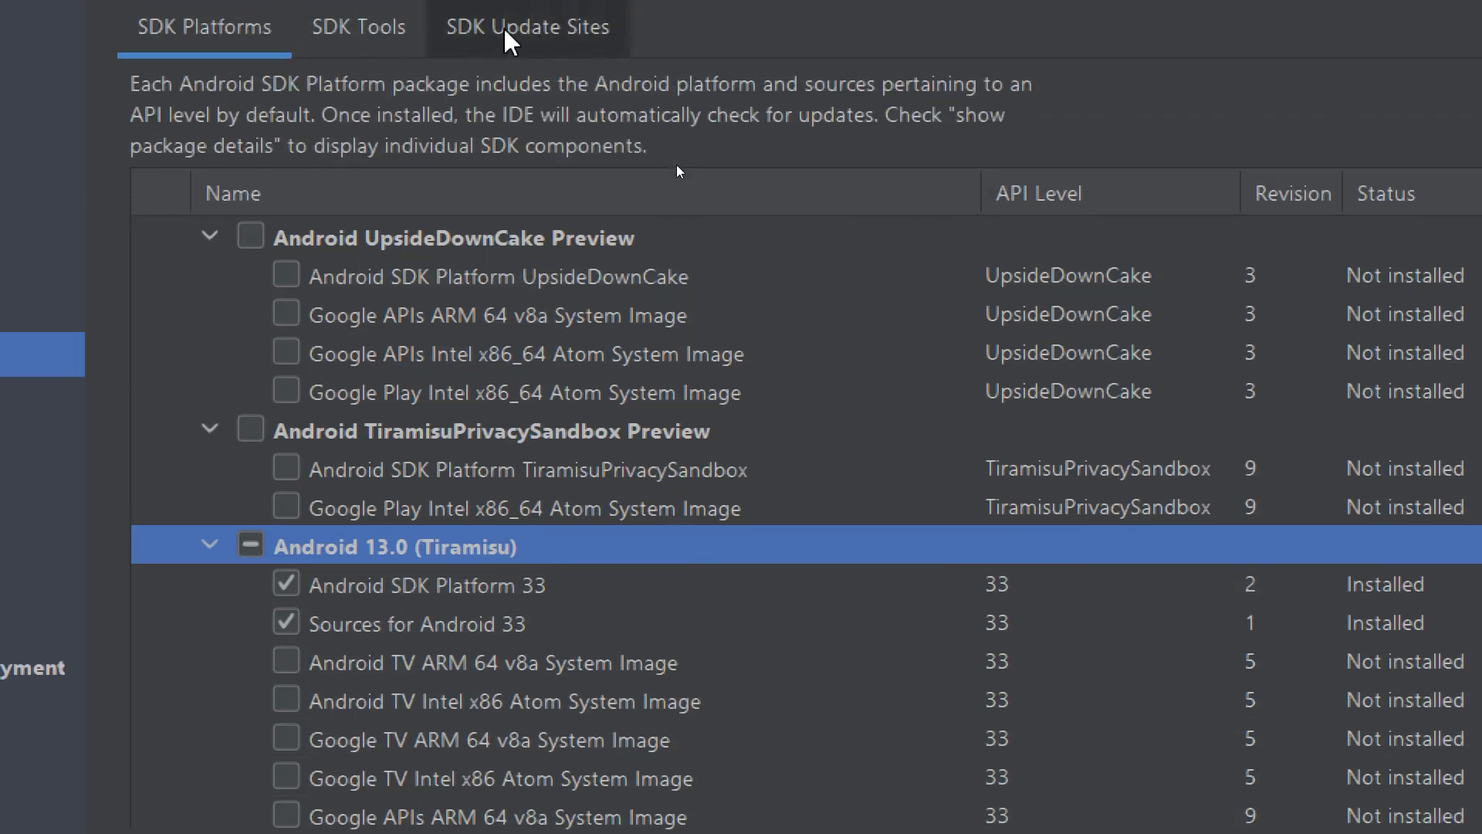
left_click(358, 26)
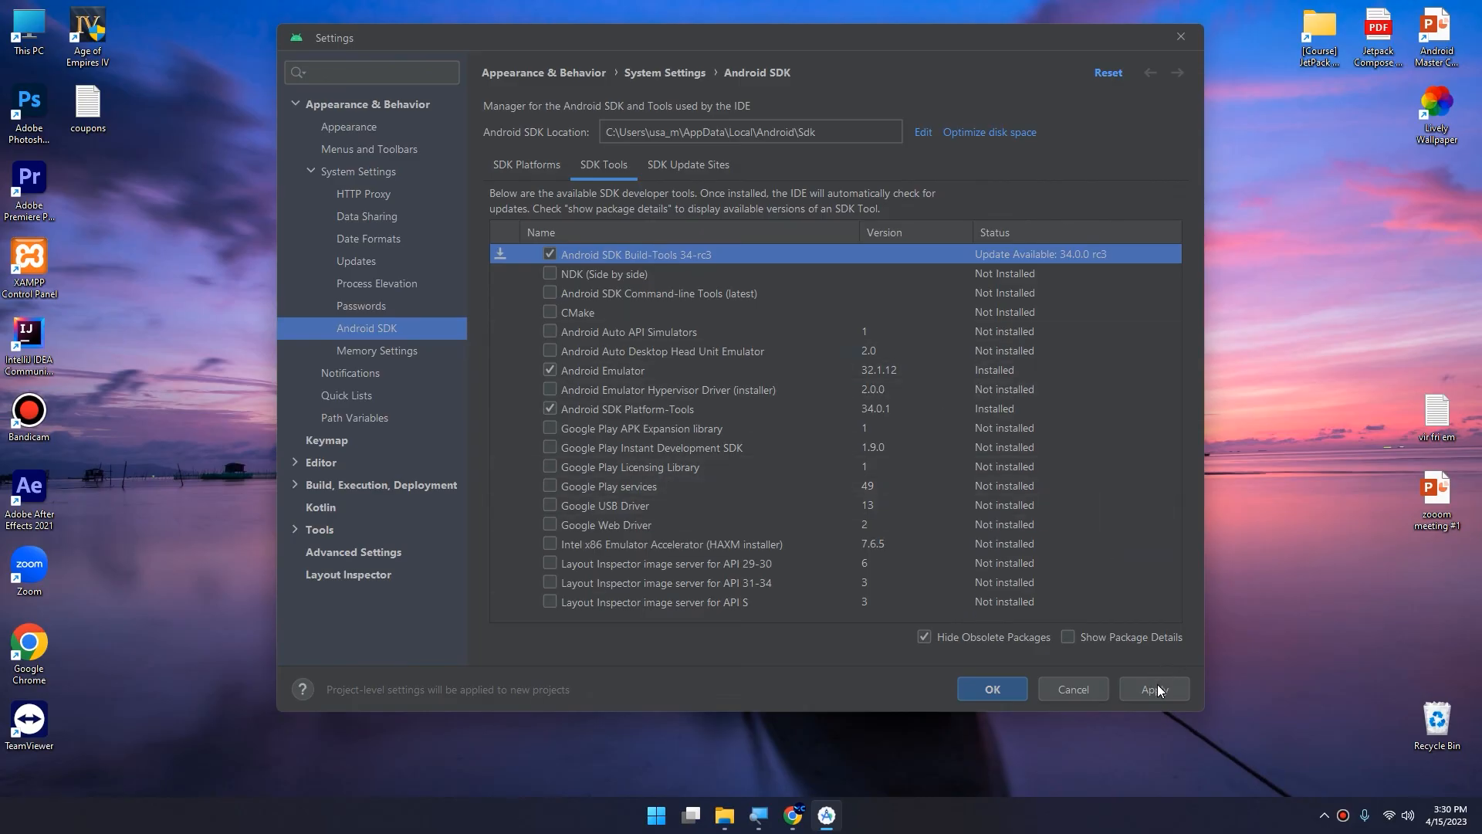
Step: Apply the Build-Tools 34-rc3 update, accept the preview license and finish installation
left_click(1154, 689)
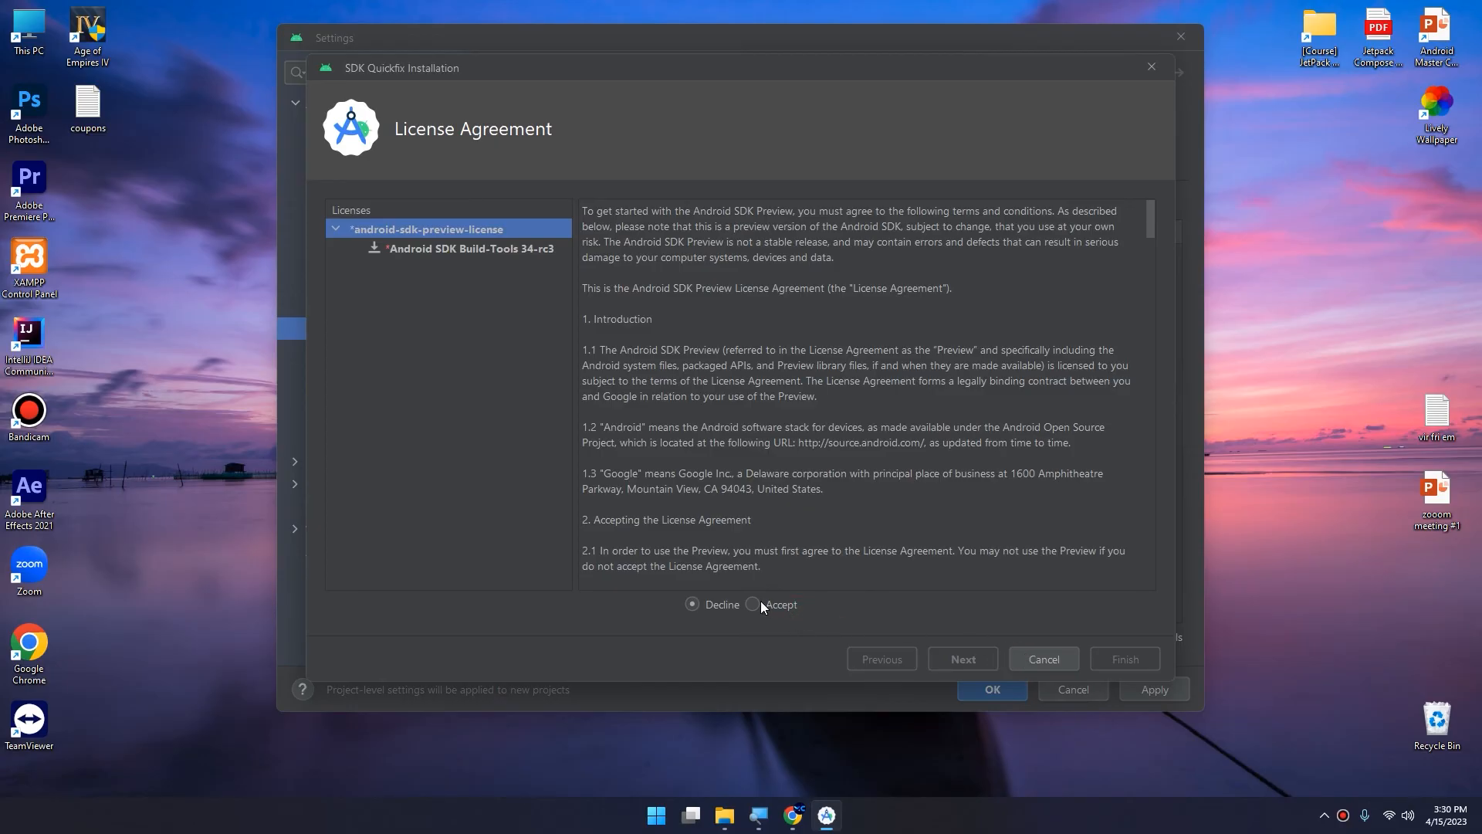
left_click(962, 658)
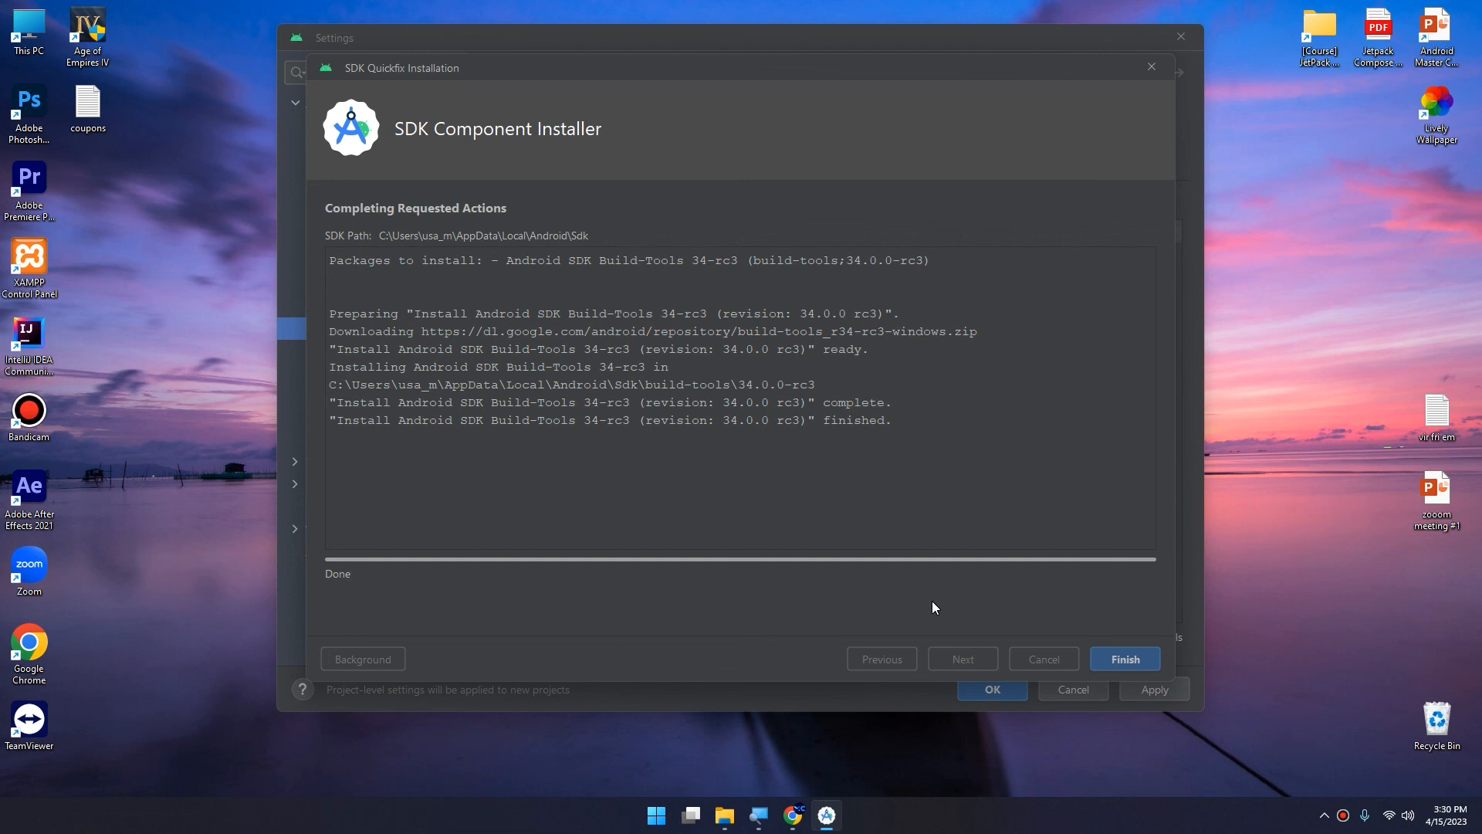
mouse_move(488, 132)
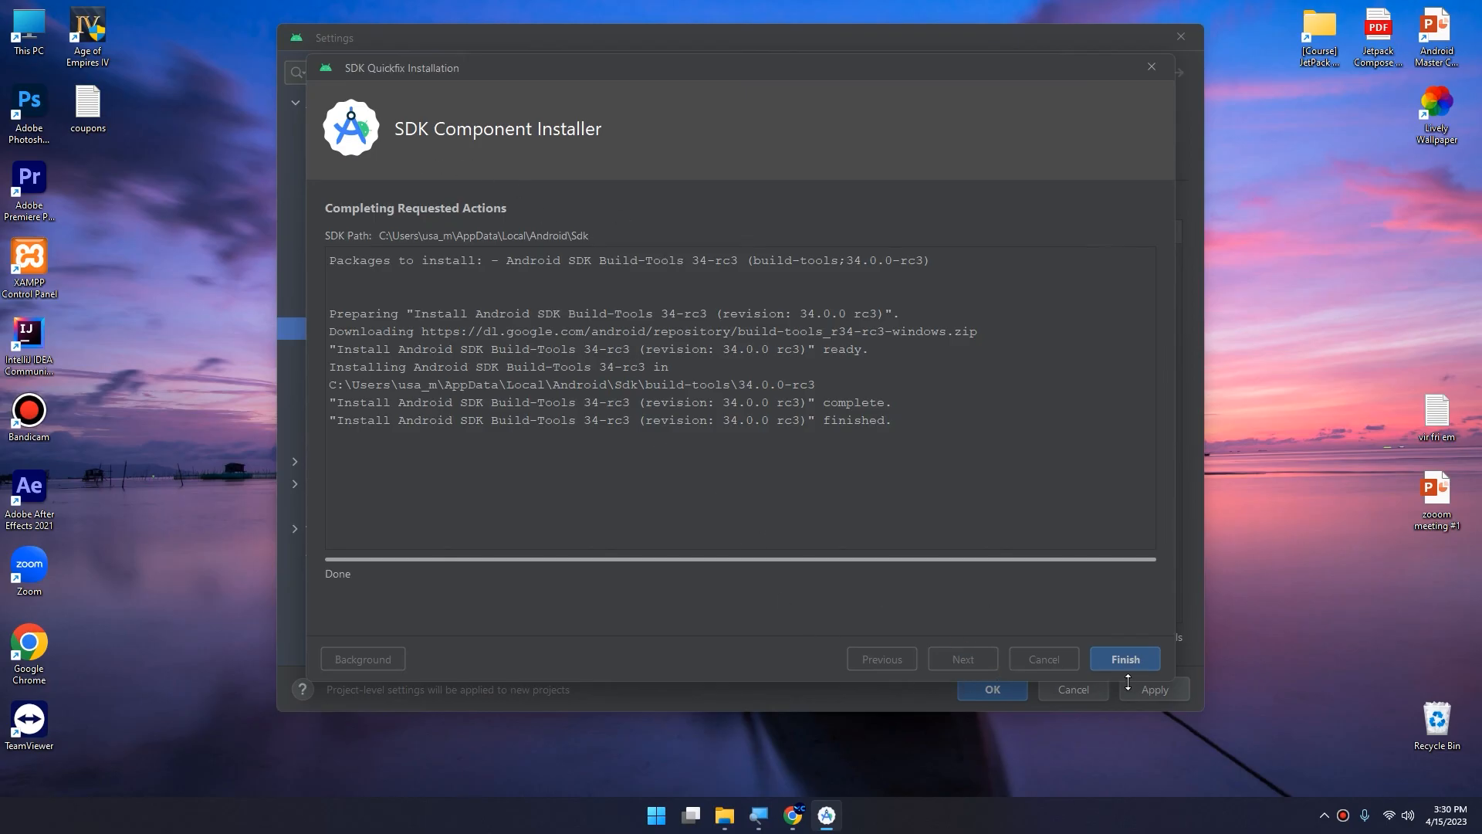
left_click(1122, 659)
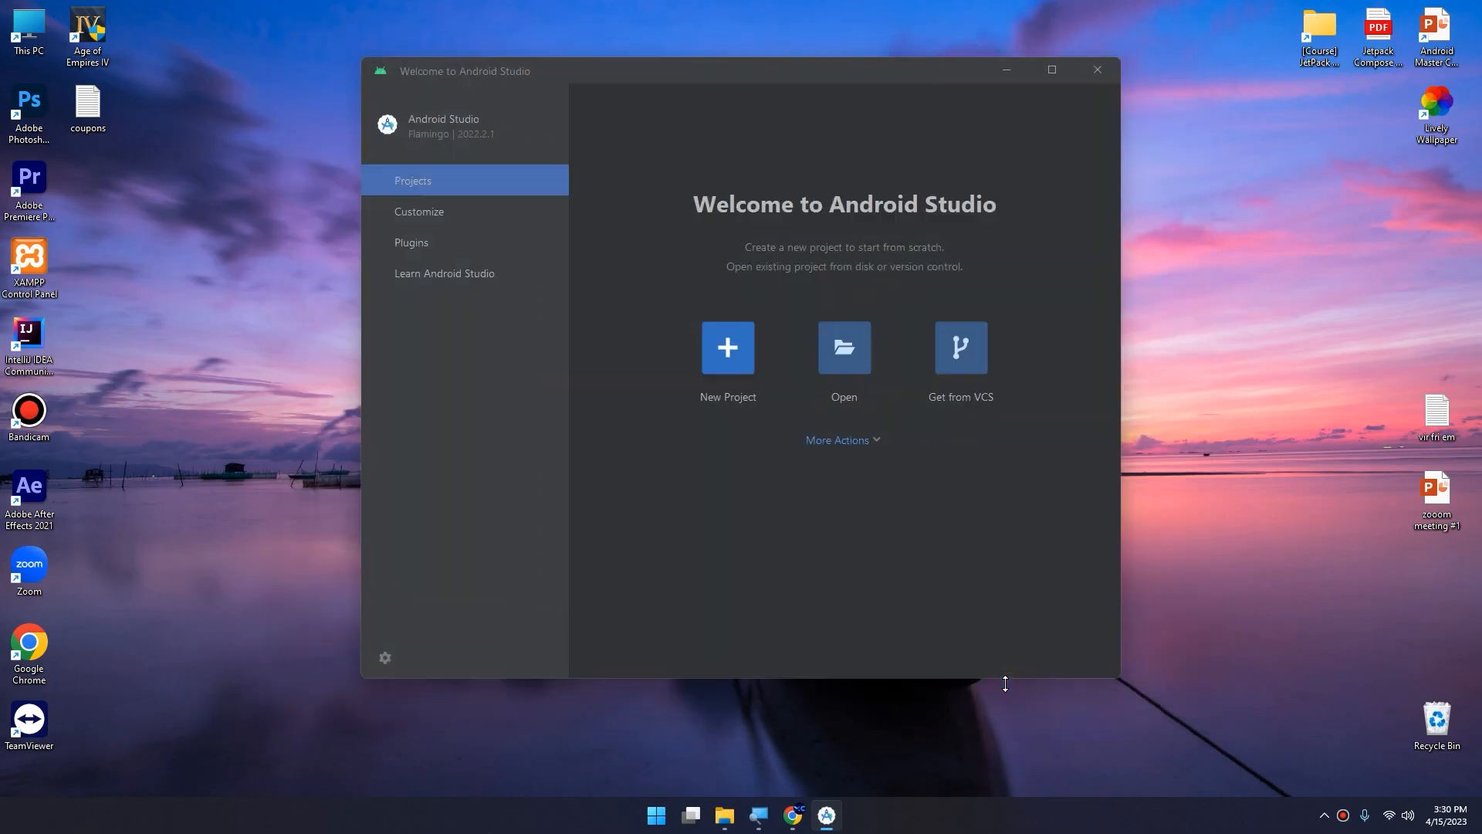
mouse_move(807, 480)
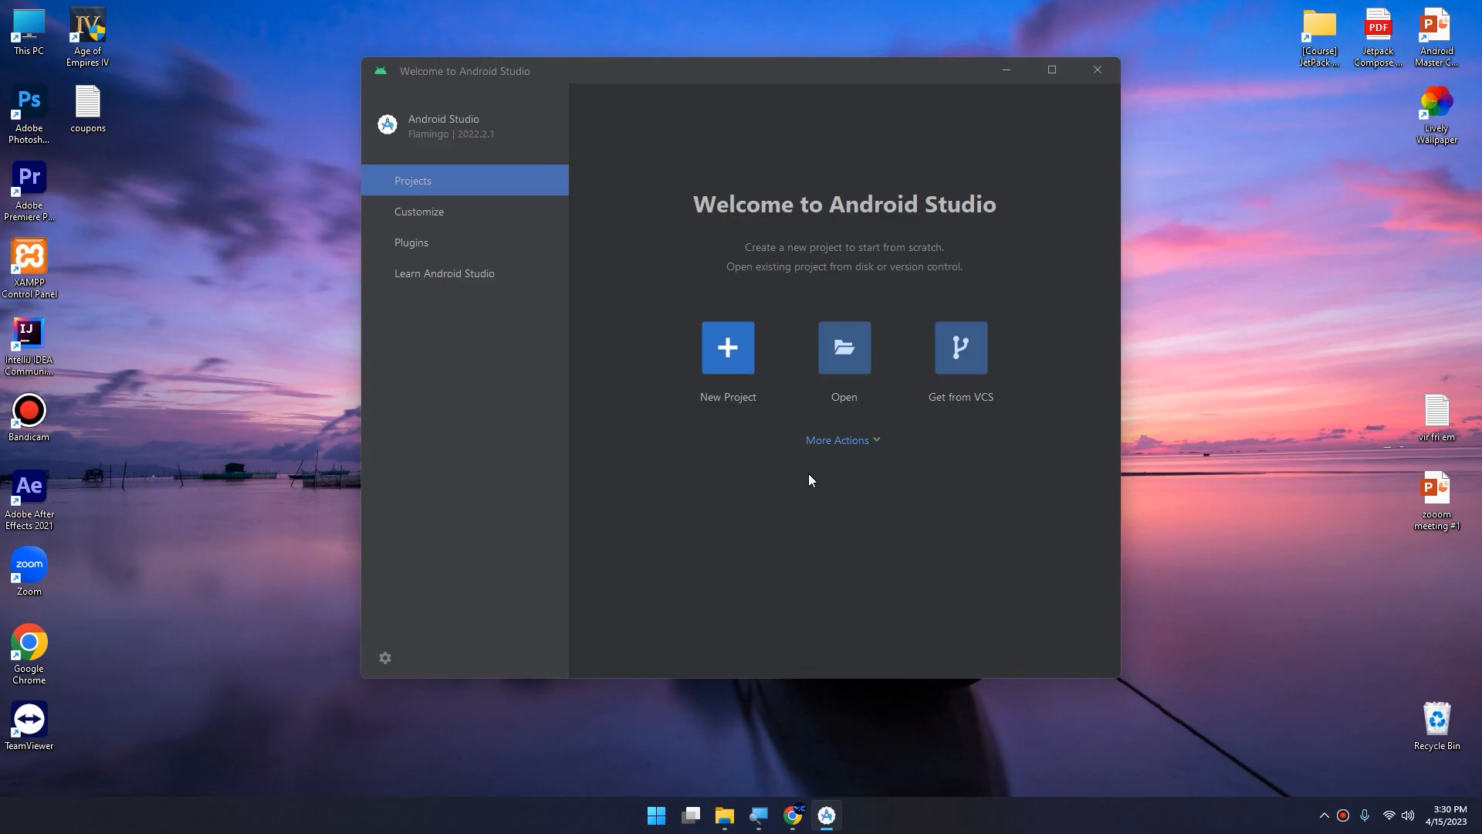